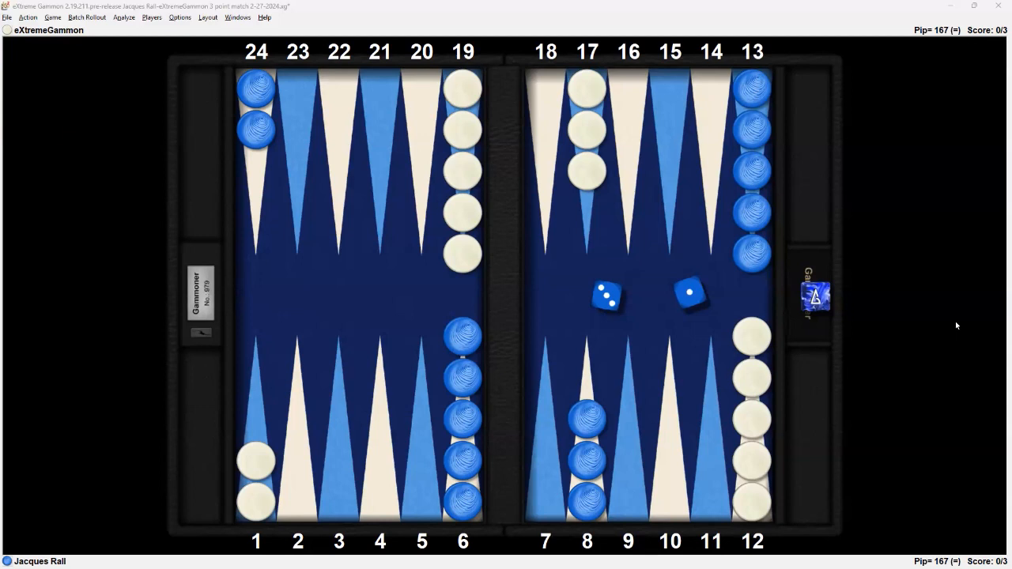
{"action": "mouse_move", "coordinate": [422, 406]}
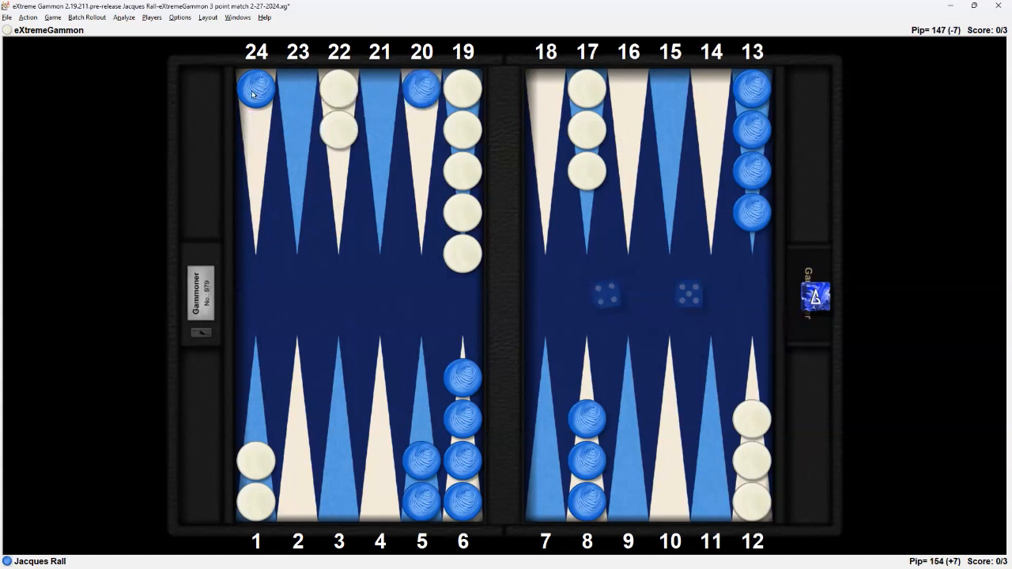
{"action": "mouse_move", "coordinate": [217, 100]}
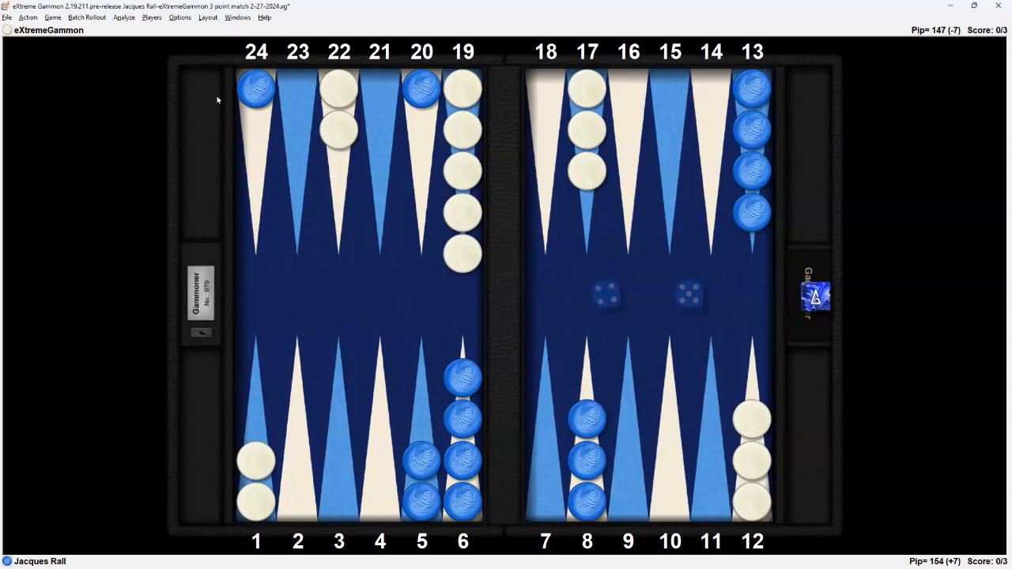
{"action": "mouse_move", "coordinate": [944, 411]}
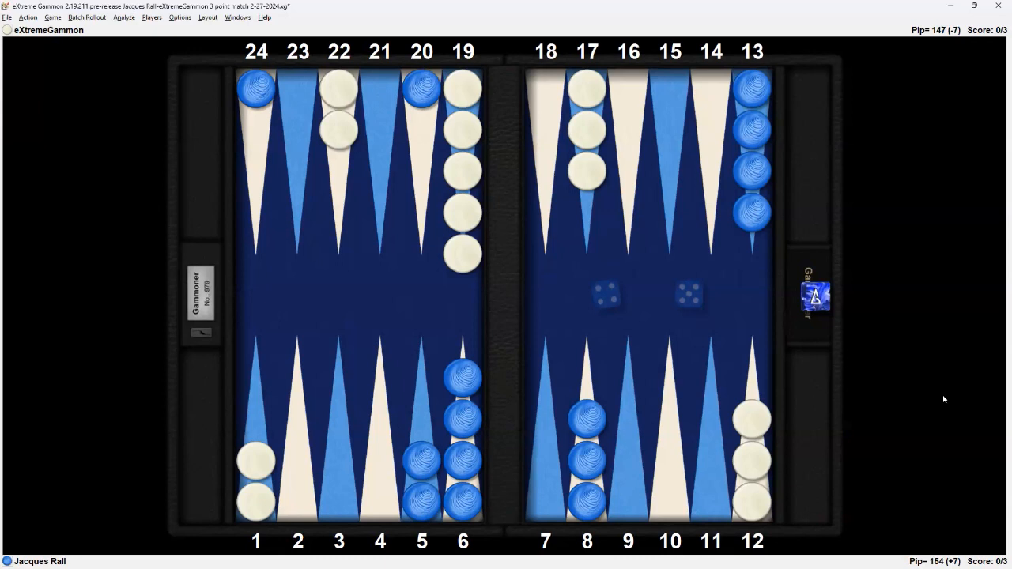
{"action": "mouse_move", "coordinate": [947, 395]}
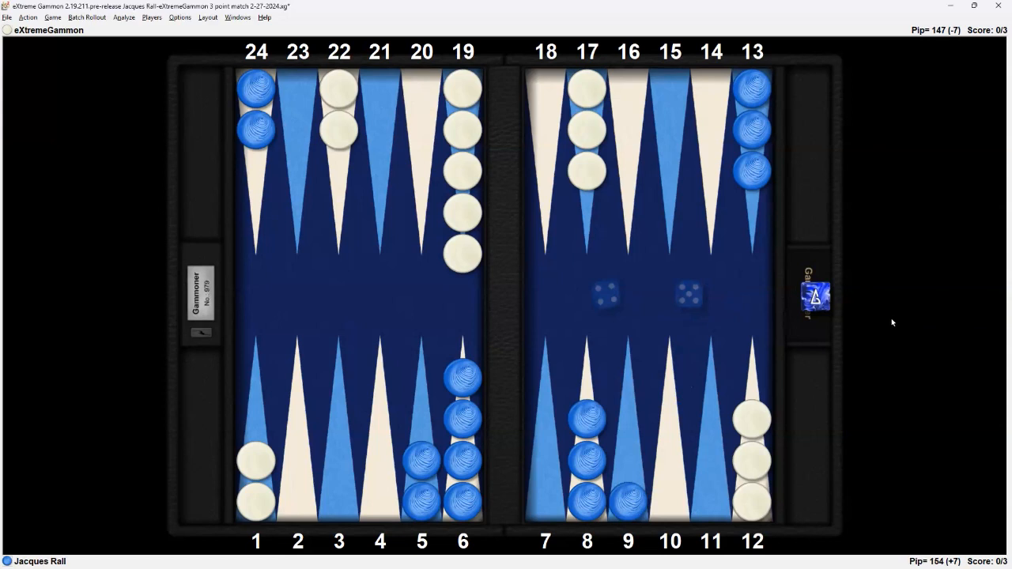
{"action": "mouse_move", "coordinate": [892, 318]}
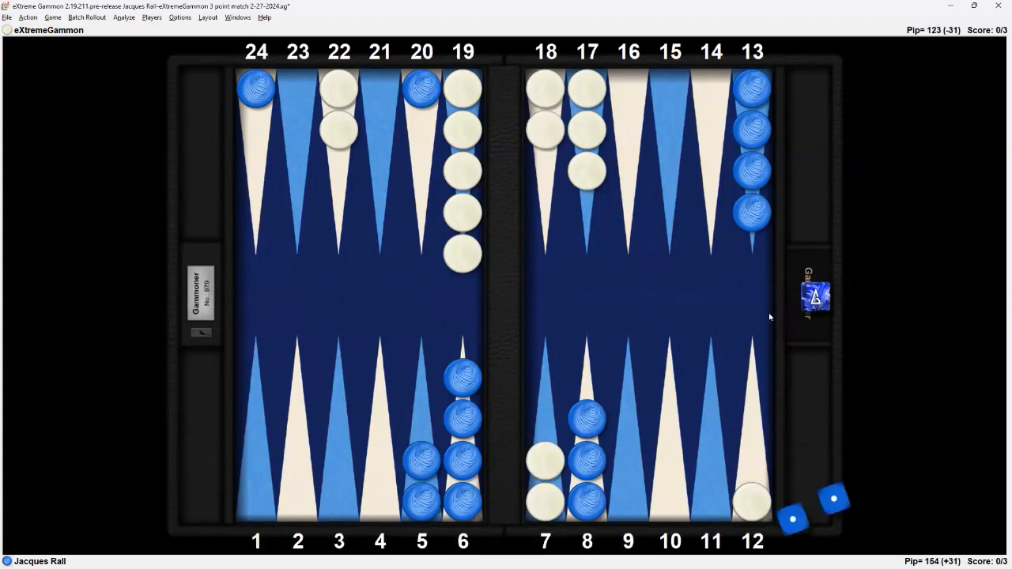
{"action": "mouse_move", "coordinate": [751, 323]}
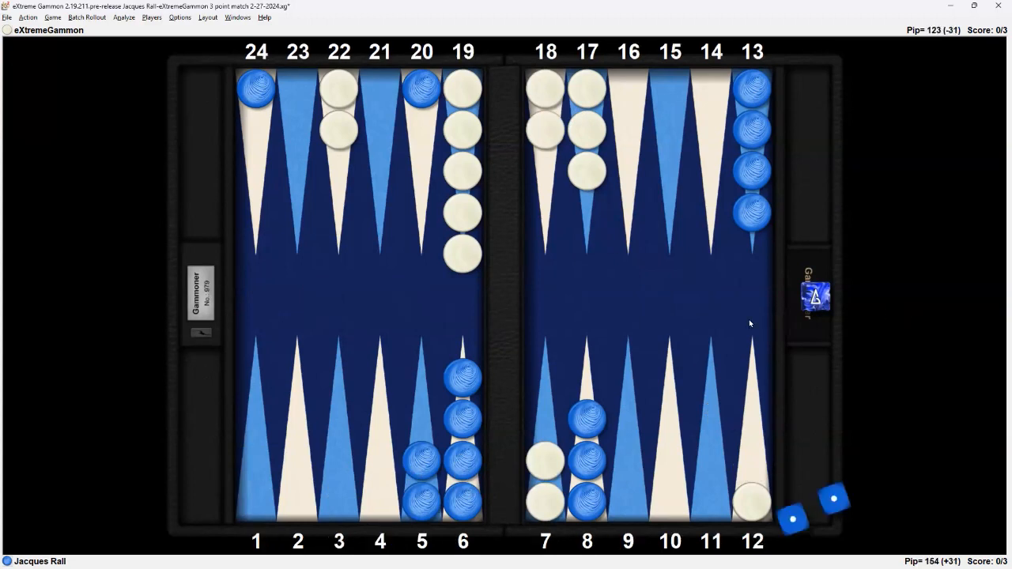
{"action": "mouse_move", "coordinate": [684, 316]}
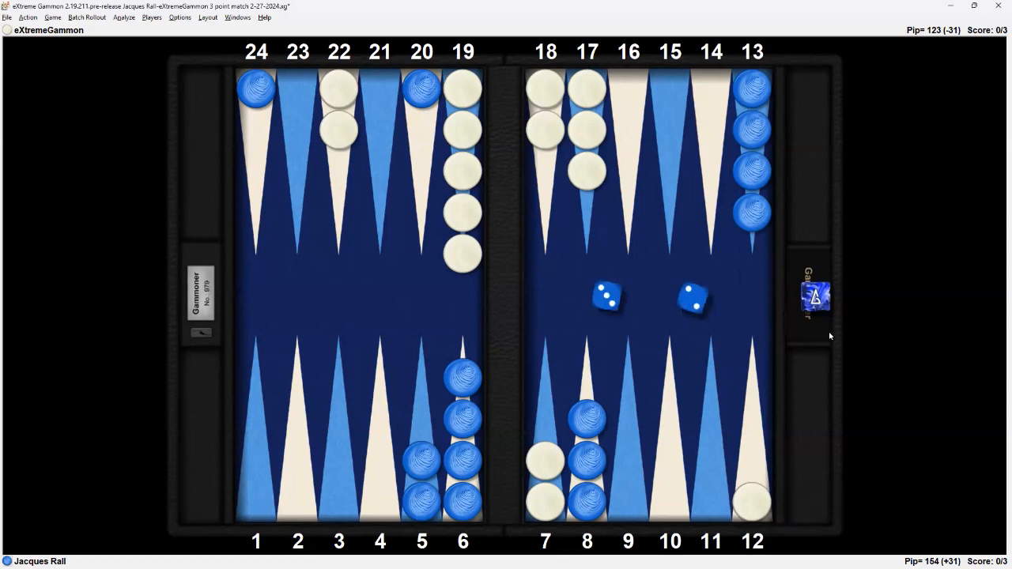
{"action": "mouse_move", "coordinate": [925, 347]}
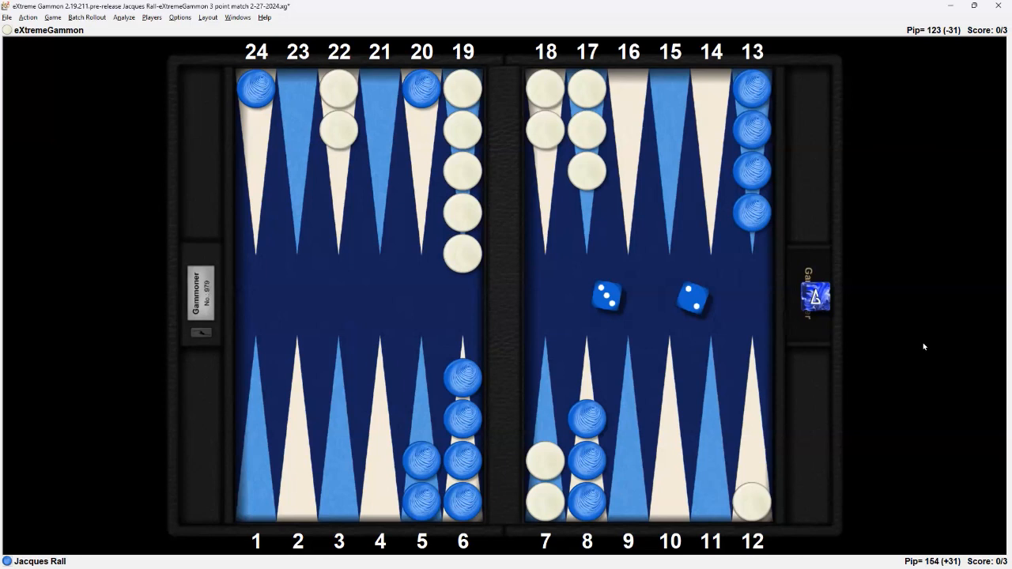
{"action": "mouse_move", "coordinate": [909, 335]}
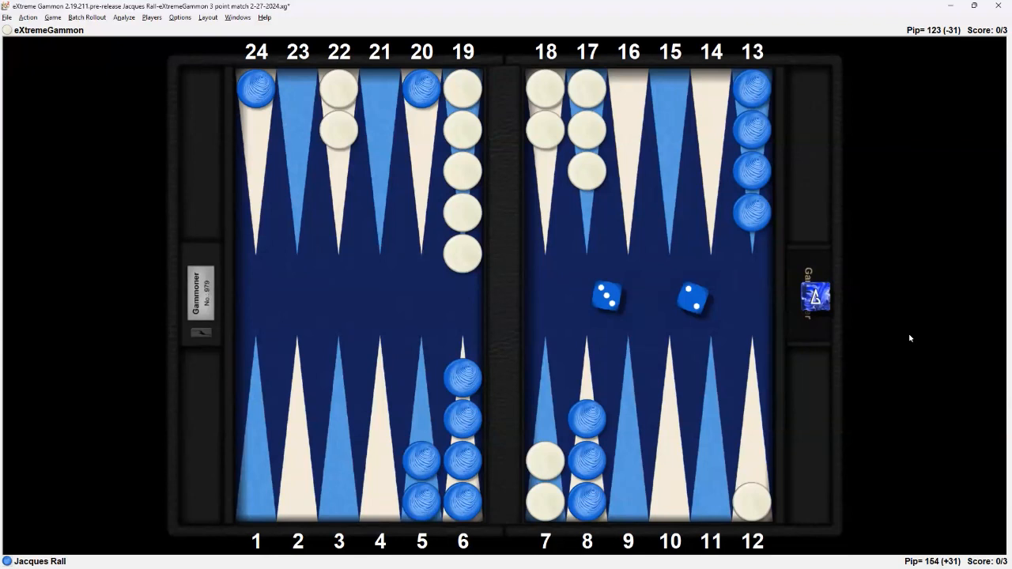
{"action": "mouse_move", "coordinate": [319, 202]}
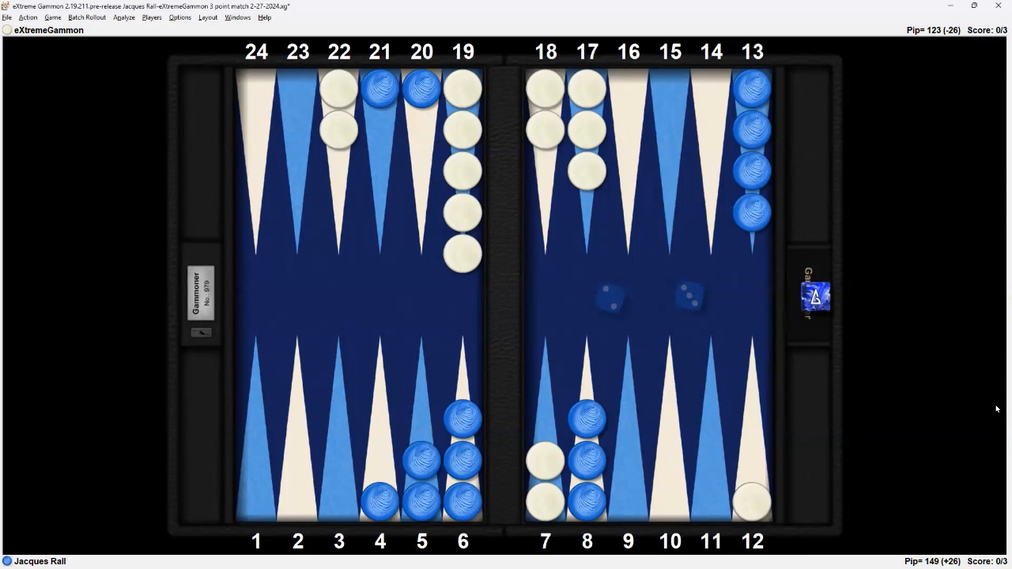
{"action": "mouse_move", "coordinate": [996, 413]}
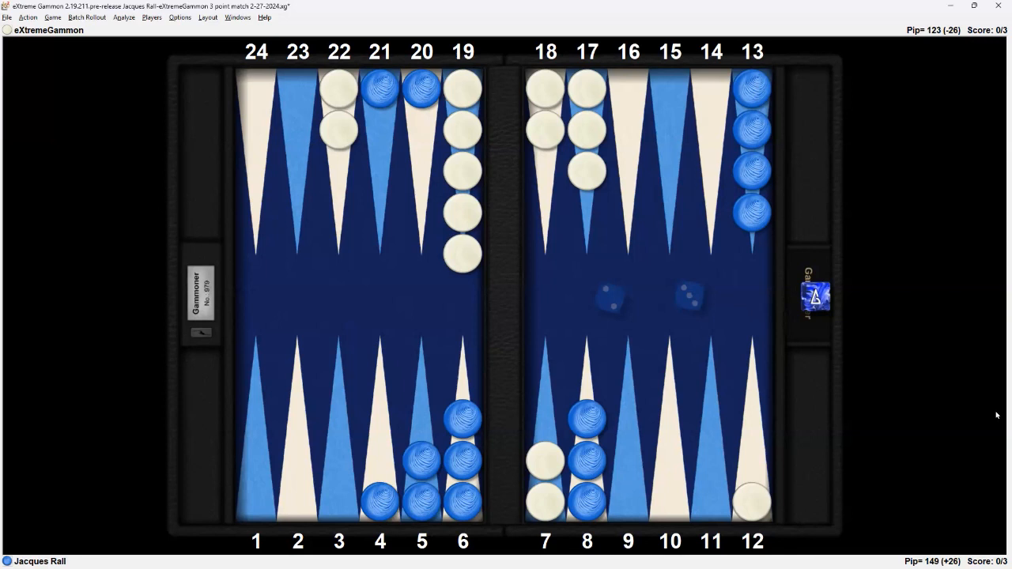
{"action": "mouse_move", "coordinate": [709, 242]}
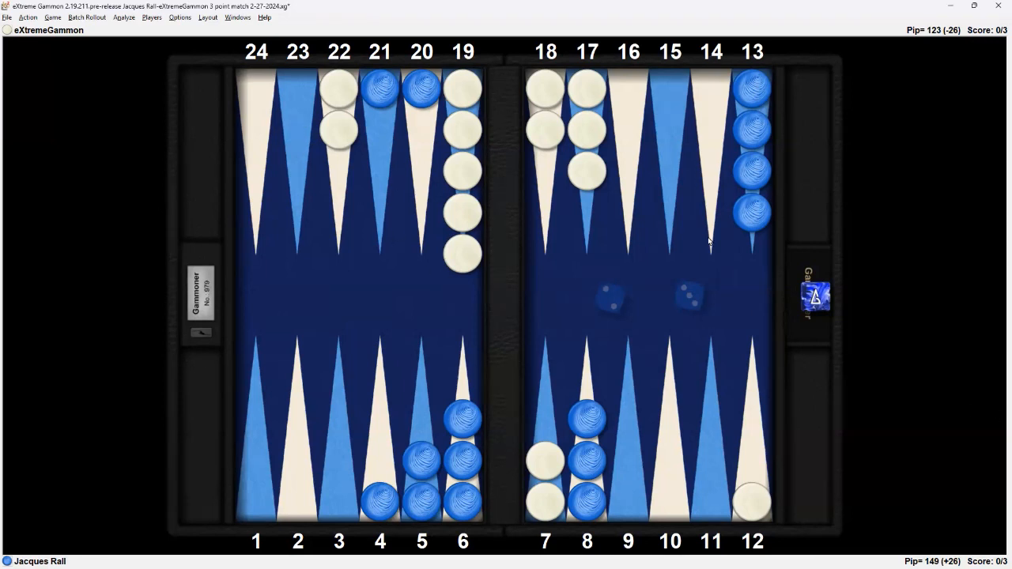
{"action": "mouse_move", "coordinate": [732, 252]}
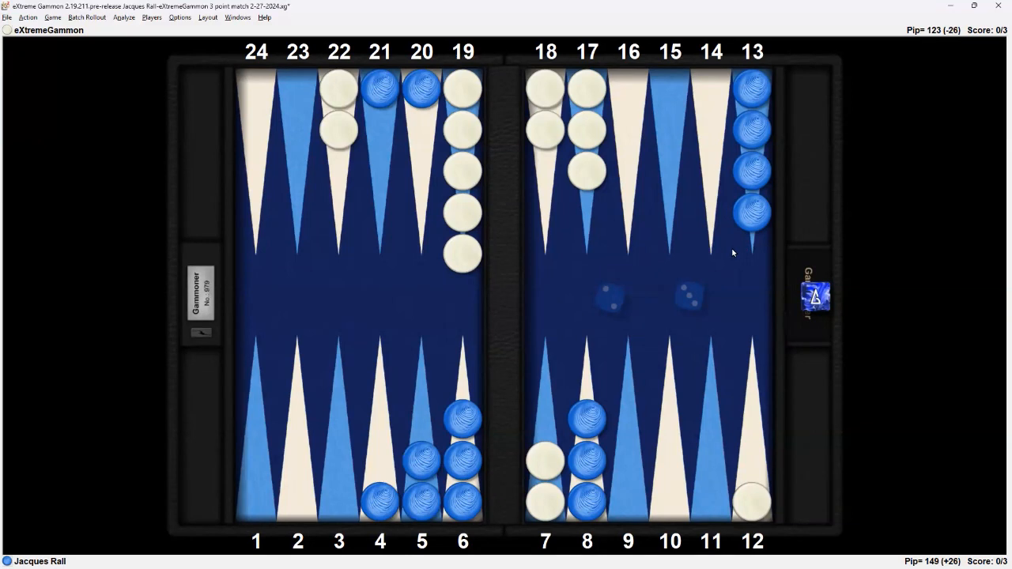
{"action": "mouse_move", "coordinate": [968, 284]}
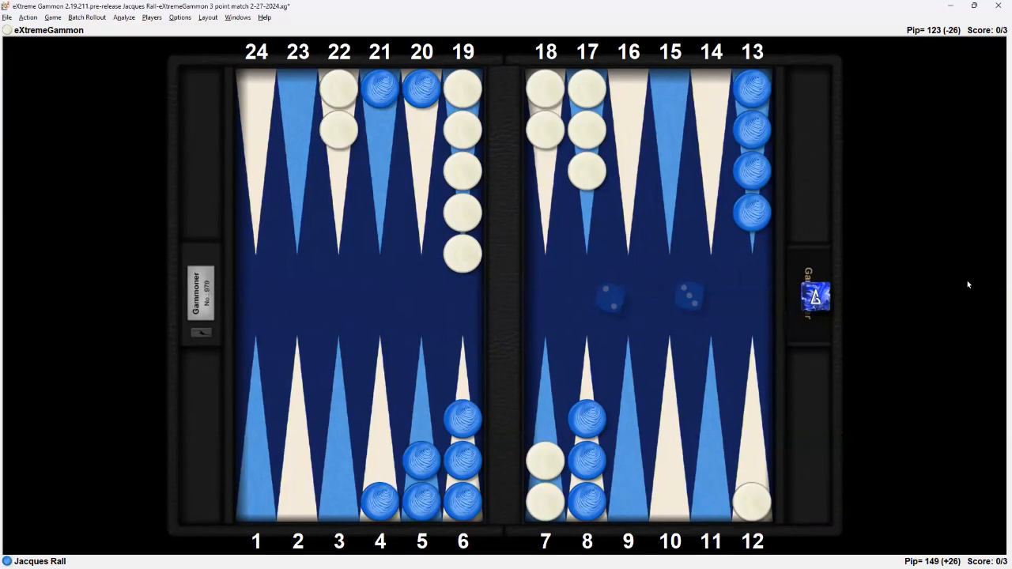
{"action": "mouse_move", "coordinate": [919, 285]}
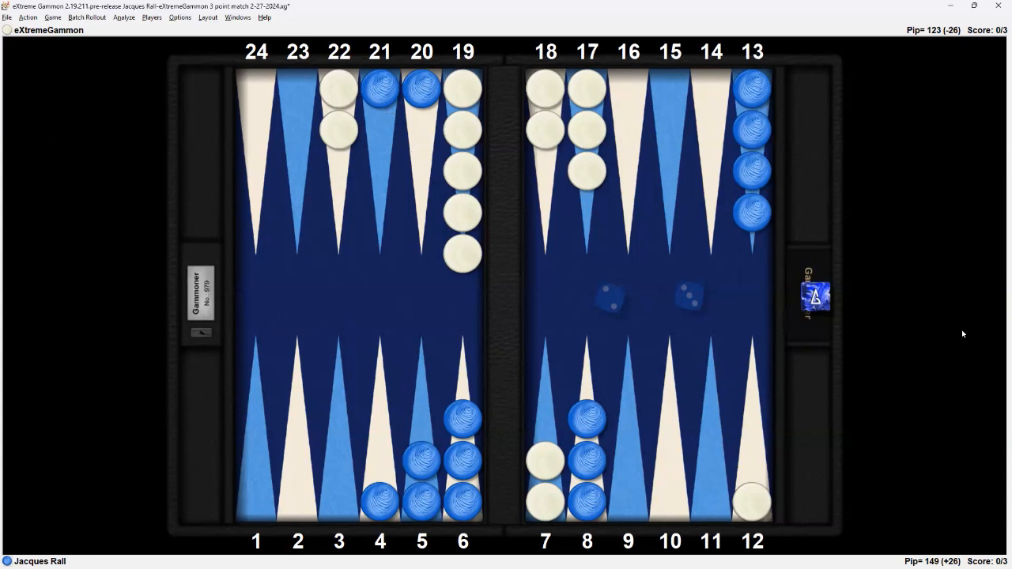
{"action": "mouse_move", "coordinate": [928, 316]}
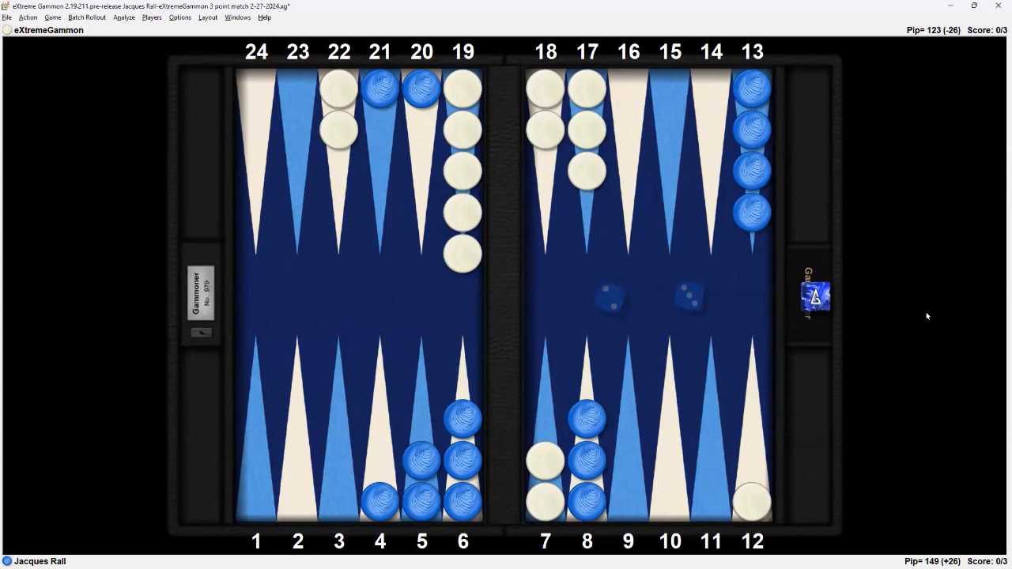
{"action": "mouse_move", "coordinate": [928, 318]}
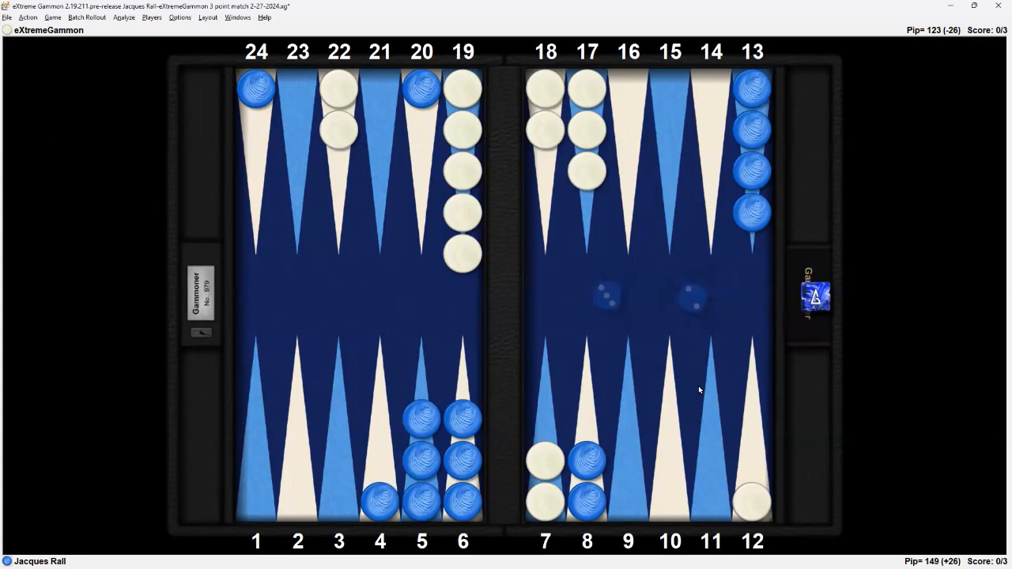
{"action": "mouse_move", "coordinate": [996, 371]}
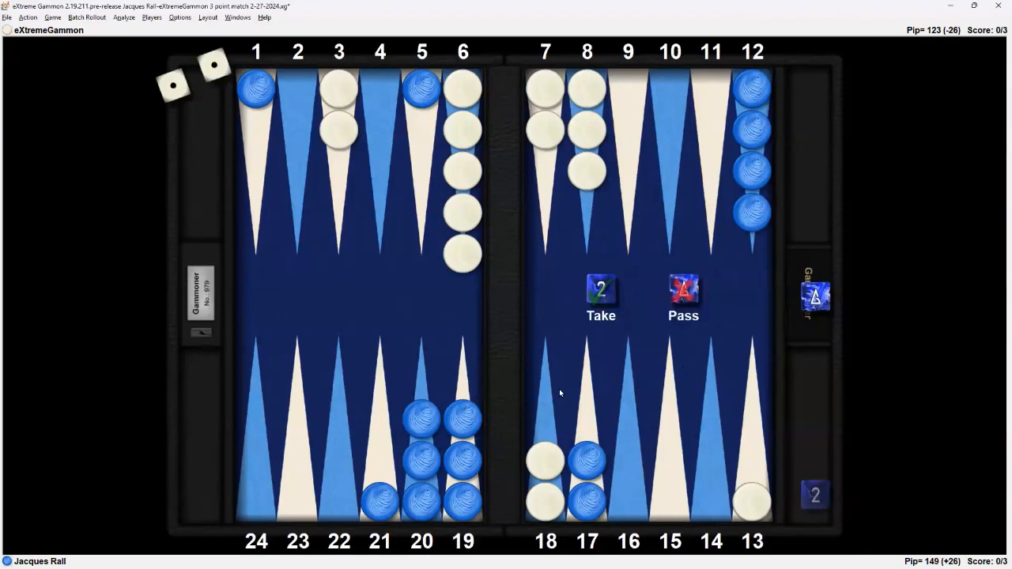
{"action": "mouse_move", "coordinate": [909, 373]}
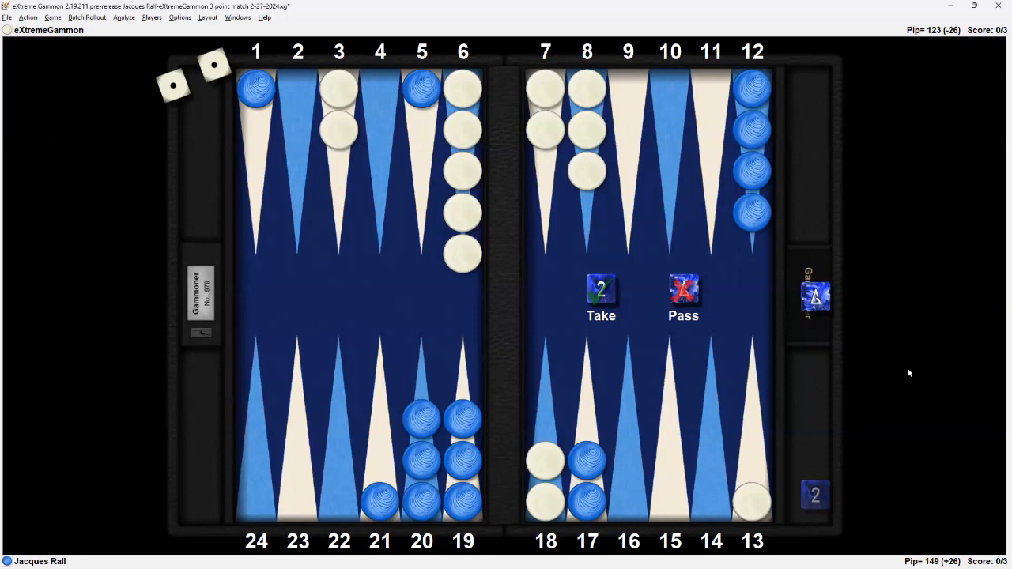
{"action": "mouse_move", "coordinate": [769, 190]}
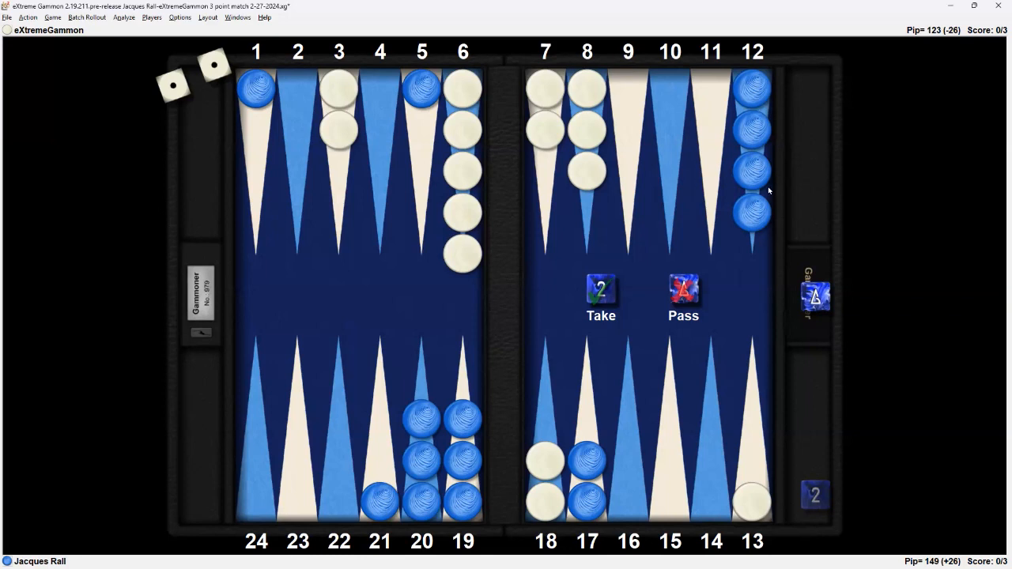
{"action": "mouse_move", "coordinate": [906, 367]}
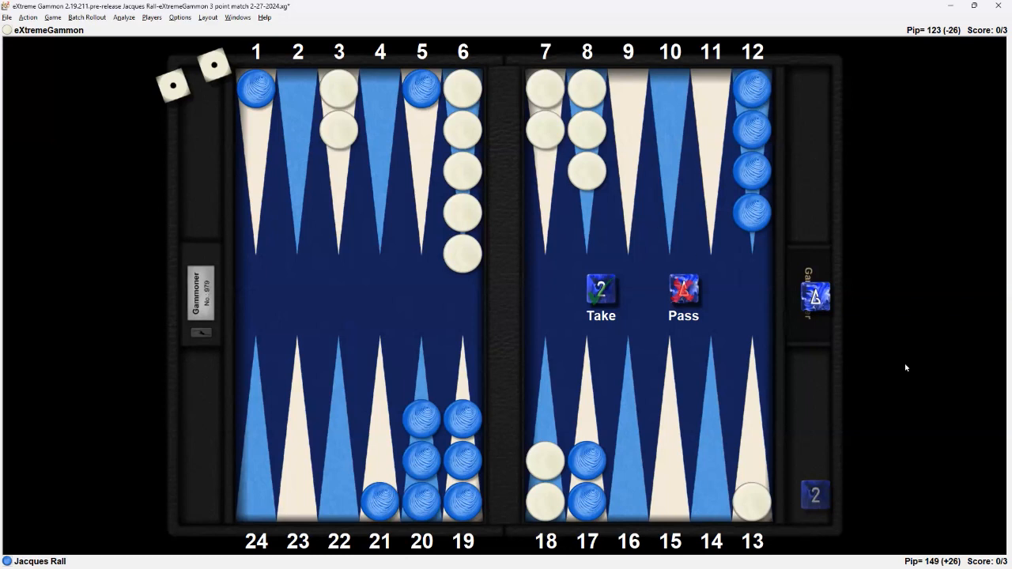
{"action": "mouse_move", "coordinate": [996, 329]}
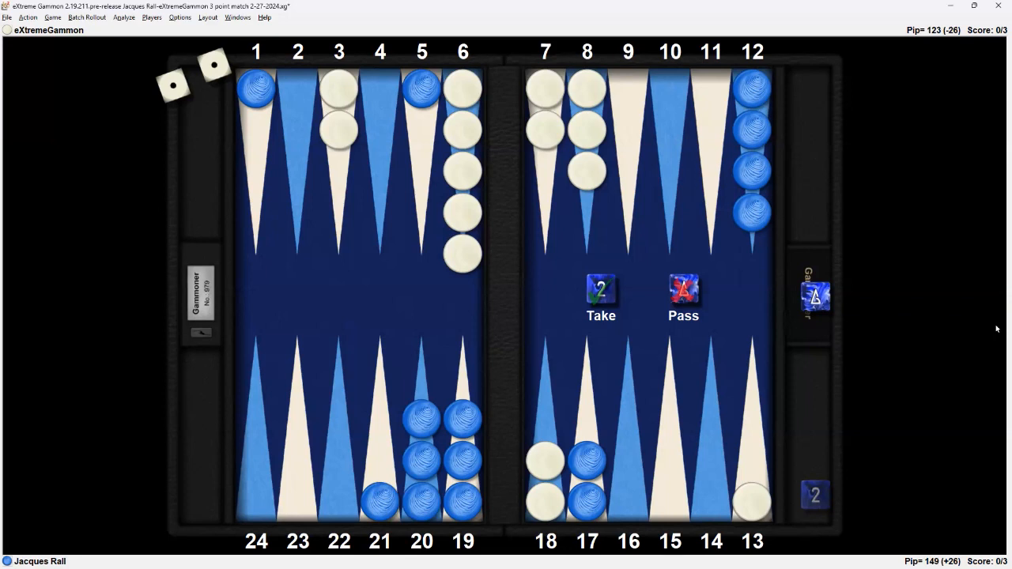
{"action": "mouse_move", "coordinate": [338, 178]}
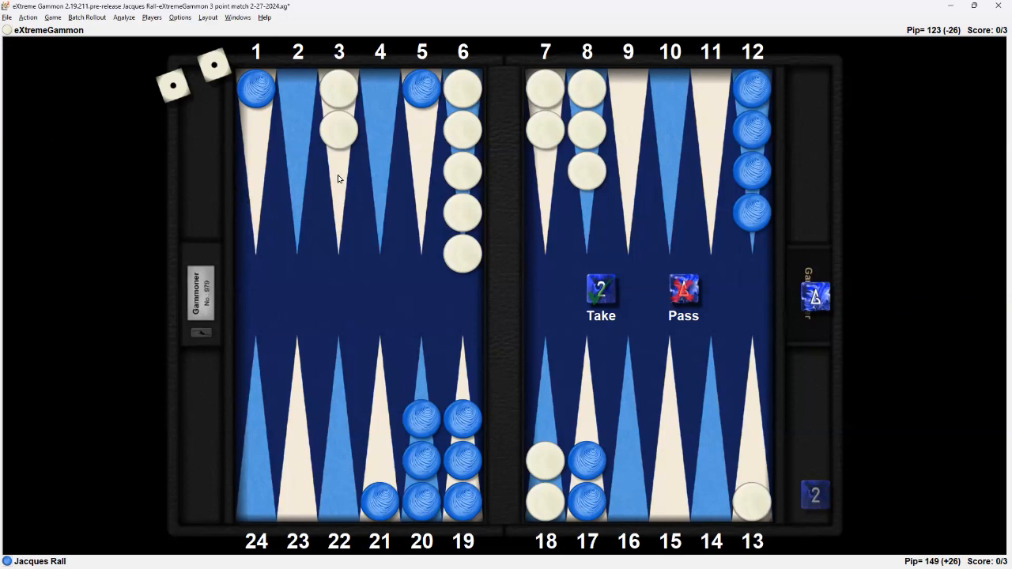
{"action": "mouse_move", "coordinate": [996, 321]}
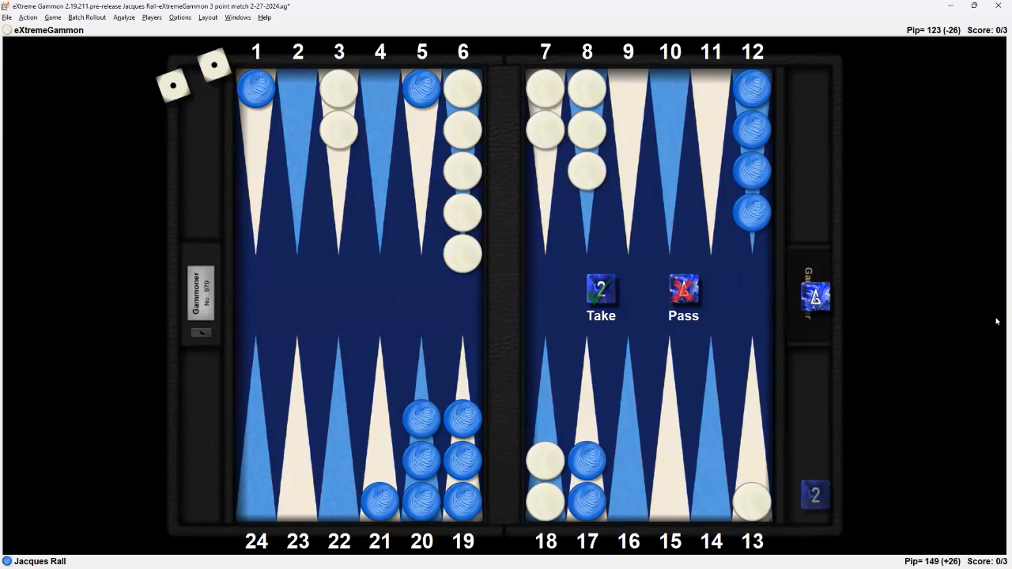
{"action": "mouse_move", "coordinate": [490, 225]}
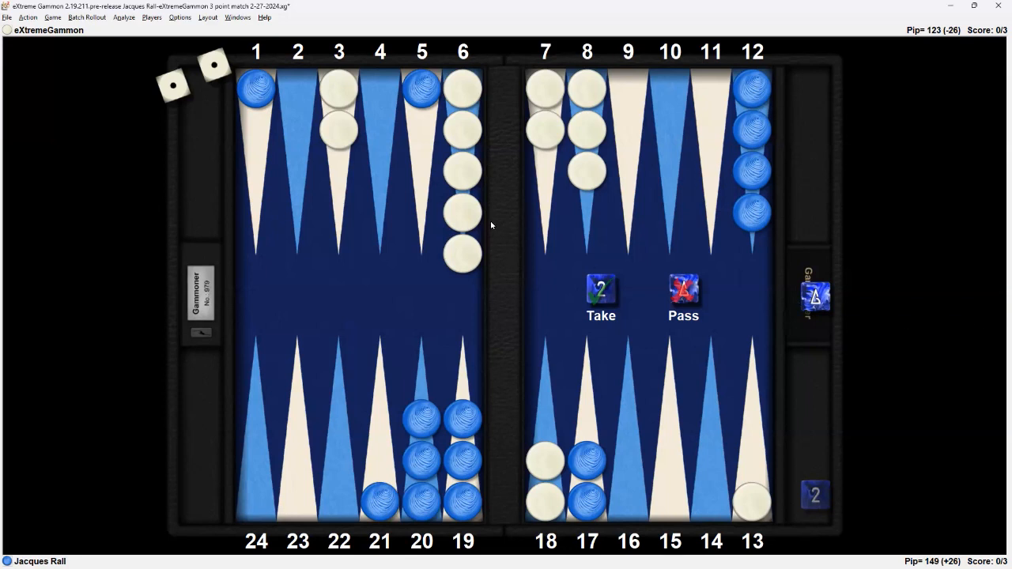
{"action": "mouse_move", "coordinate": [833, 330]}
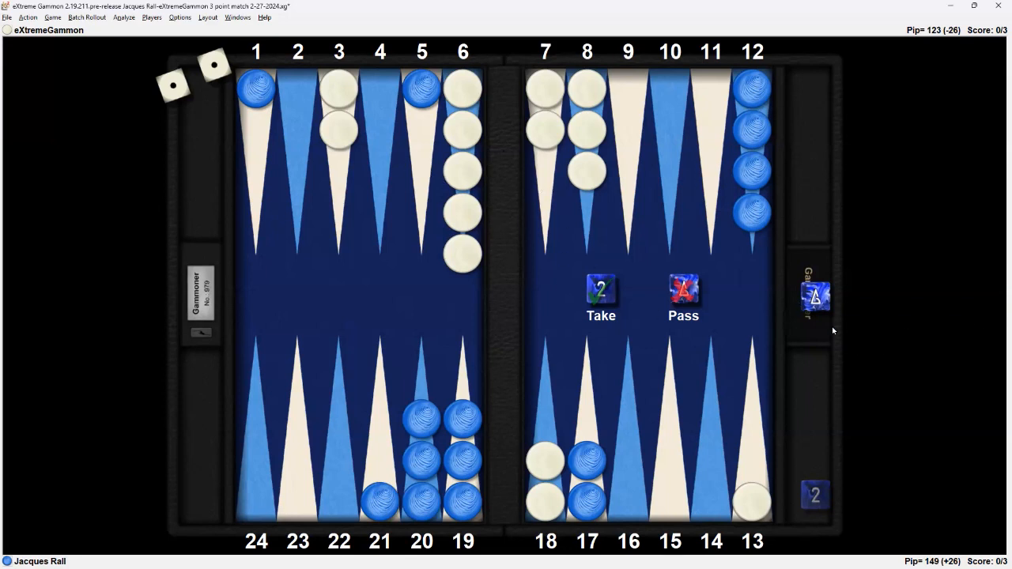
{"action": "mouse_move", "coordinate": [922, 330]}
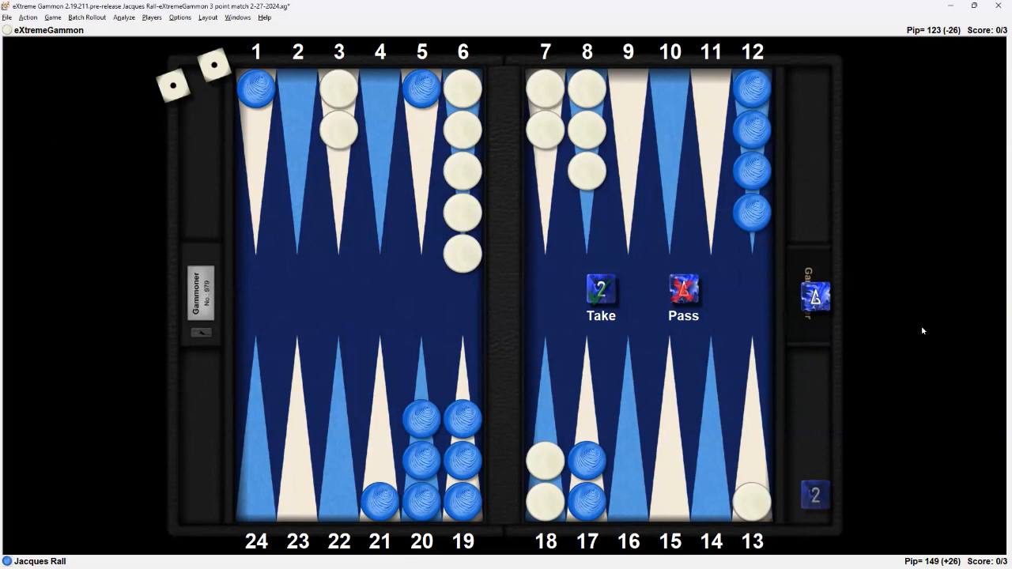
{"action": "mouse_move", "coordinate": [927, 318]}
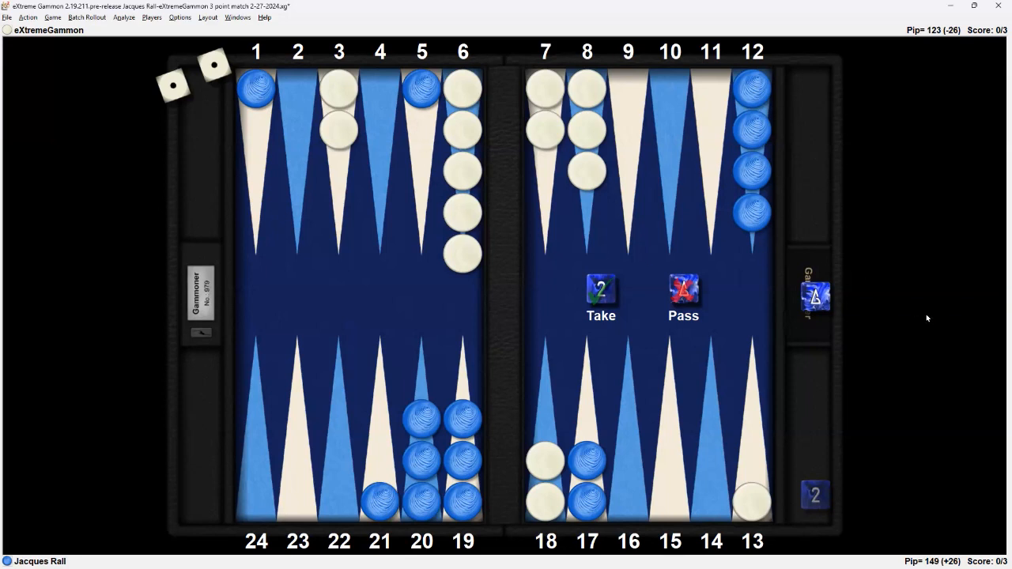
{"action": "mouse_move", "coordinate": [945, 326]}
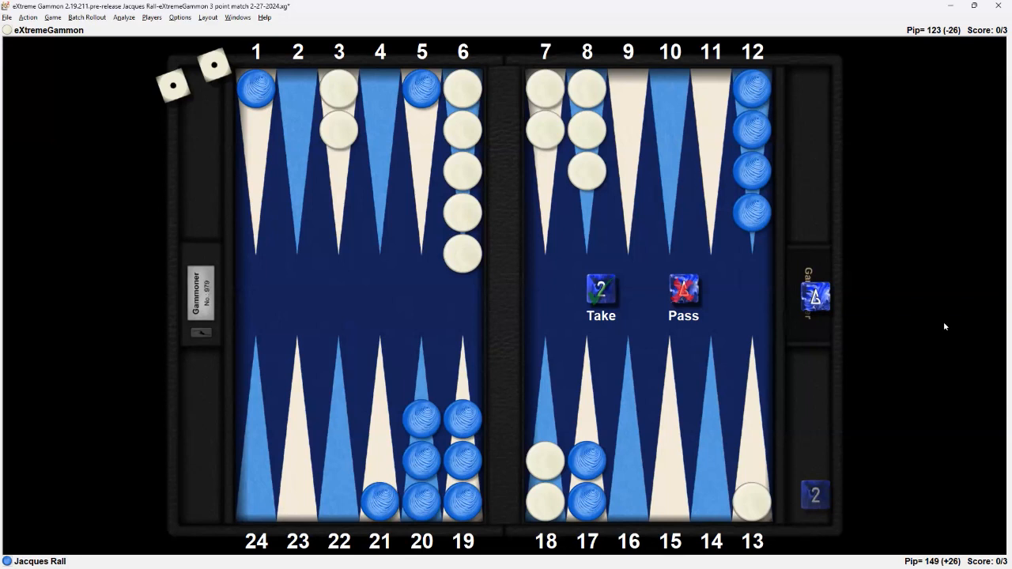
{"action": "mouse_move", "coordinate": [661, 244]}
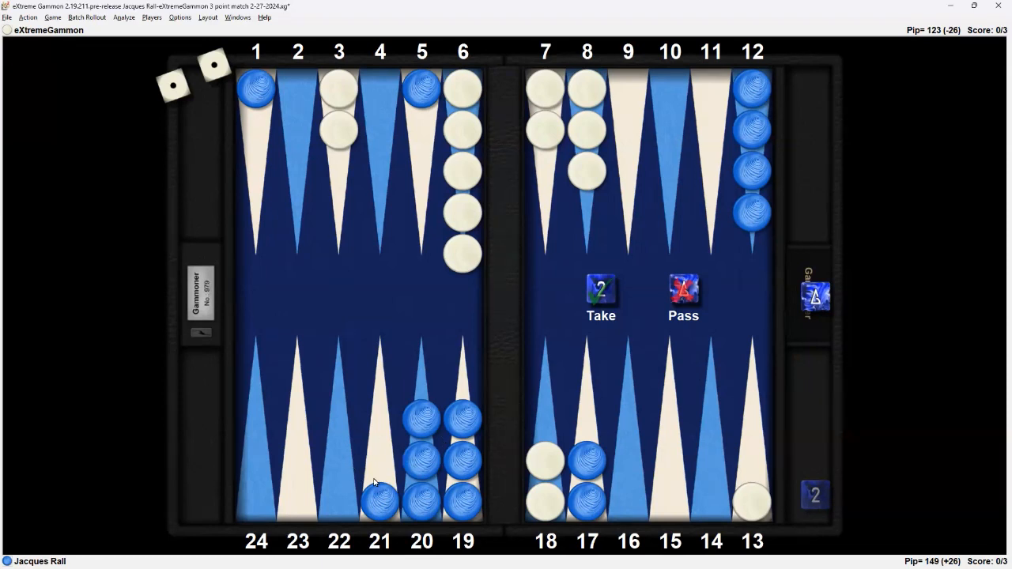
{"action": "mouse_move", "coordinate": [988, 346]}
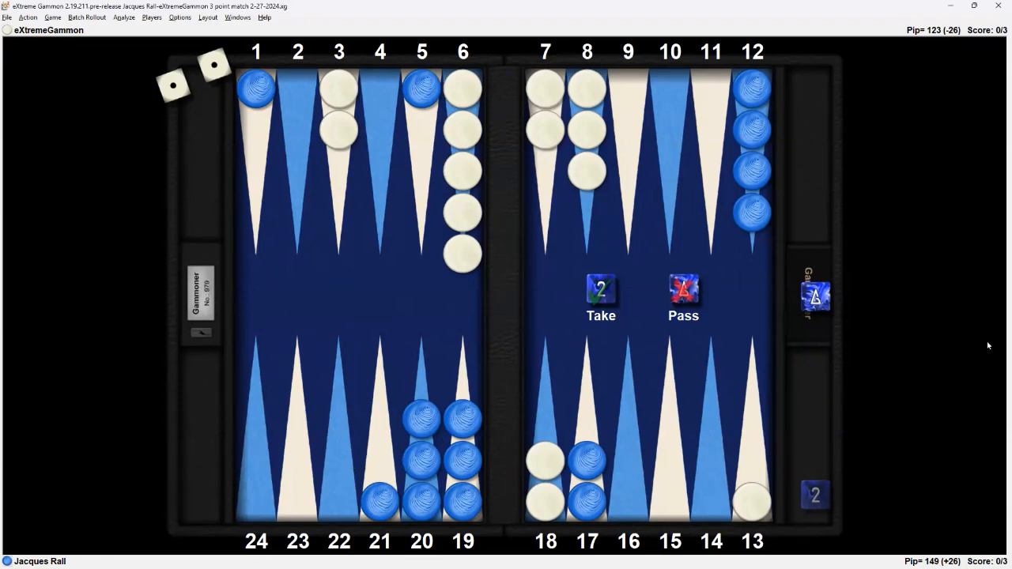
{"action": "mouse_move", "coordinate": [986, 349]}
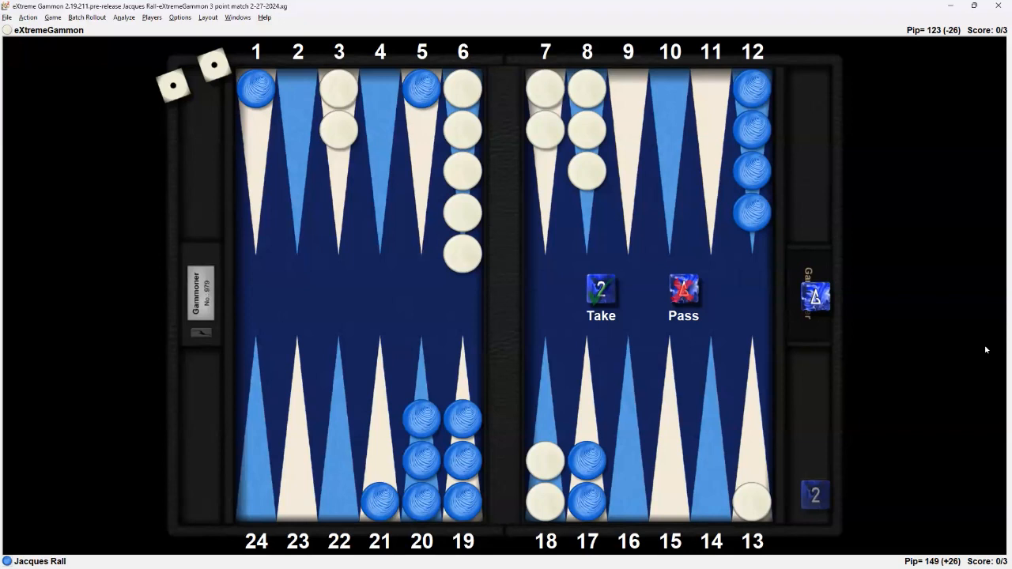
{"action": "mouse_move", "coordinate": [561, 308]}
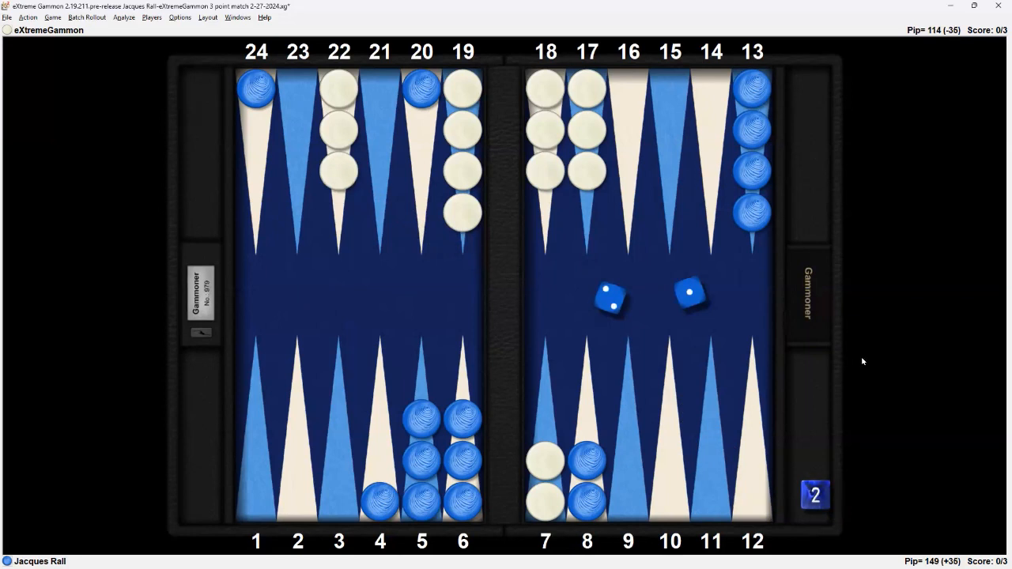
{"action": "mouse_move", "coordinate": [885, 361]}
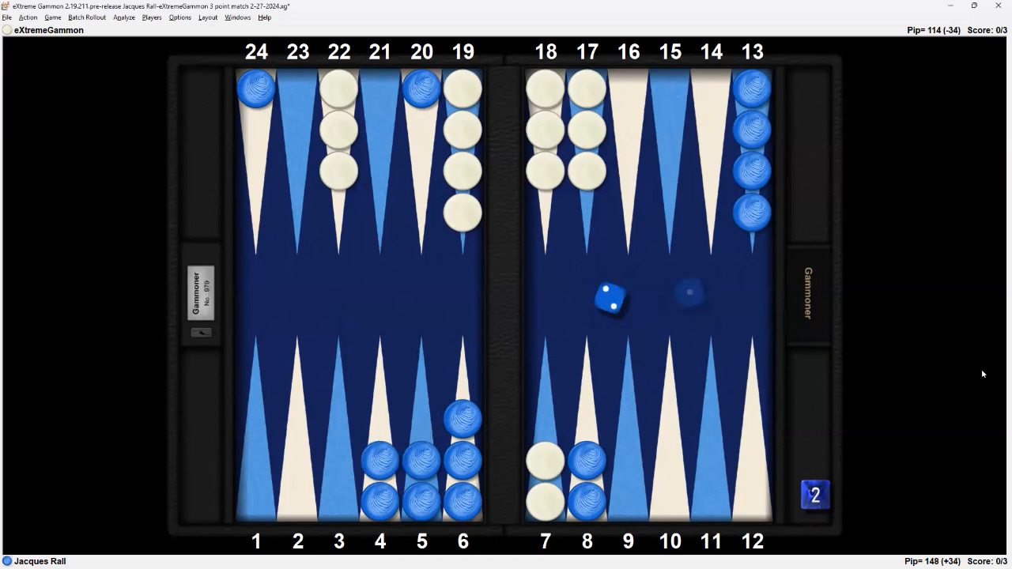
{"action": "mouse_move", "coordinate": [969, 371]}
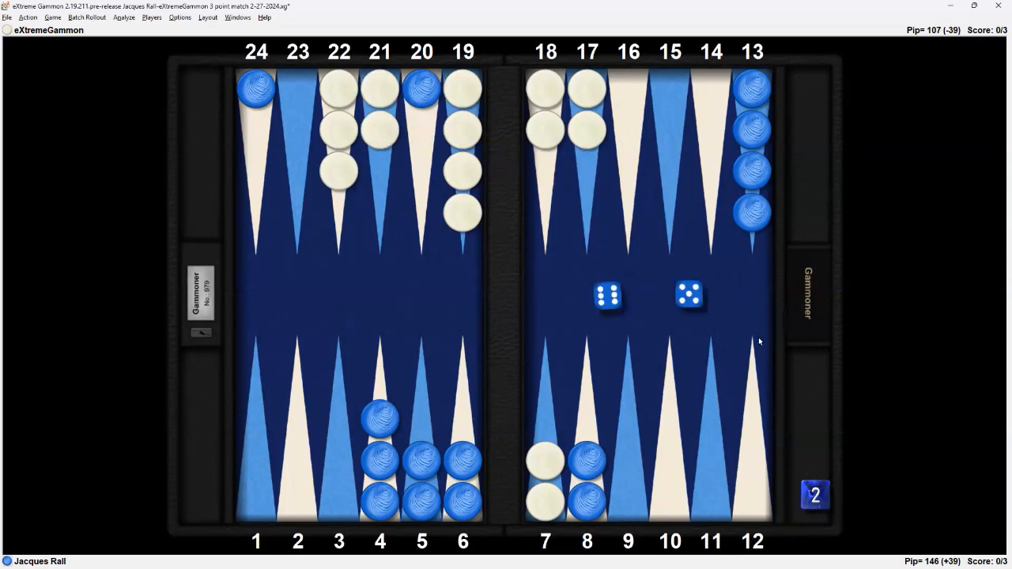
{"action": "mouse_move", "coordinate": [873, 348]}
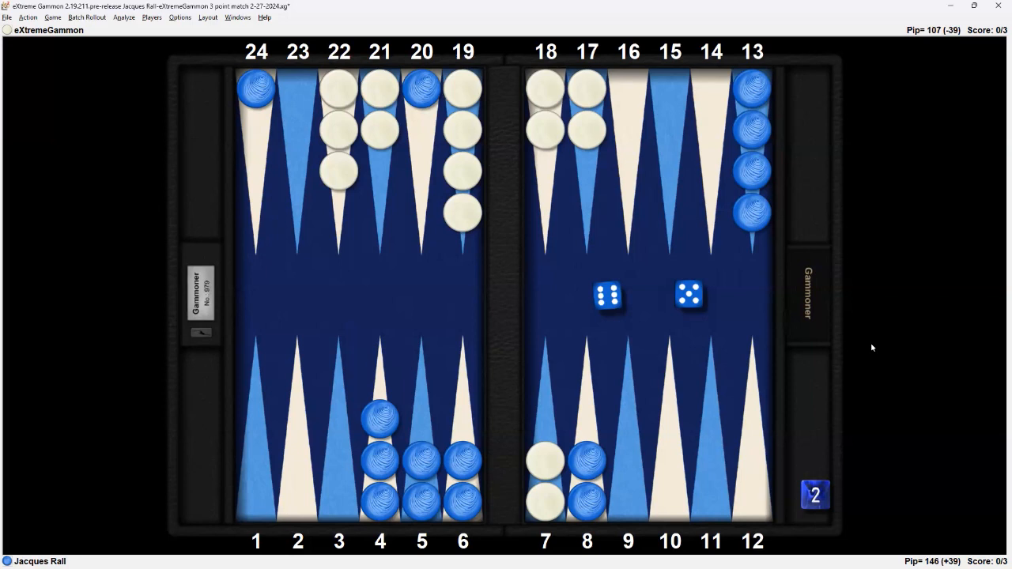
{"action": "mouse_move", "coordinate": [869, 342]}
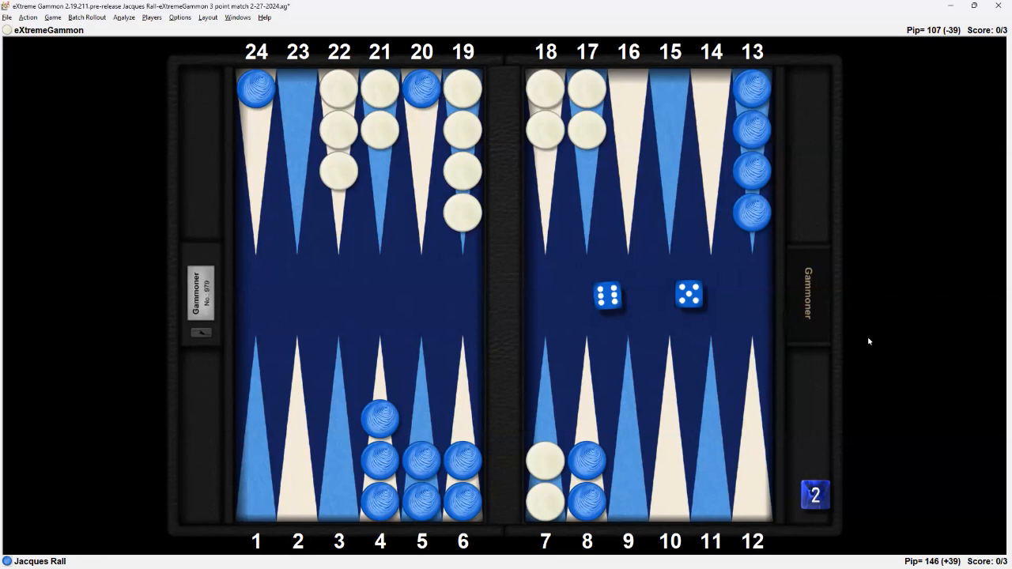
{"action": "mouse_move", "coordinate": [873, 341]}
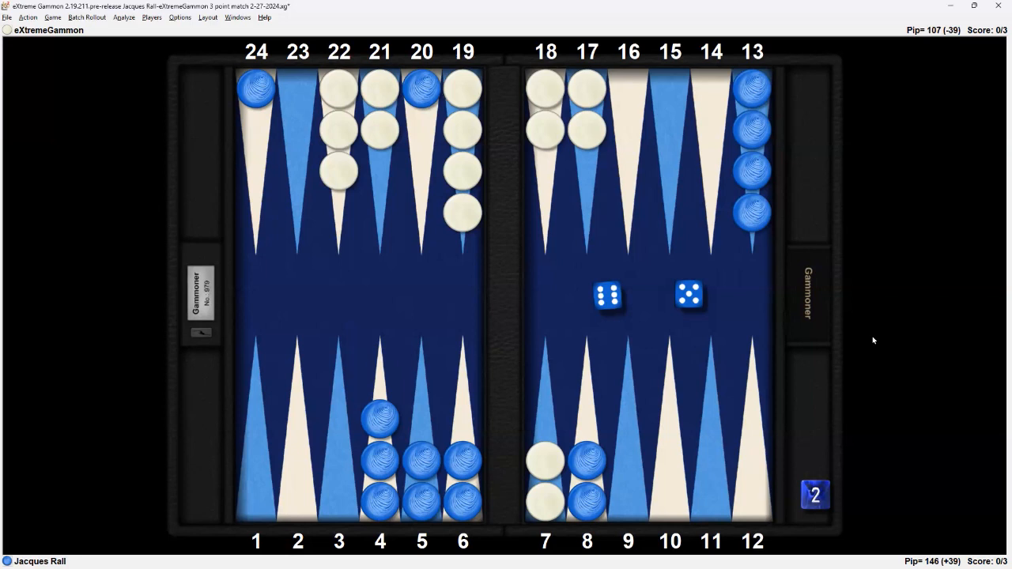
{"action": "mouse_move", "coordinate": [433, 133]}
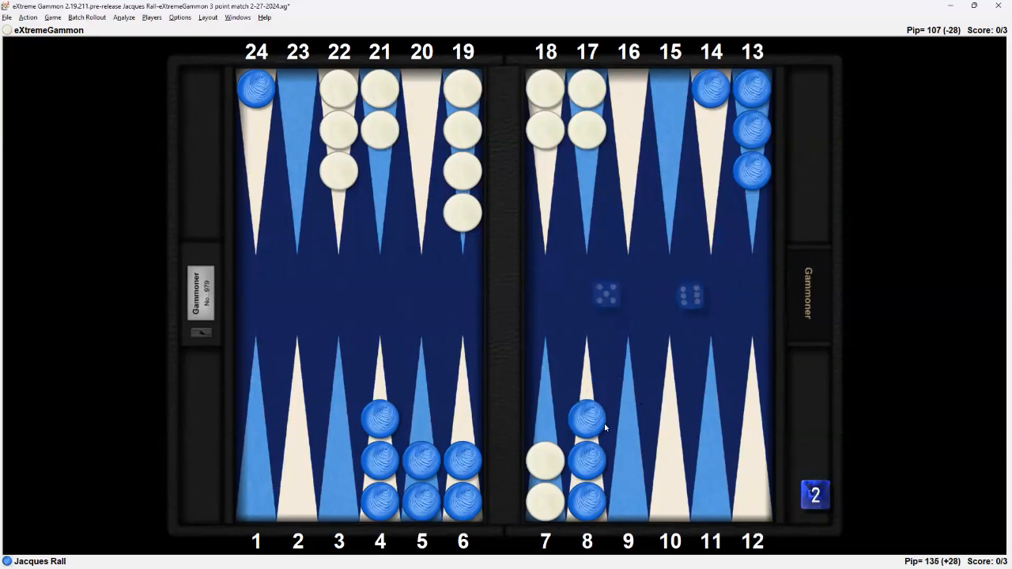
{"action": "mouse_move", "coordinate": [591, 439]}
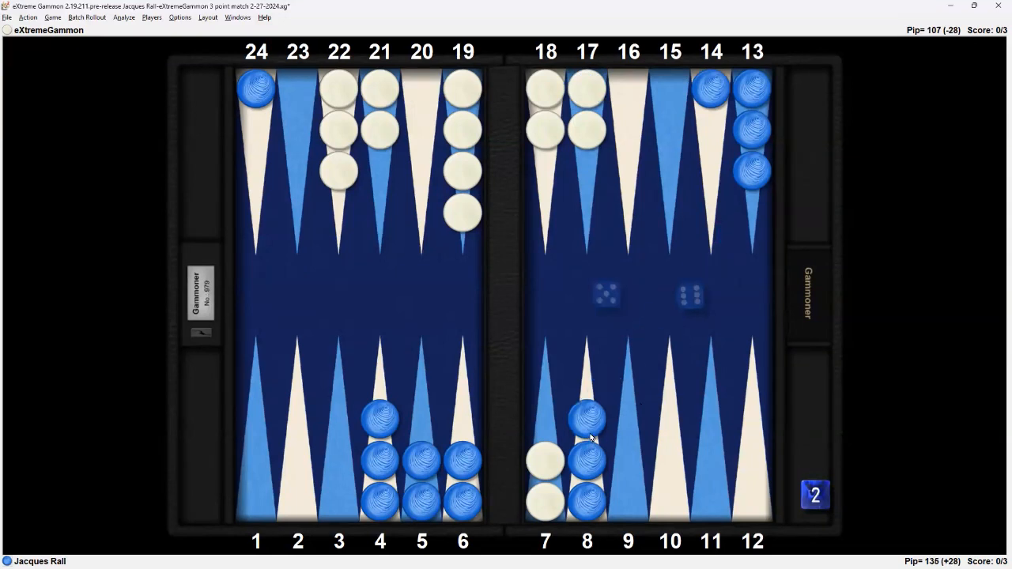
{"action": "mouse_move", "coordinate": [602, 304]}
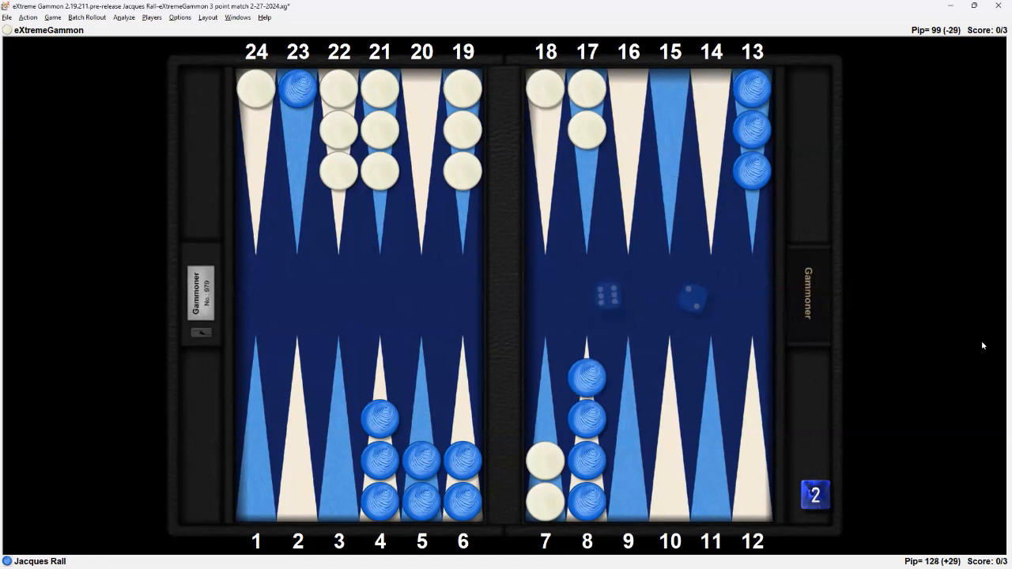
{"action": "mouse_move", "coordinate": [884, 339]}
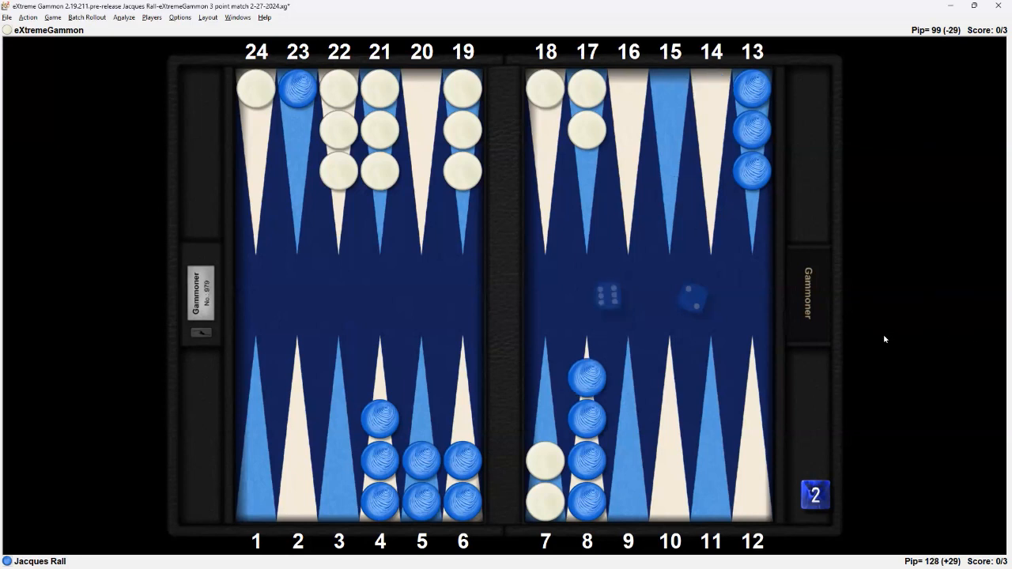
{"action": "mouse_move", "coordinate": [698, 304]}
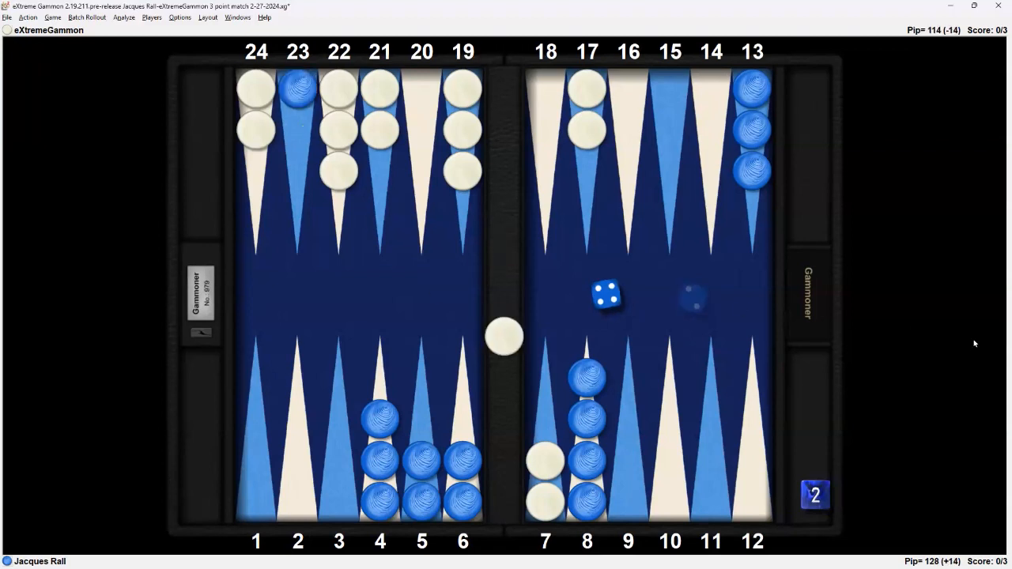
{"action": "mouse_move", "coordinate": [956, 346]}
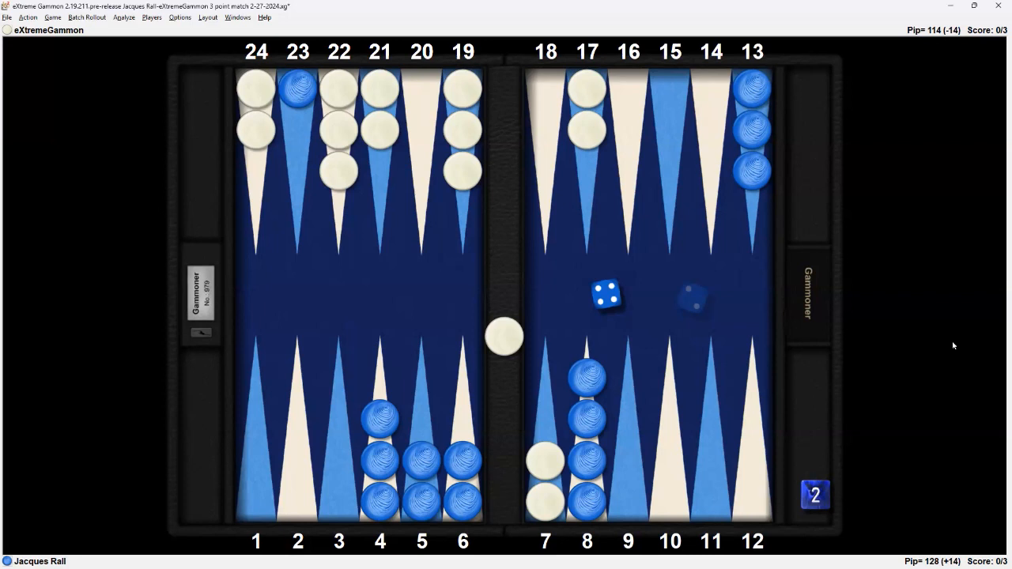
{"action": "mouse_move", "coordinate": [771, 207]}
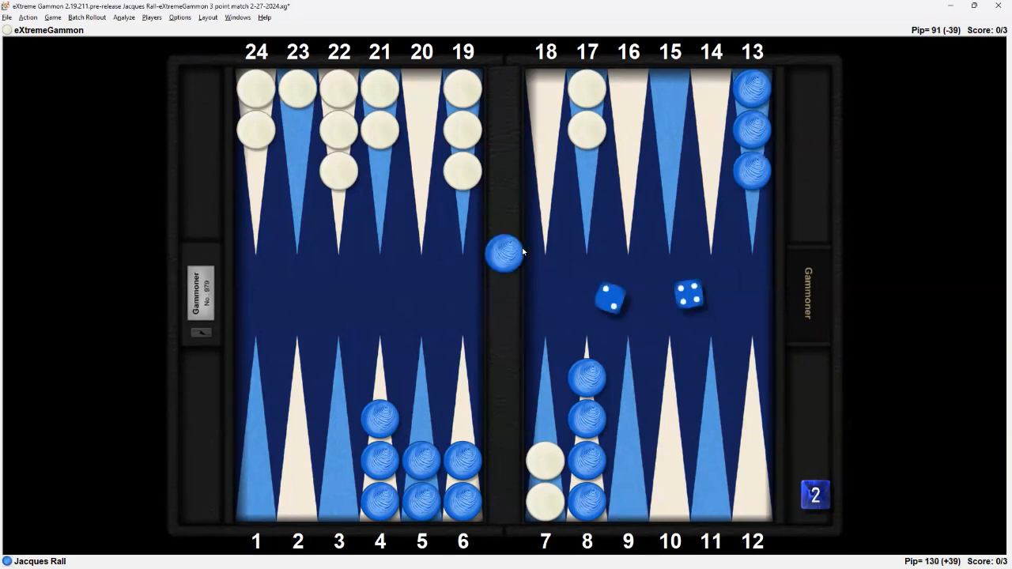
- Play a blue checker from the 8-point to the 4-point, cutting blue's pips to 124
{"action": "left_click_drag", "start_coordinate": [506, 253], "coordinate": [298, 91]}
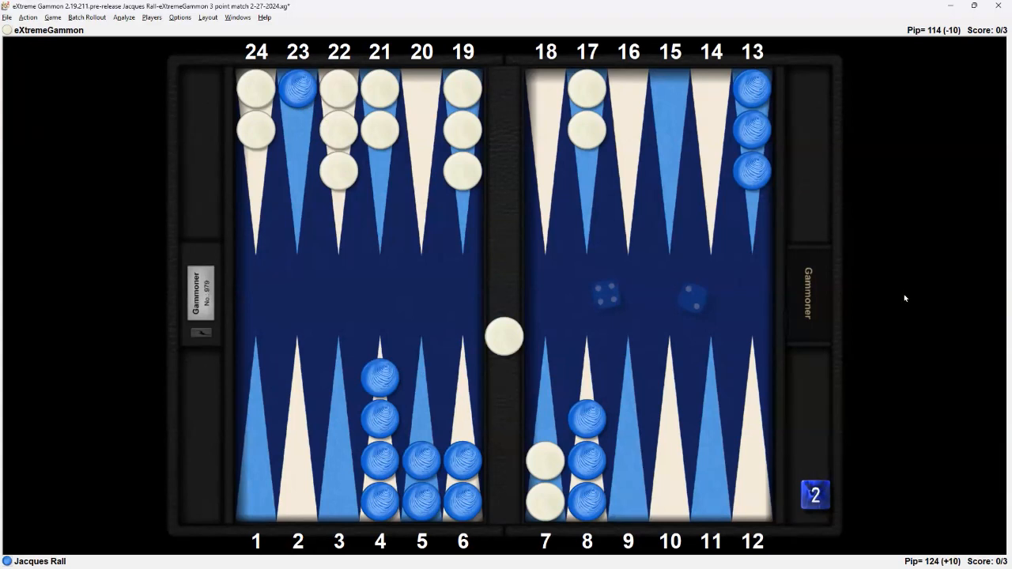
{"action": "mouse_move", "coordinate": [908, 309]}
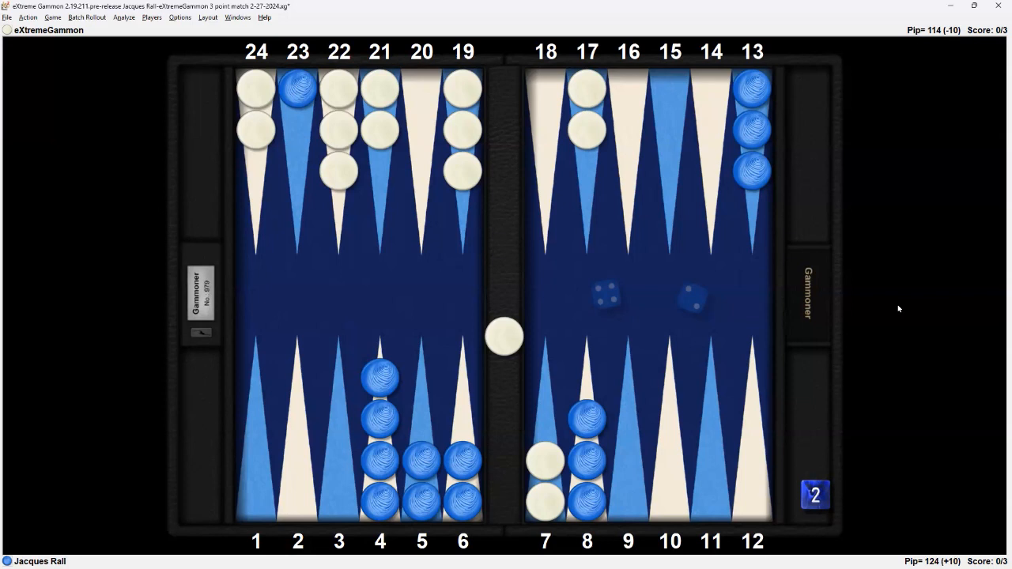
{"action": "mouse_move", "coordinate": [898, 291]}
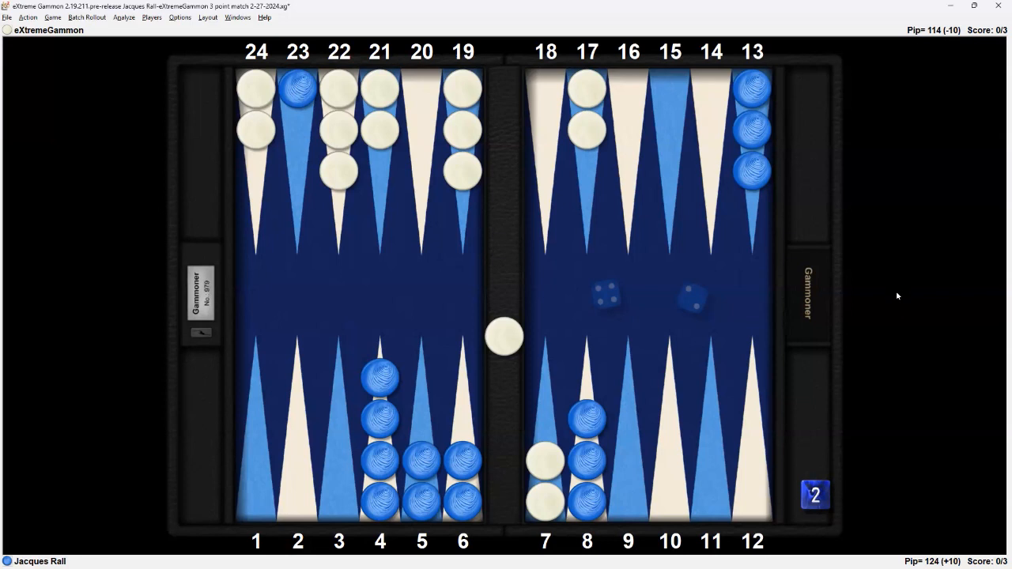
{"action": "mouse_move", "coordinate": [620, 343]}
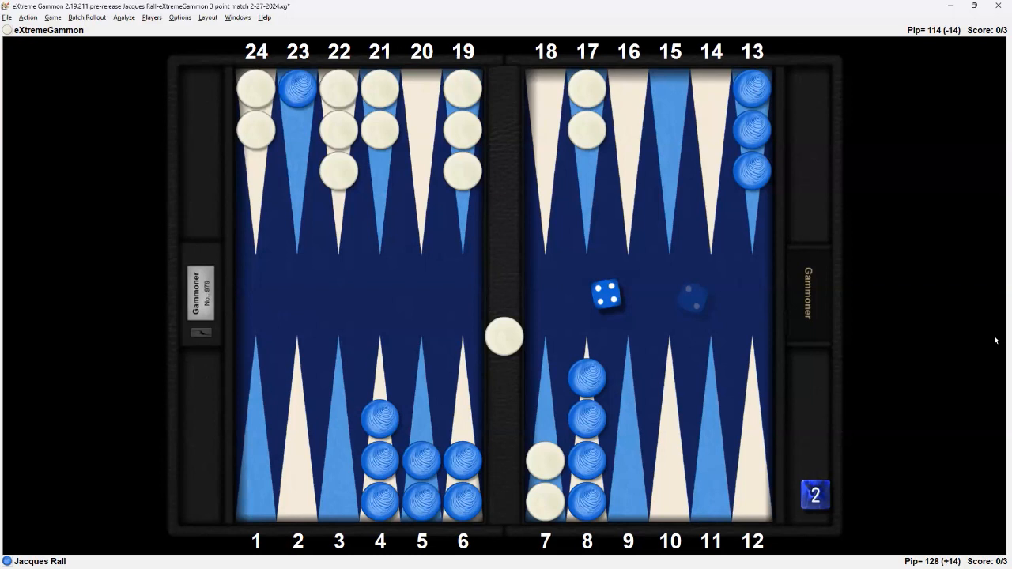
{"action": "mouse_move", "coordinate": [759, 198]}
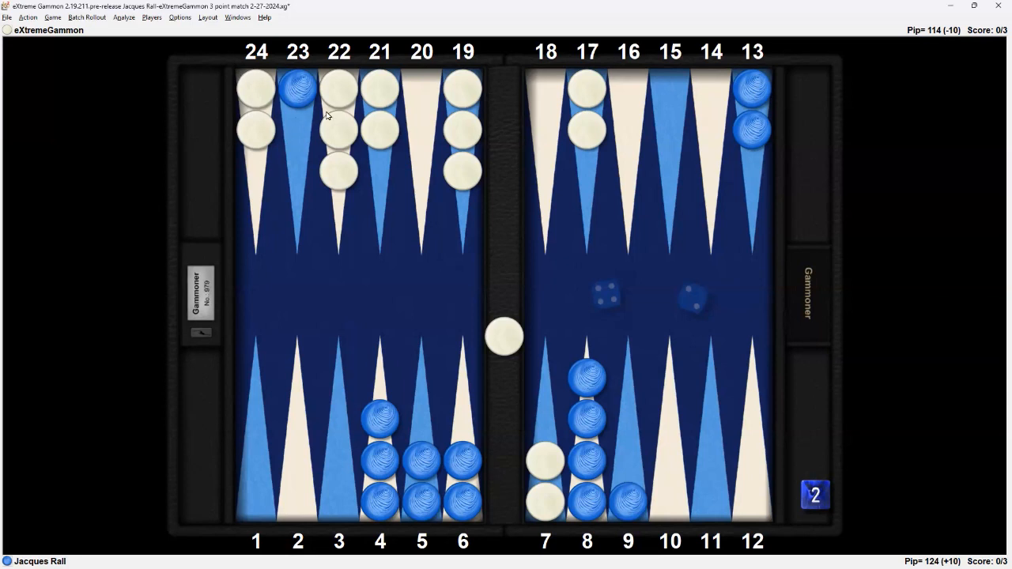
{"action": "mouse_move", "coordinate": [702, 355]}
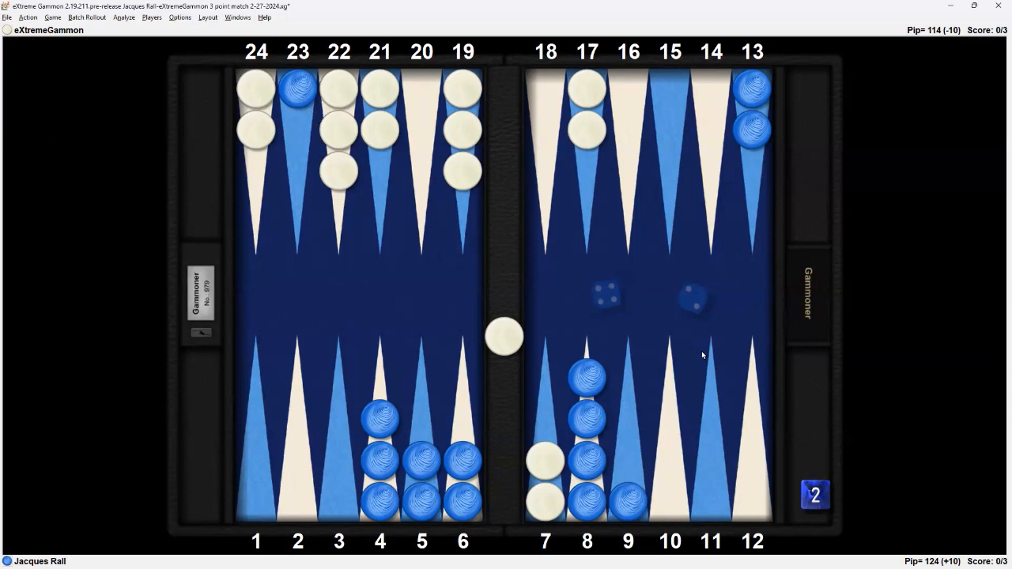
{"action": "mouse_move", "coordinate": [808, 319]}
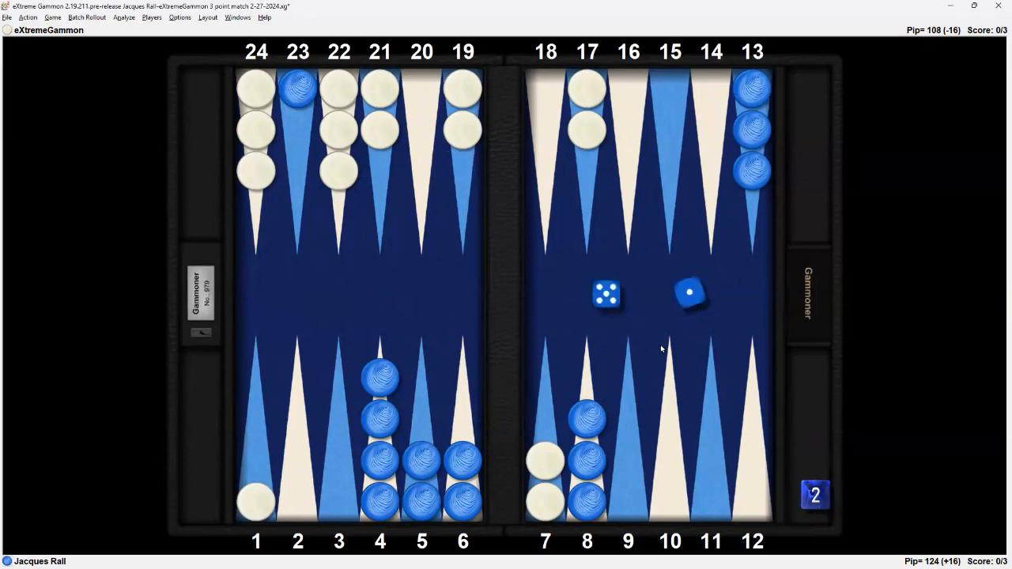
{"action": "mouse_move", "coordinate": [947, 359]}
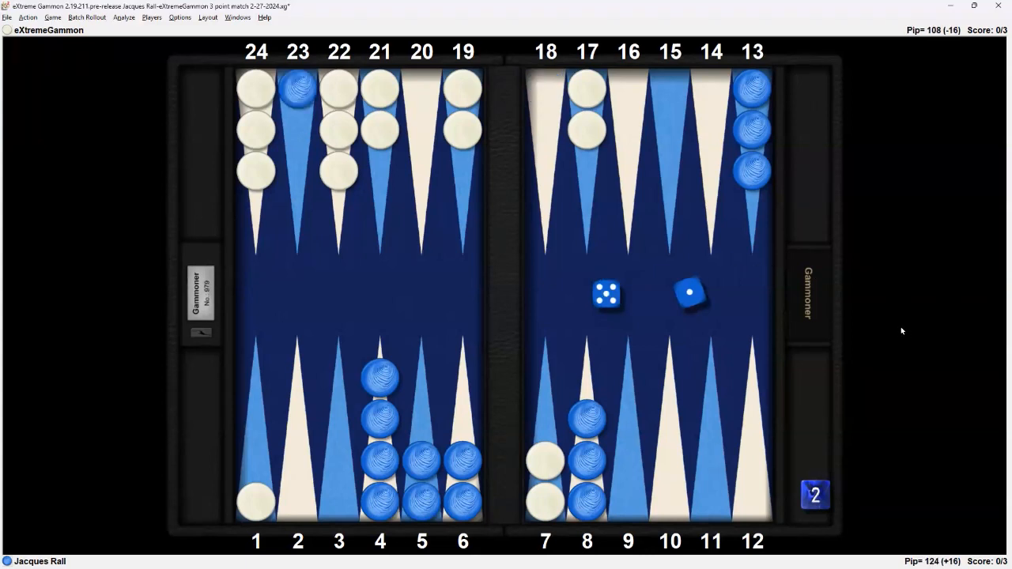
{"action": "mouse_move", "coordinate": [346, 442]}
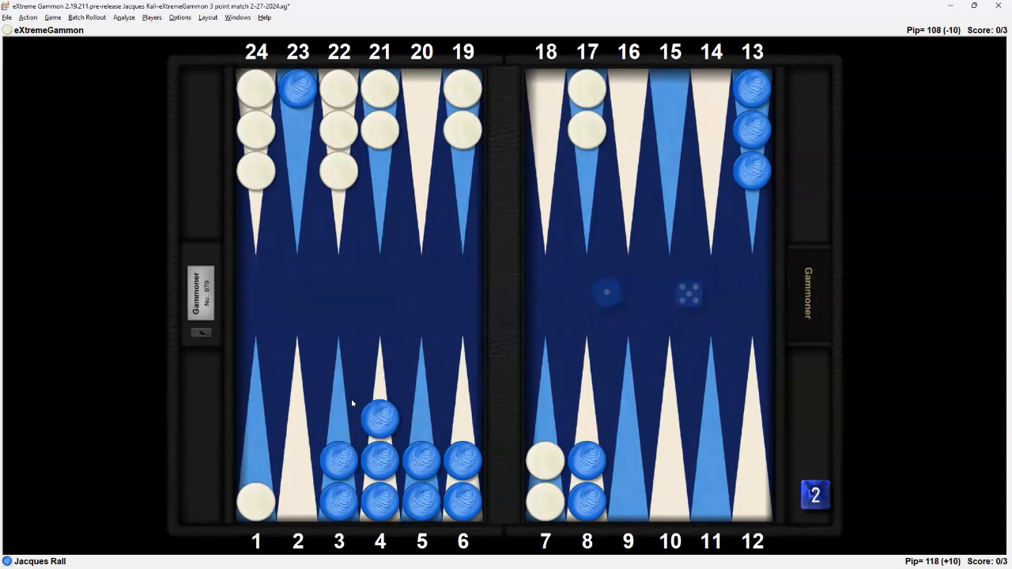
{"action": "mouse_move", "coordinate": [383, 391]}
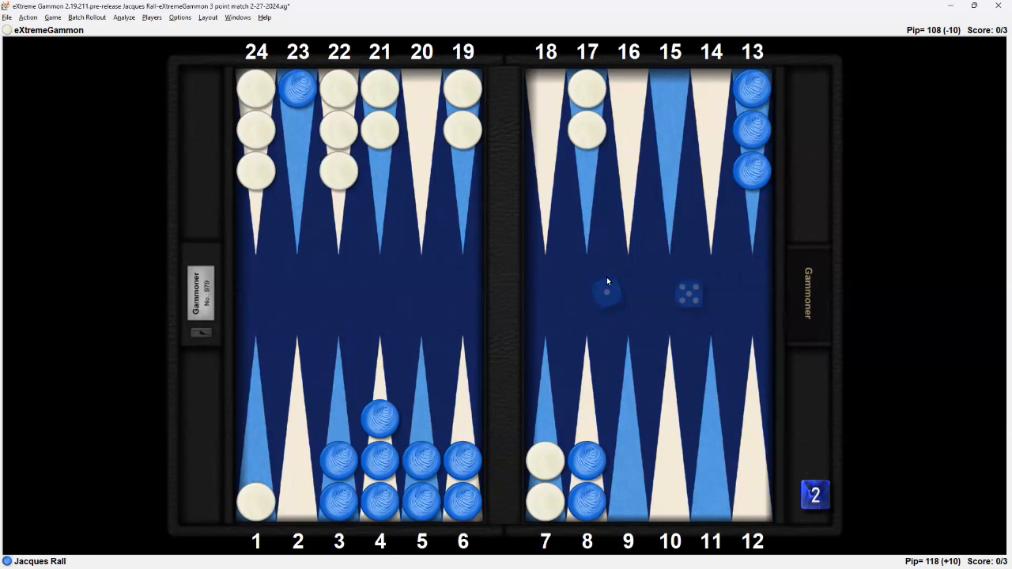
{"action": "mouse_move", "coordinate": [603, 285]}
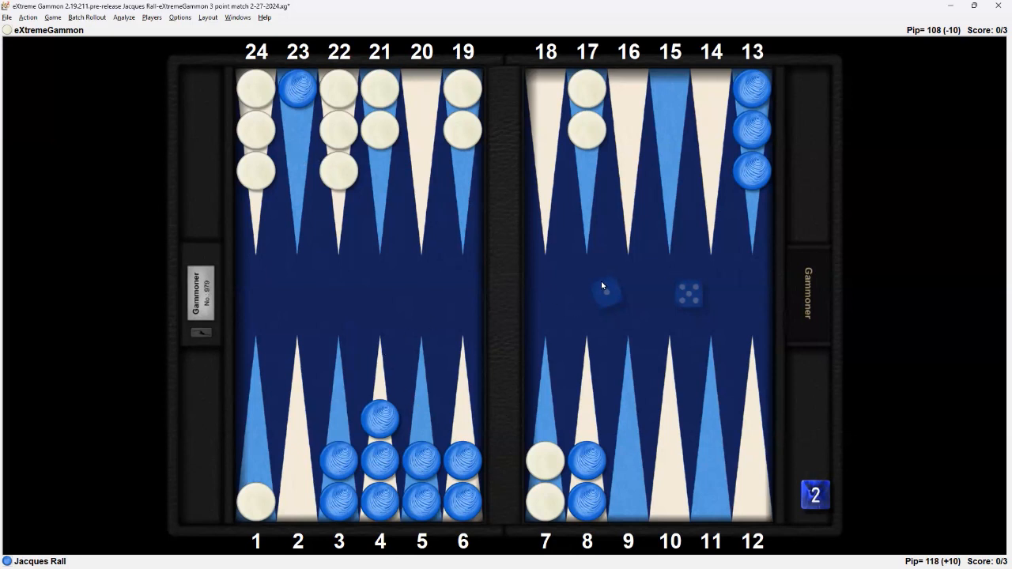
{"action": "mouse_move", "coordinate": [494, 418]}
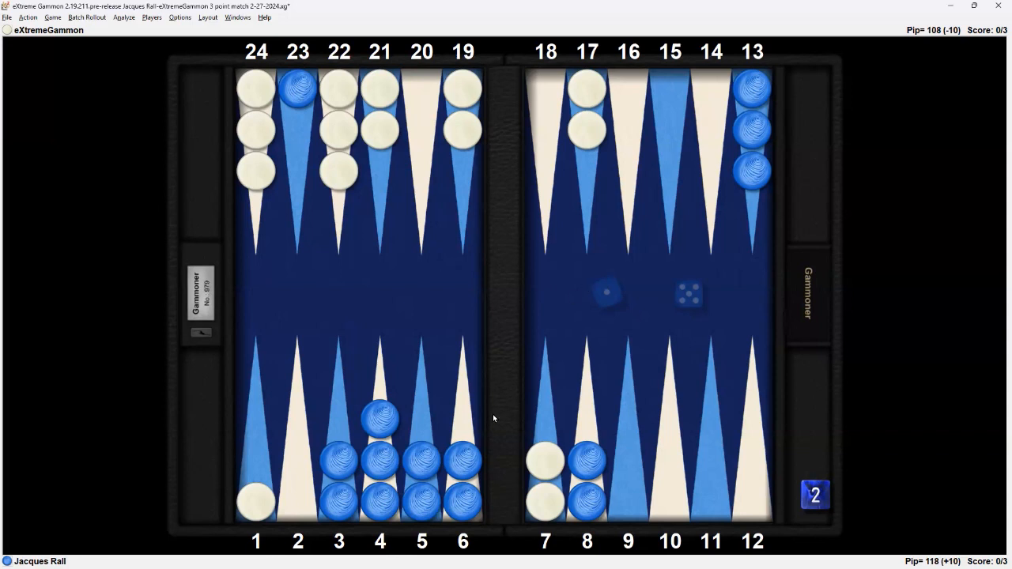
{"action": "mouse_move", "coordinate": [775, 336]}
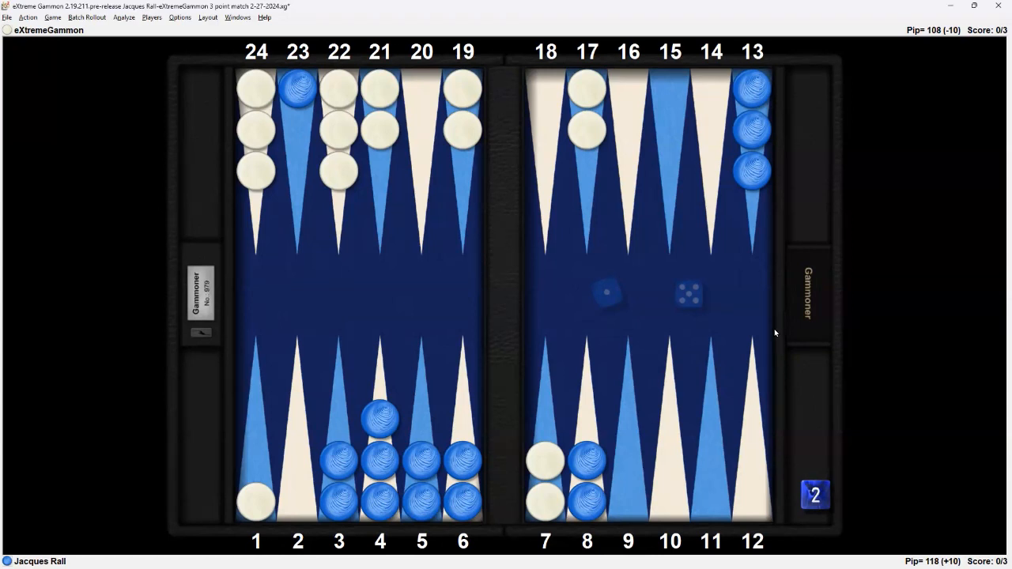
{"action": "mouse_move", "coordinate": [842, 333]}
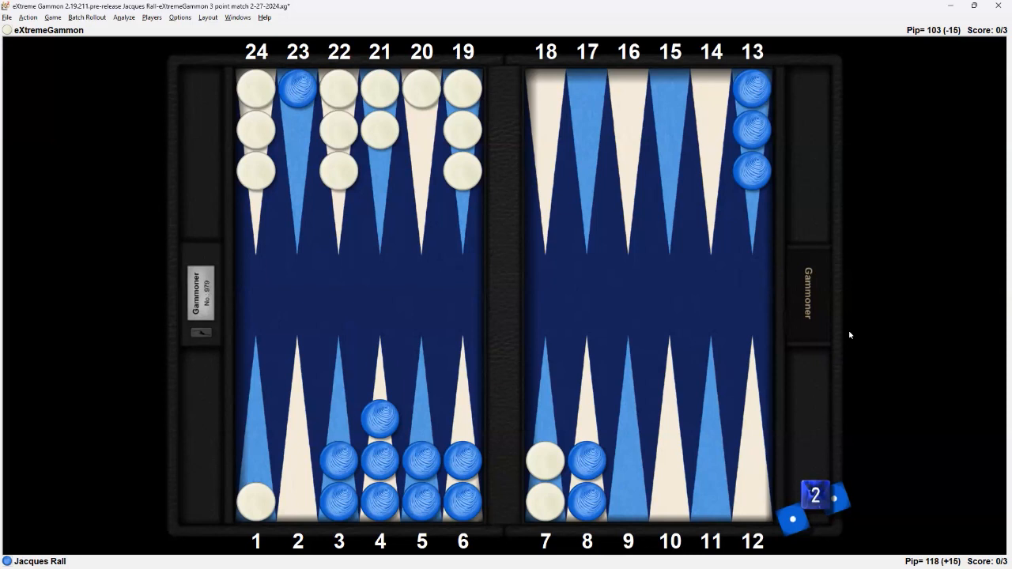
{"action": "mouse_move", "coordinate": [813, 491]}
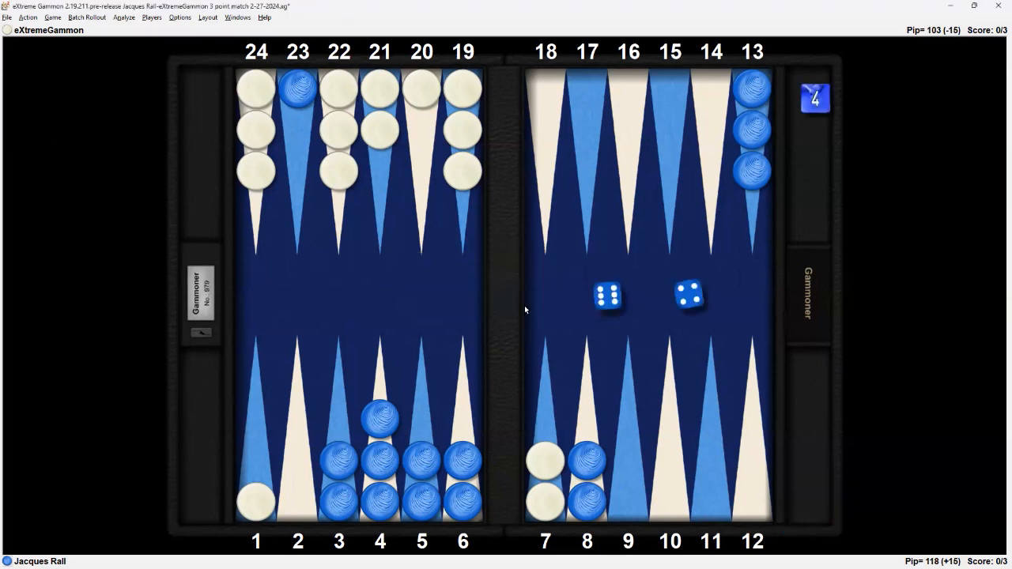
{"action": "mouse_move", "coordinate": [896, 359]}
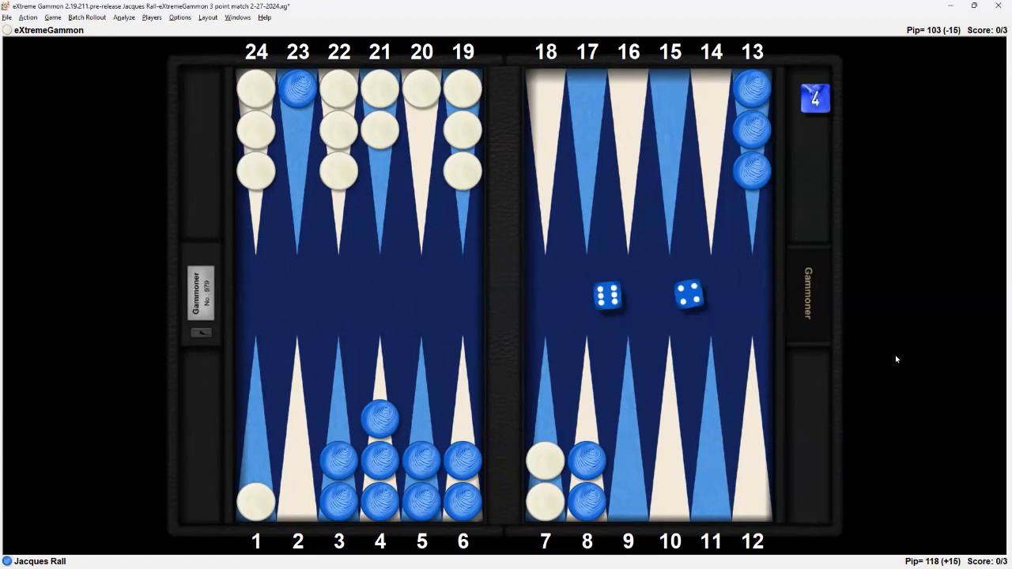
{"action": "mouse_move", "coordinate": [892, 360]}
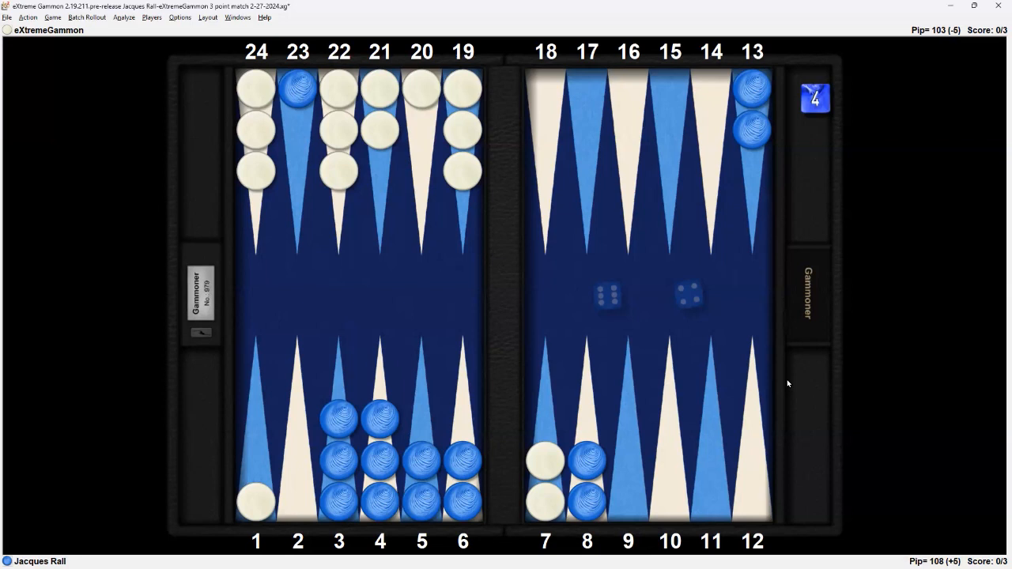
{"action": "mouse_move", "coordinate": [817, 396]}
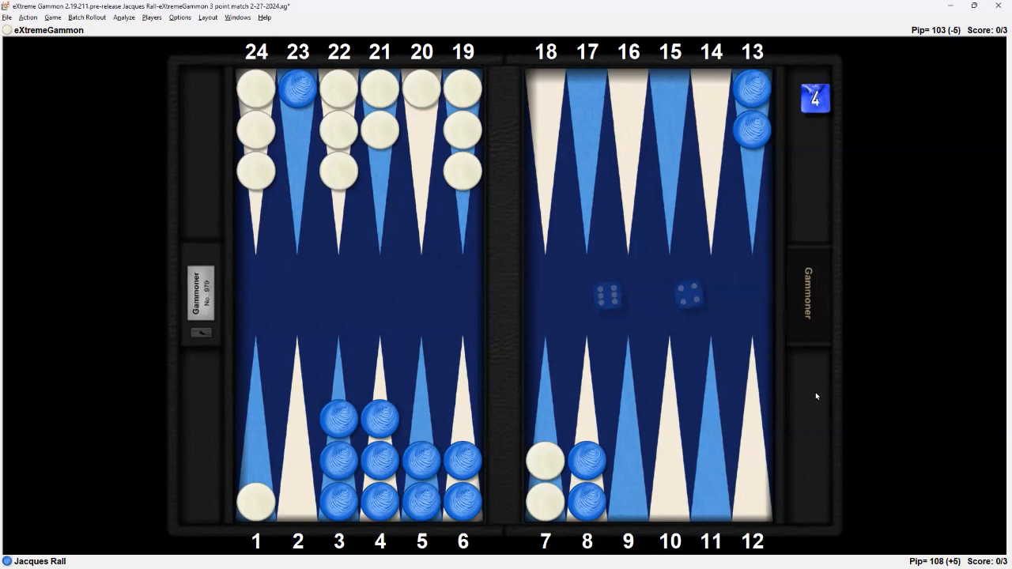
{"action": "mouse_move", "coordinate": [693, 271]}
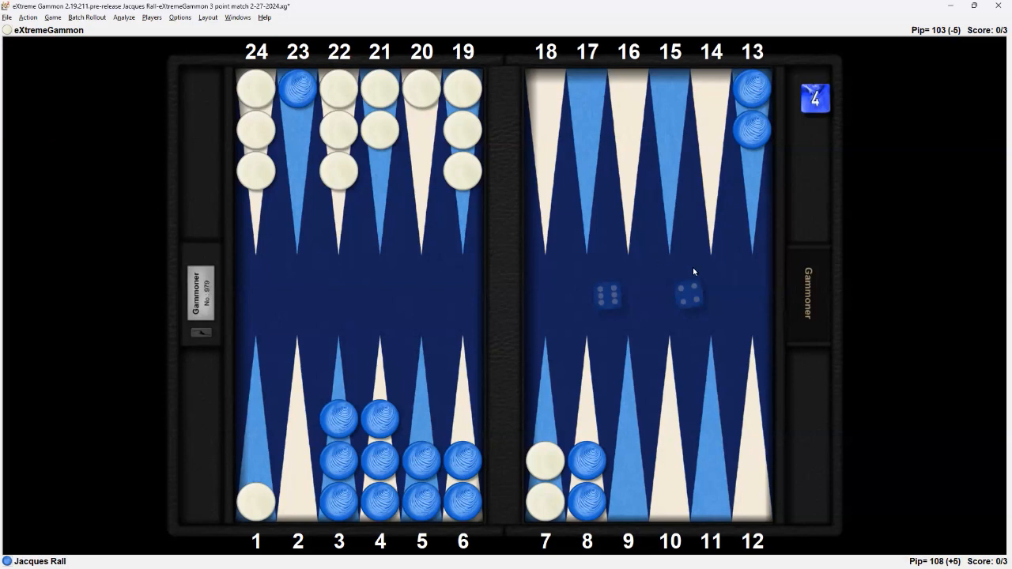
{"action": "mouse_move", "coordinate": [454, 115]}
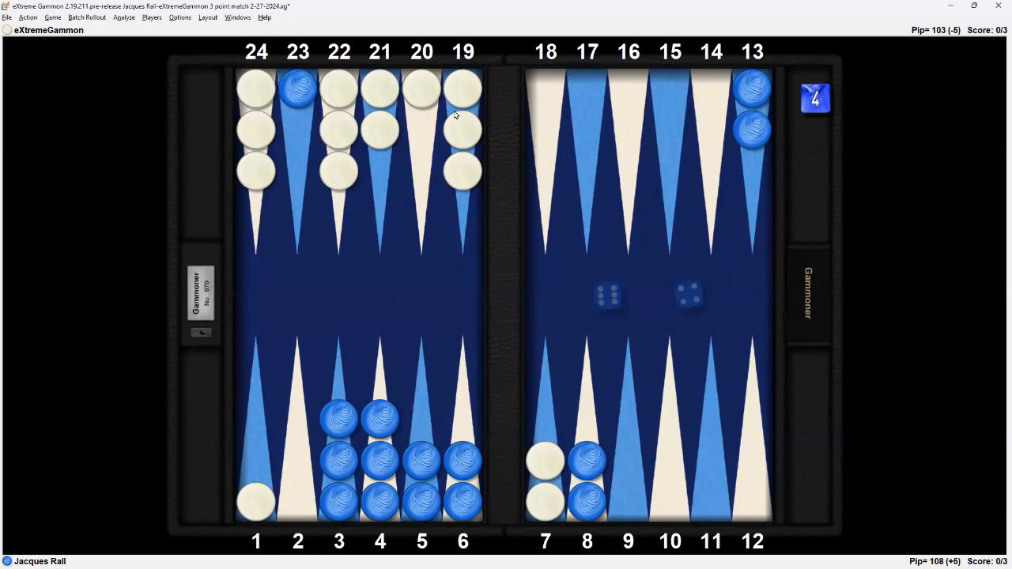
{"action": "mouse_move", "coordinate": [951, 340]}
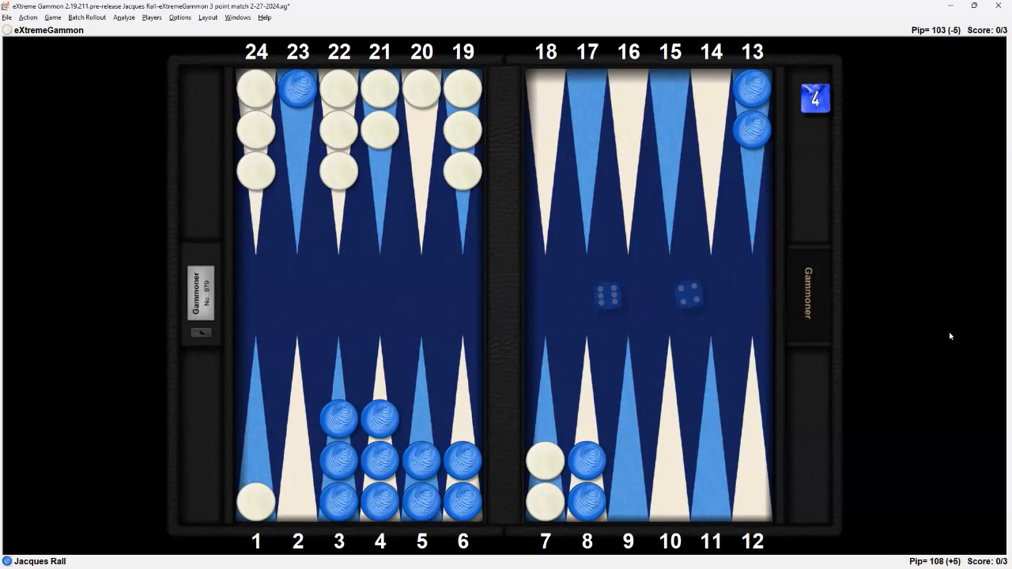
{"action": "mouse_move", "coordinate": [942, 320]}
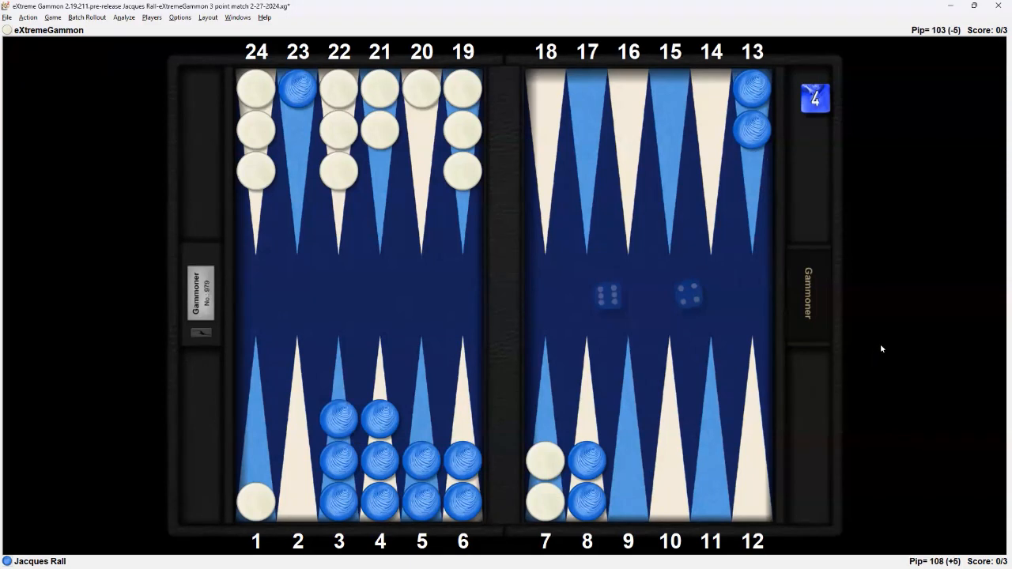
{"action": "mouse_move", "coordinate": [433, 120]}
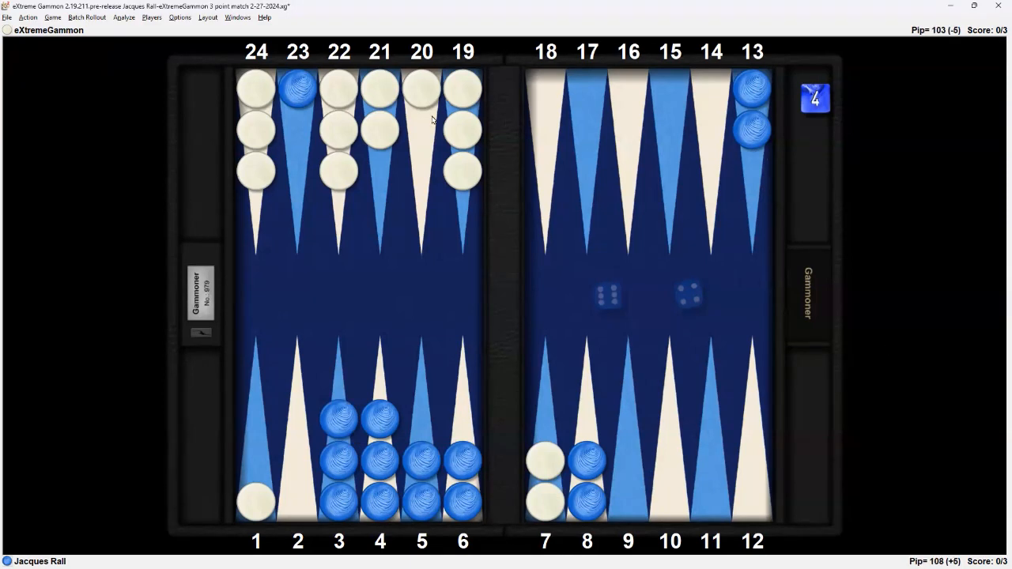
{"action": "mouse_move", "coordinate": [427, 131]}
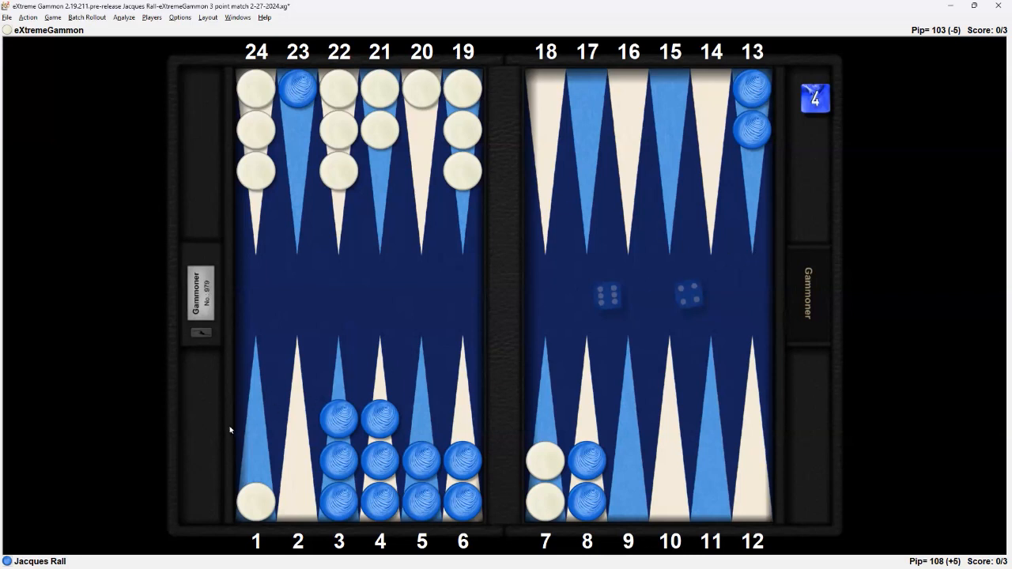
{"action": "mouse_move", "coordinate": [951, 336]}
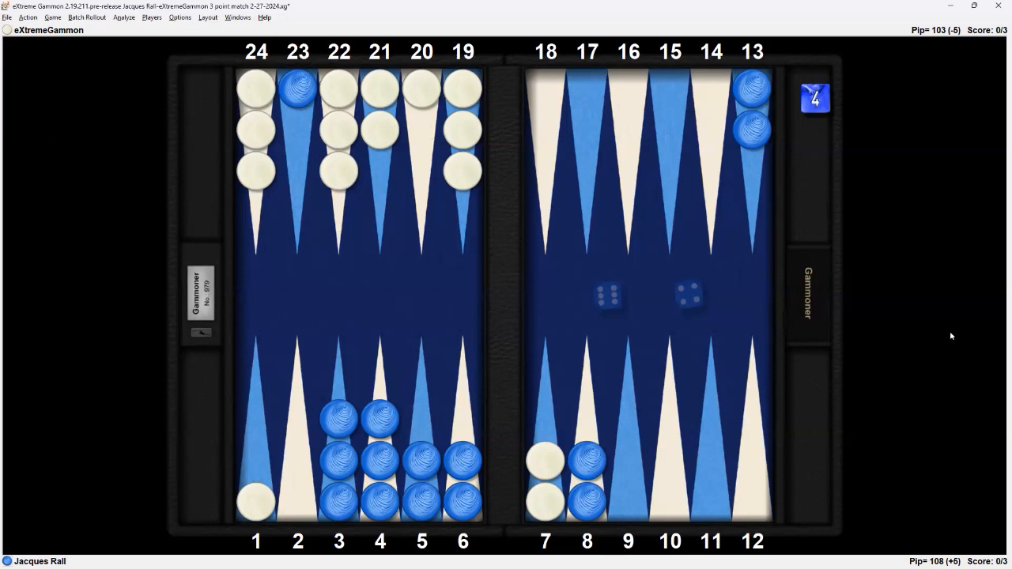
{"action": "mouse_move", "coordinate": [956, 333]}
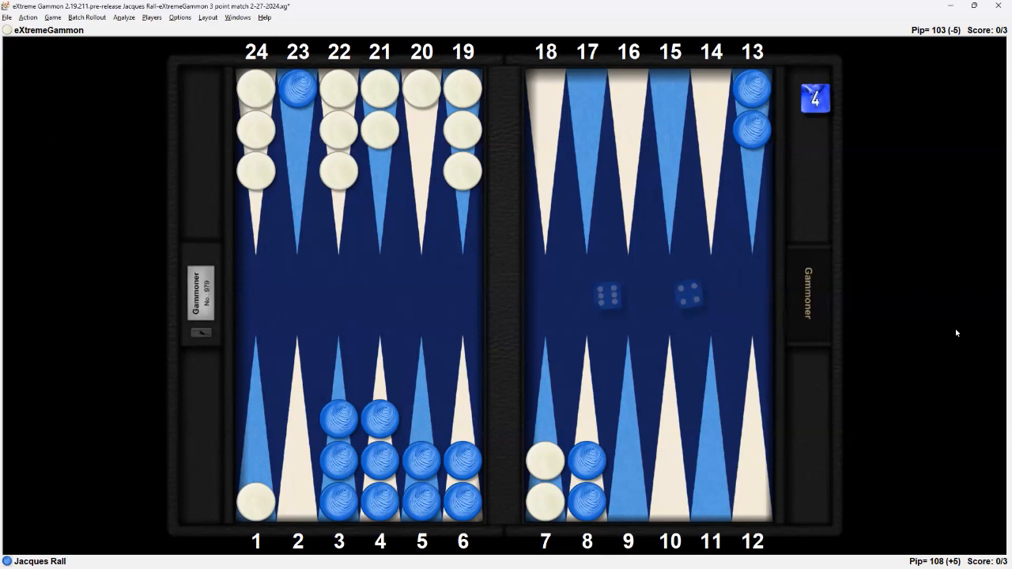
{"action": "mouse_move", "coordinate": [950, 329]}
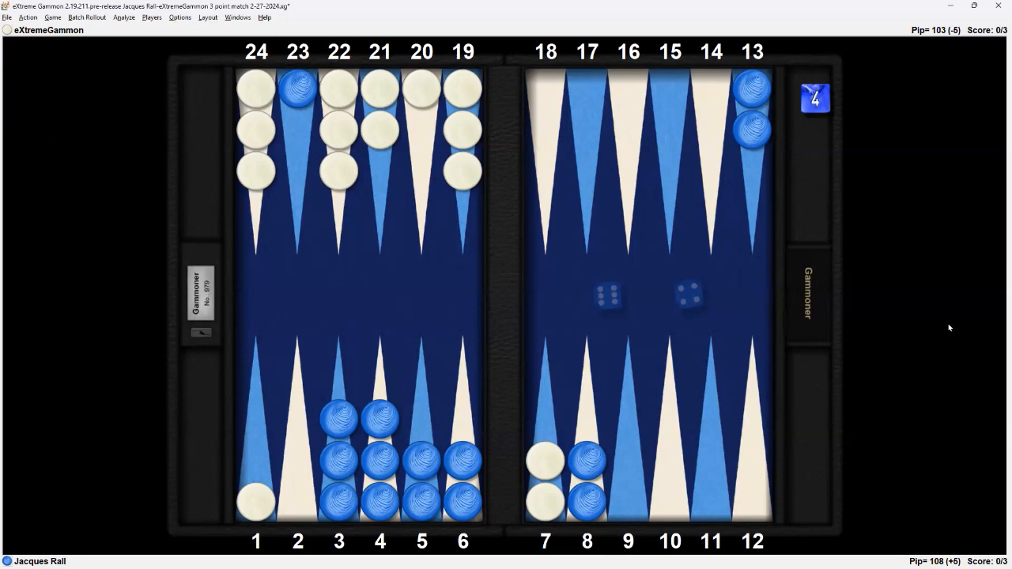
{"action": "mouse_move", "coordinate": [443, 157]}
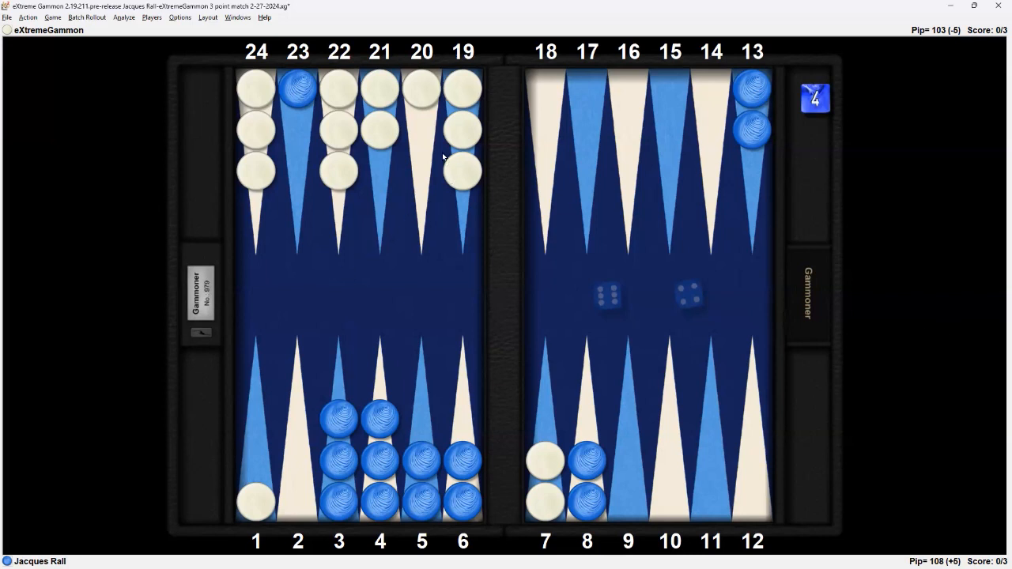
{"action": "mouse_move", "coordinate": [535, 424]}
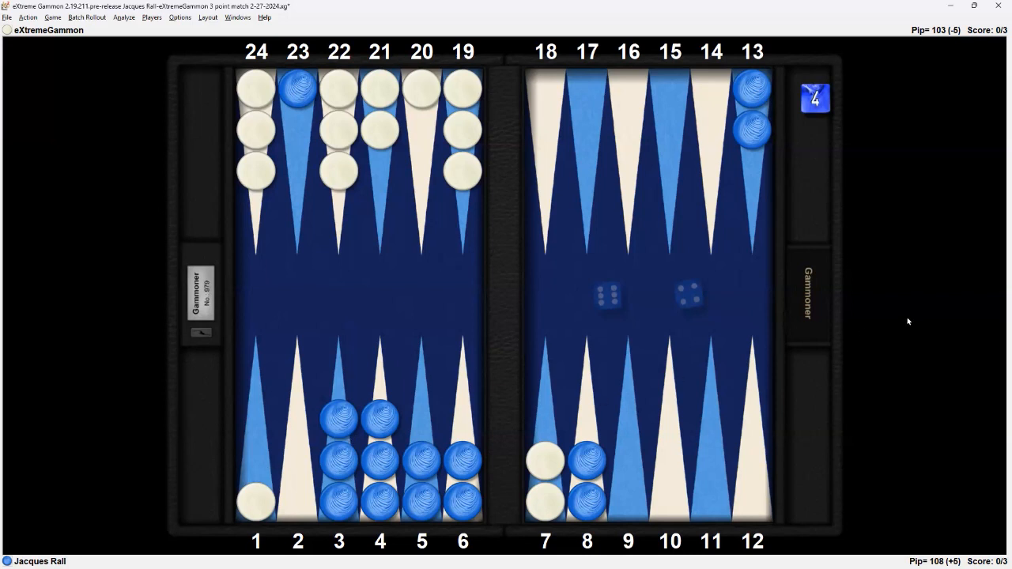
{"action": "mouse_move", "coordinate": [698, 283]}
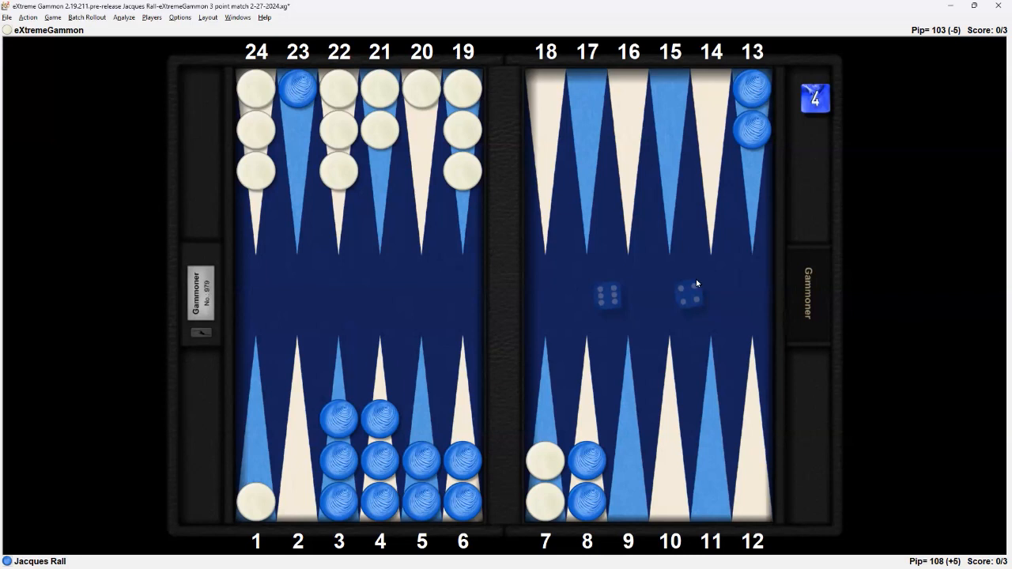
{"action": "mouse_move", "coordinate": [764, 330]}
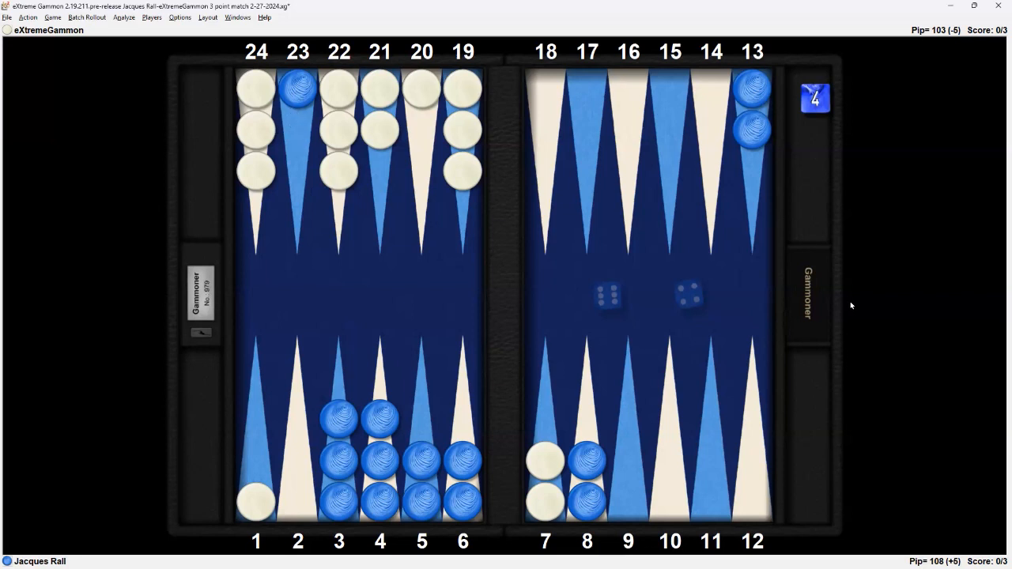
{"action": "mouse_move", "coordinate": [877, 317]}
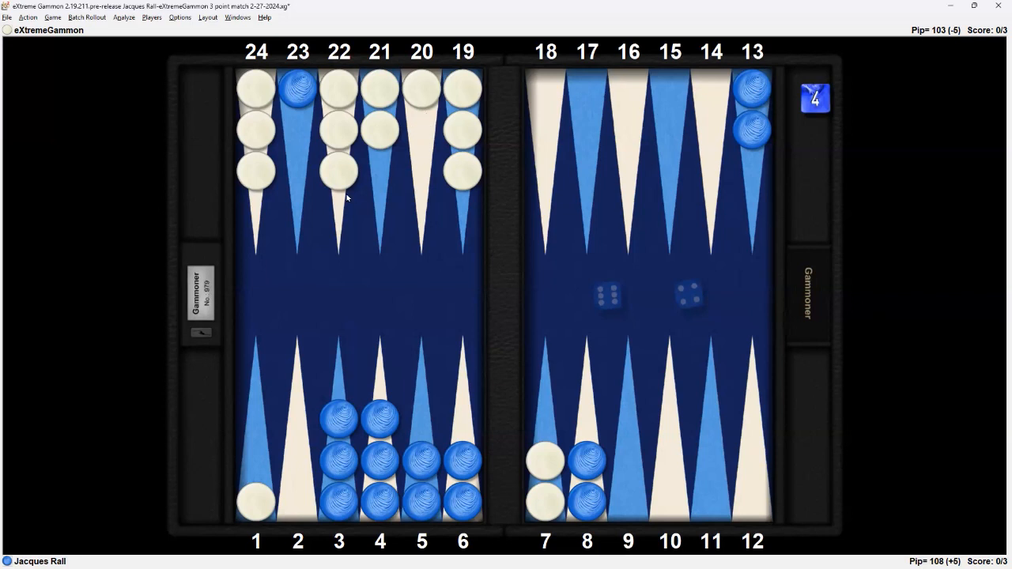
{"action": "mouse_move", "coordinate": [916, 319]}
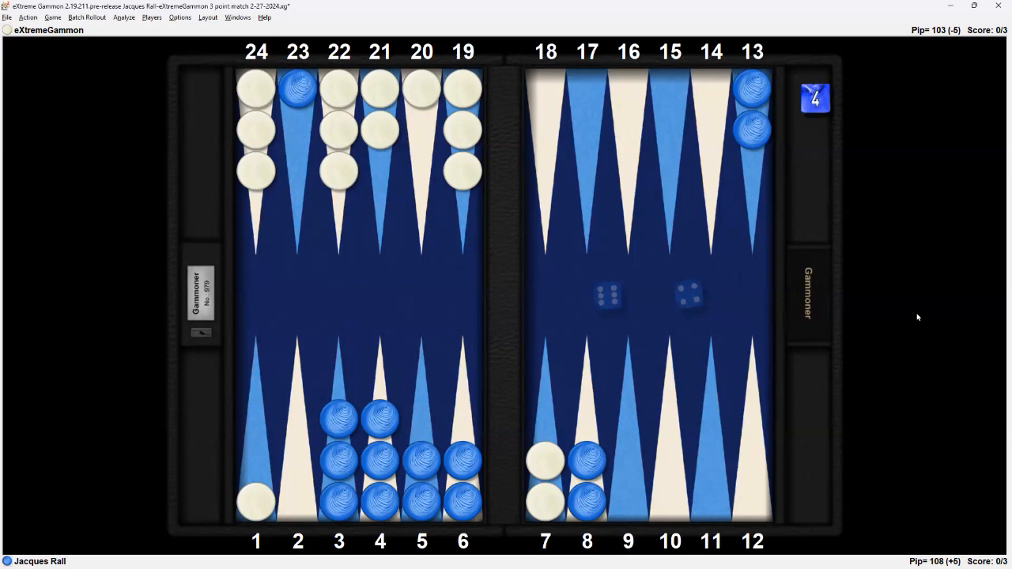
{"action": "mouse_move", "coordinate": [915, 313]}
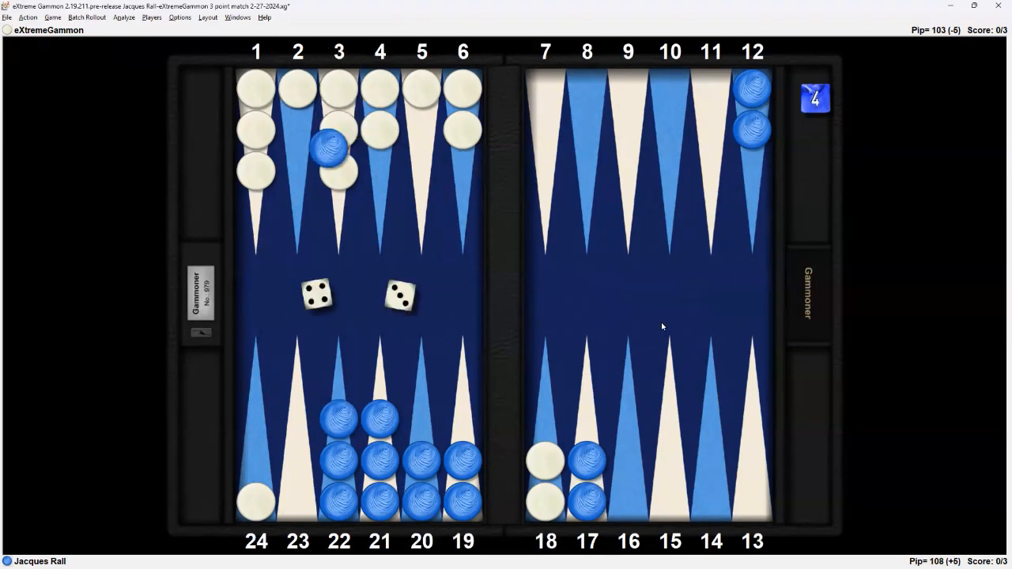
- Move a checker to finish the game, bringing up the bot's 6-1 roll
{"action": "left_click_drag", "start_coordinate": [339, 142], "coordinate": [504, 253]}
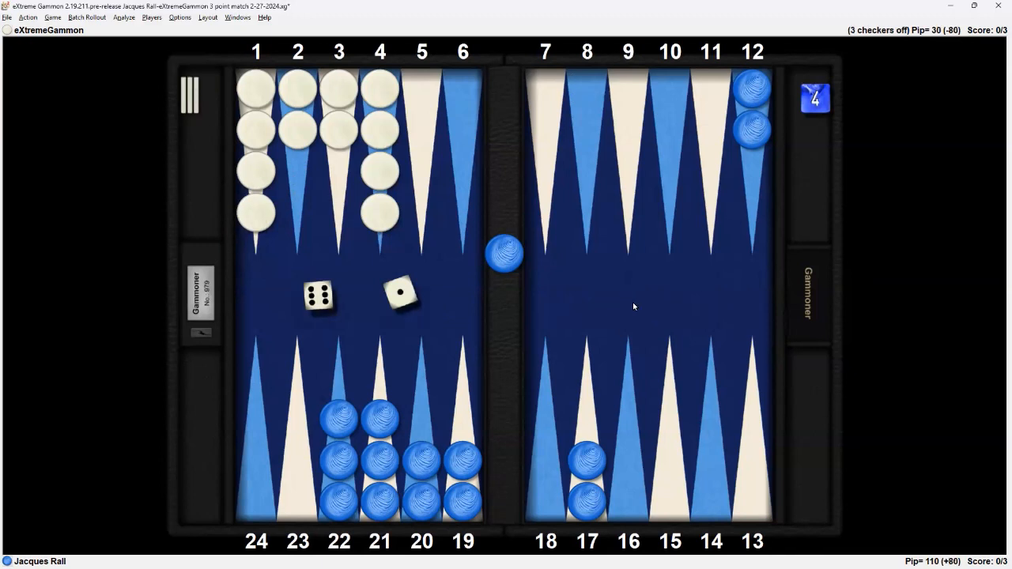
{"action": "mouse_move", "coordinate": [653, 304]}
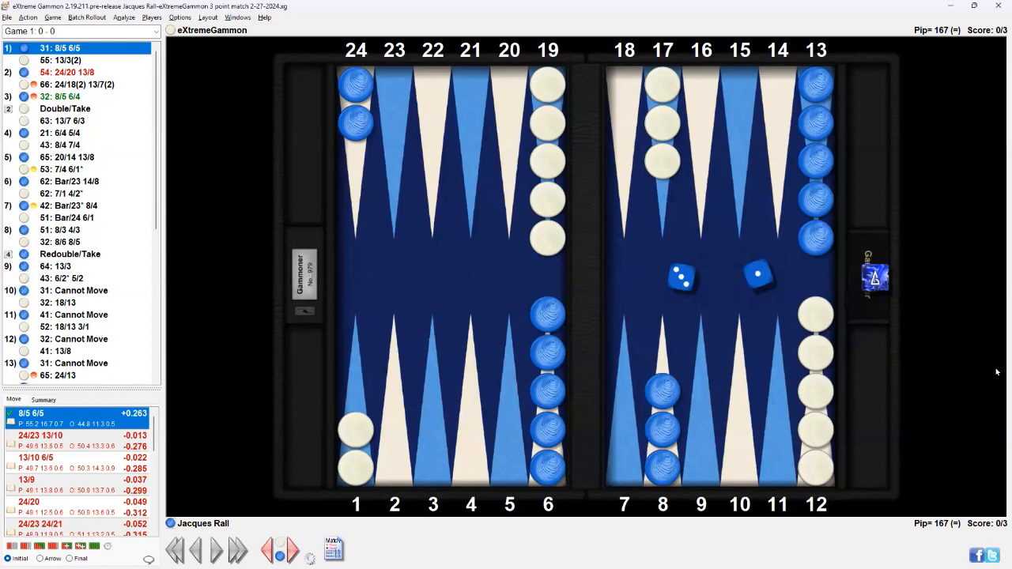
{"action": "mouse_move", "coordinate": [970, 342]}
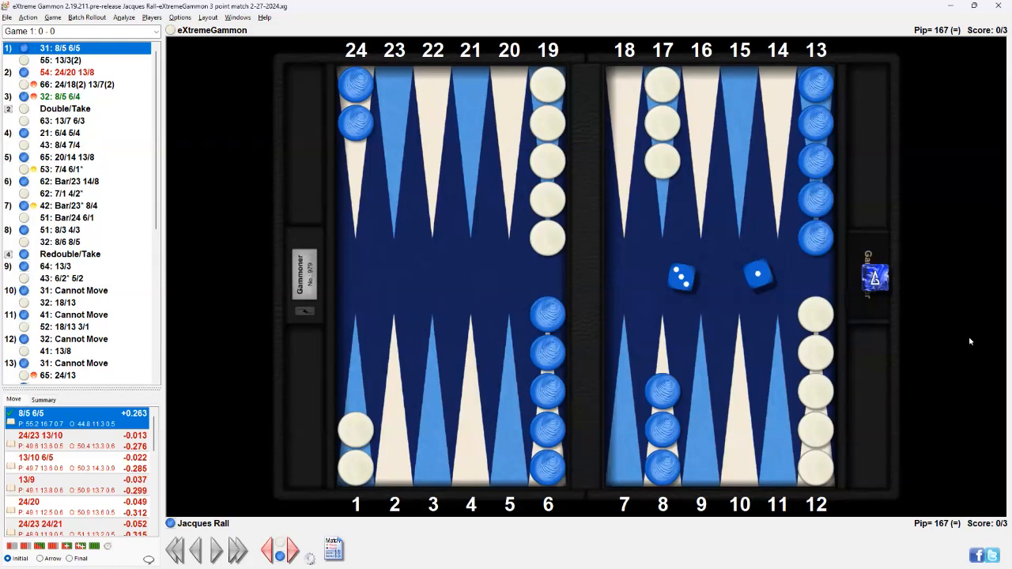
- Start a new position from the board with Setup, triggering the save prompt
{"action": "left_click", "coordinate": [43, 400]}
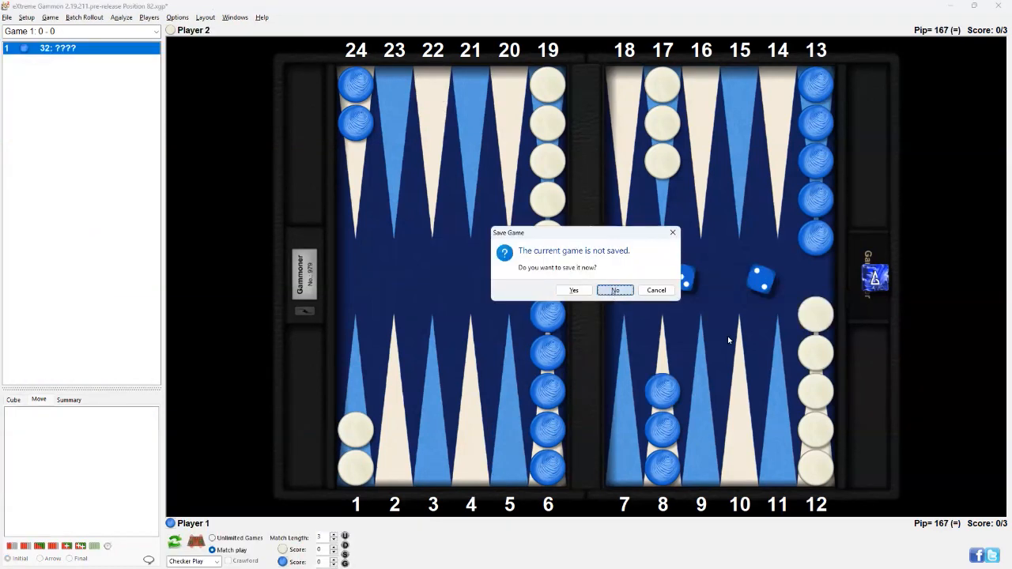
- Dismiss the unsaved-game prompt with No
{"action": "left_click", "coordinate": [615, 290]}
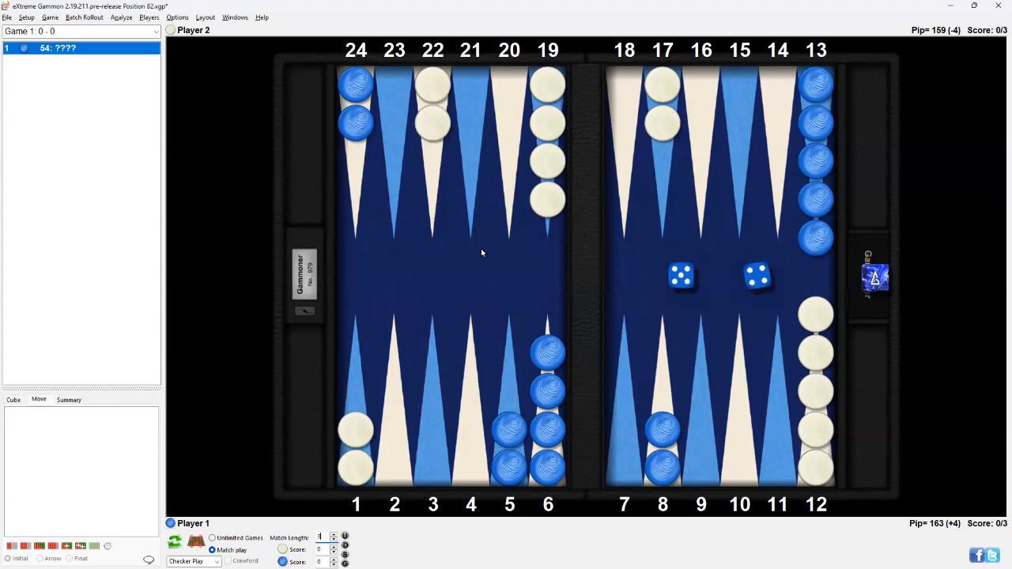
{"action": "mouse_move", "coordinate": [775, 327]}
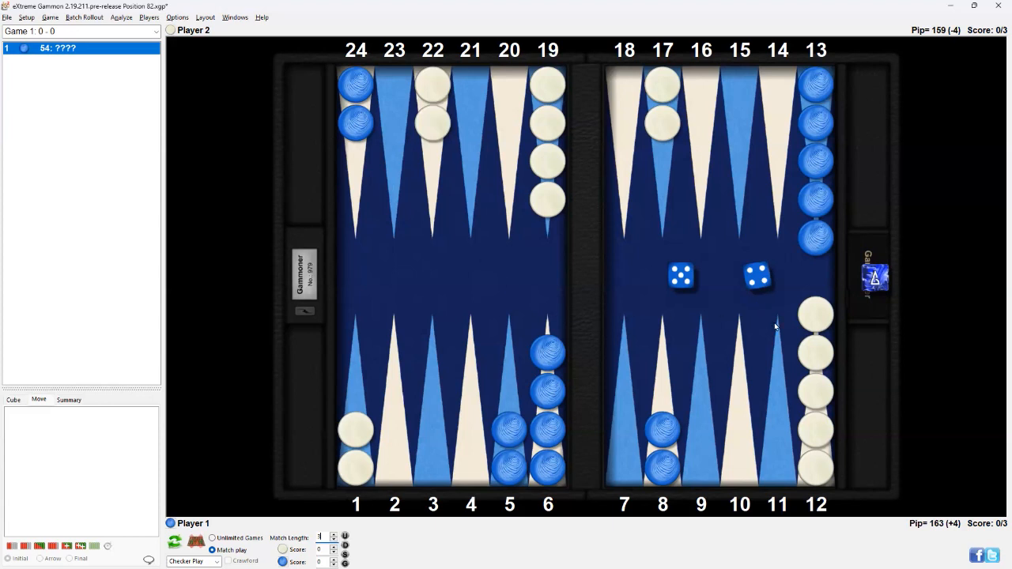
{"action": "mouse_move", "coordinate": [907, 350]}
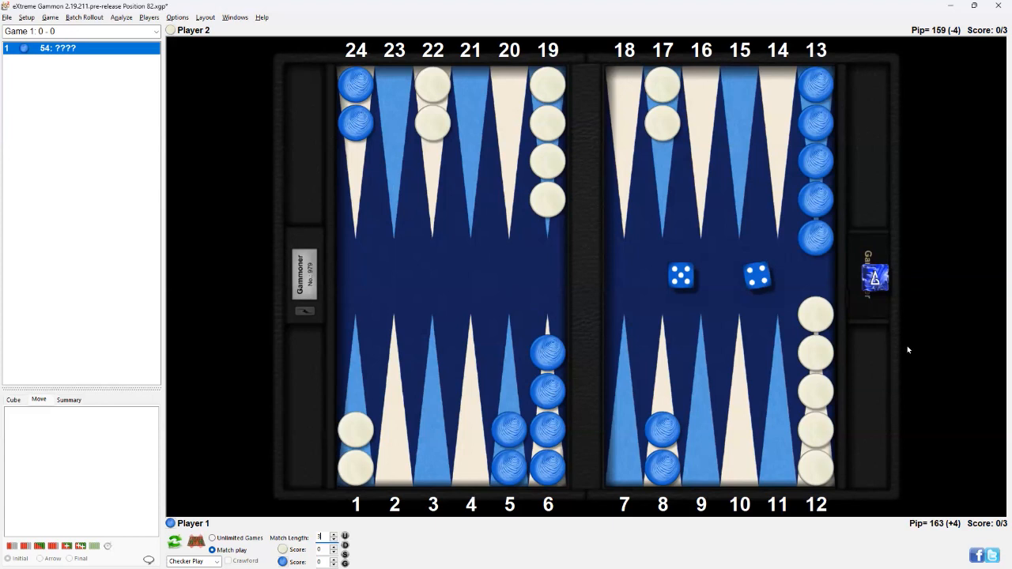
{"action": "mouse_move", "coordinate": [776, 400]}
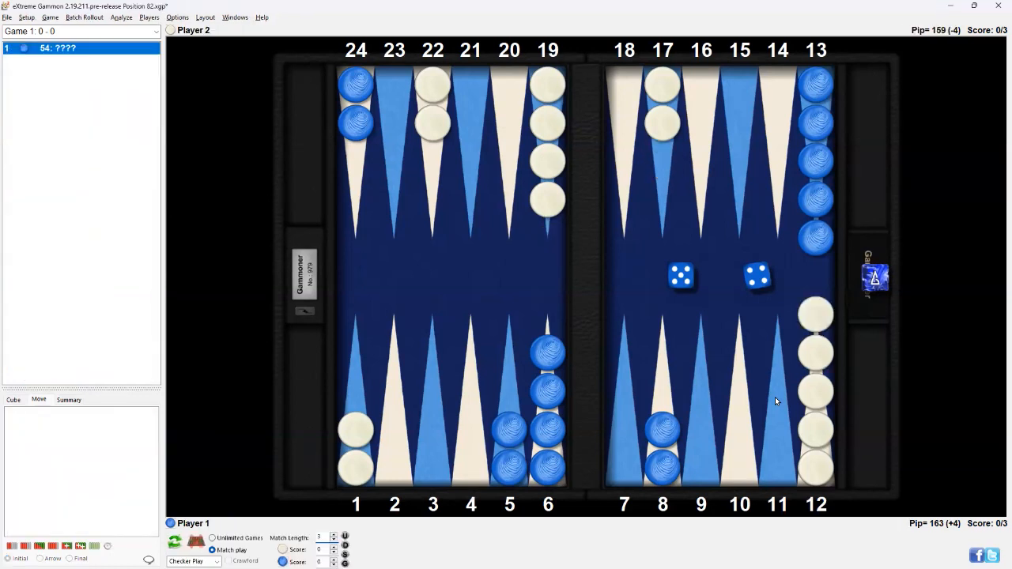
{"action": "mouse_move", "coordinate": [838, 301]}
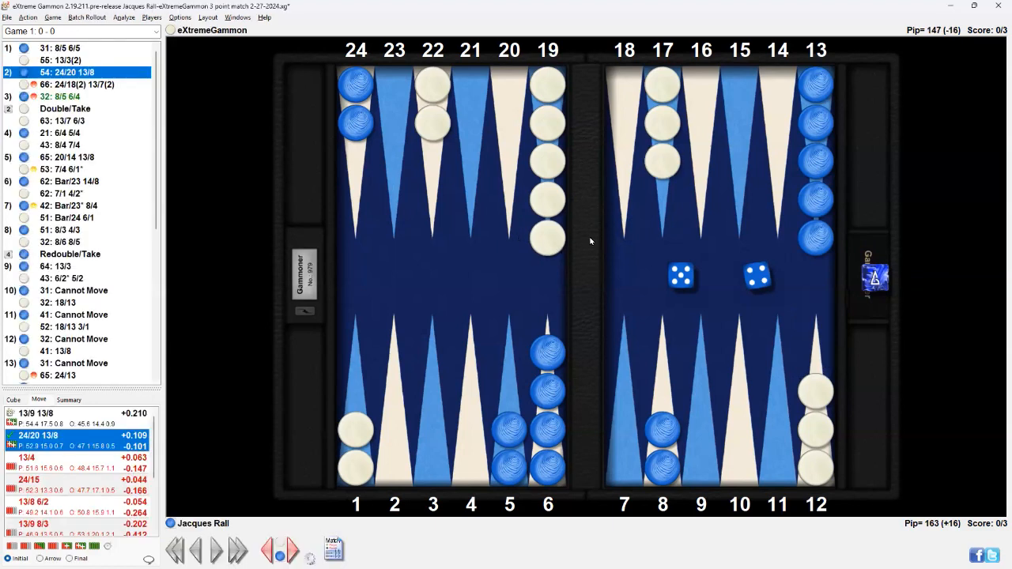
{"action": "mouse_move", "coordinate": [514, 212]}
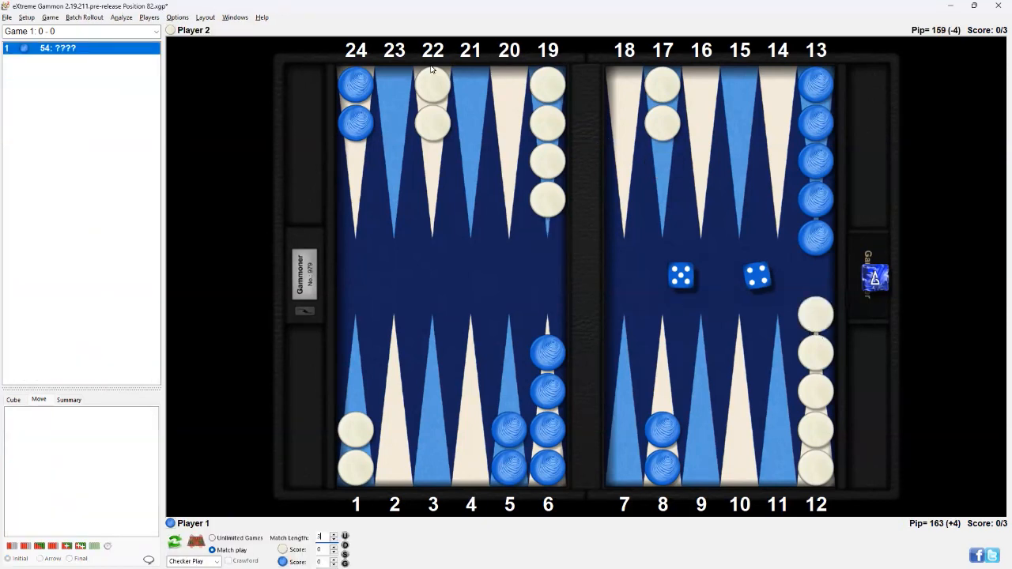
{"action": "mouse_move", "coordinate": [582, 223]}
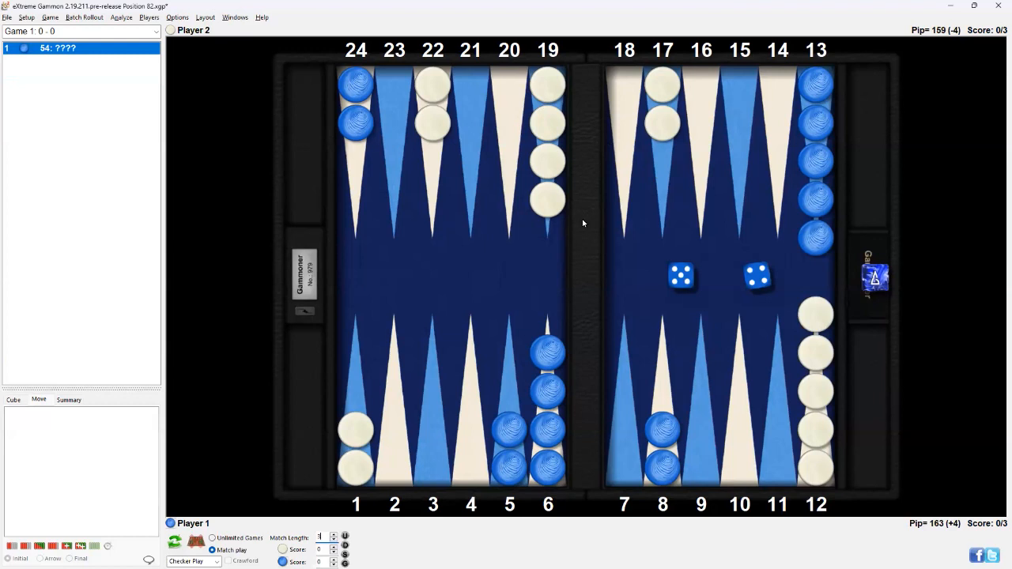
{"action": "mouse_move", "coordinate": [594, 253]}
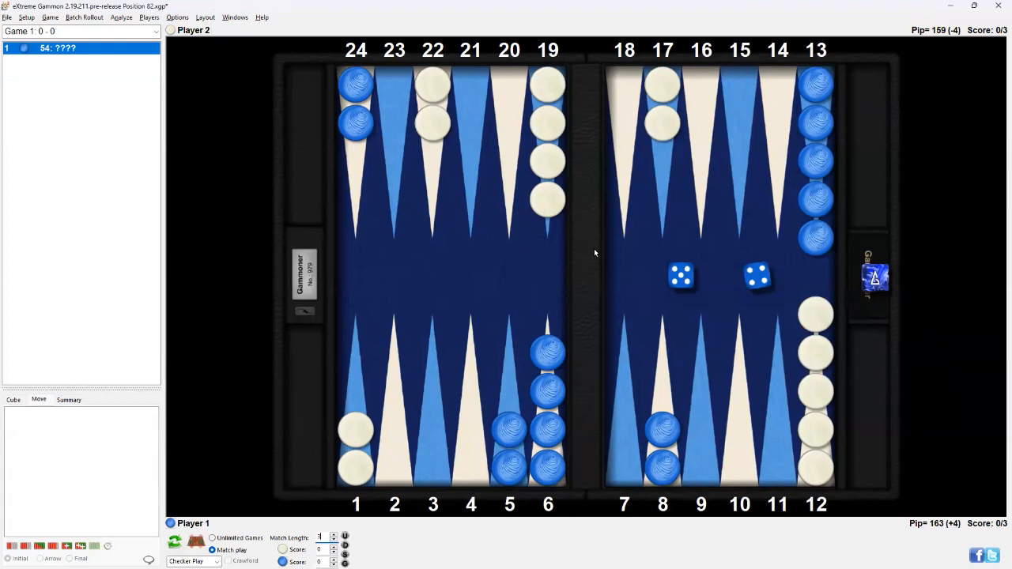
{"action": "mouse_move", "coordinate": [871, 352]}
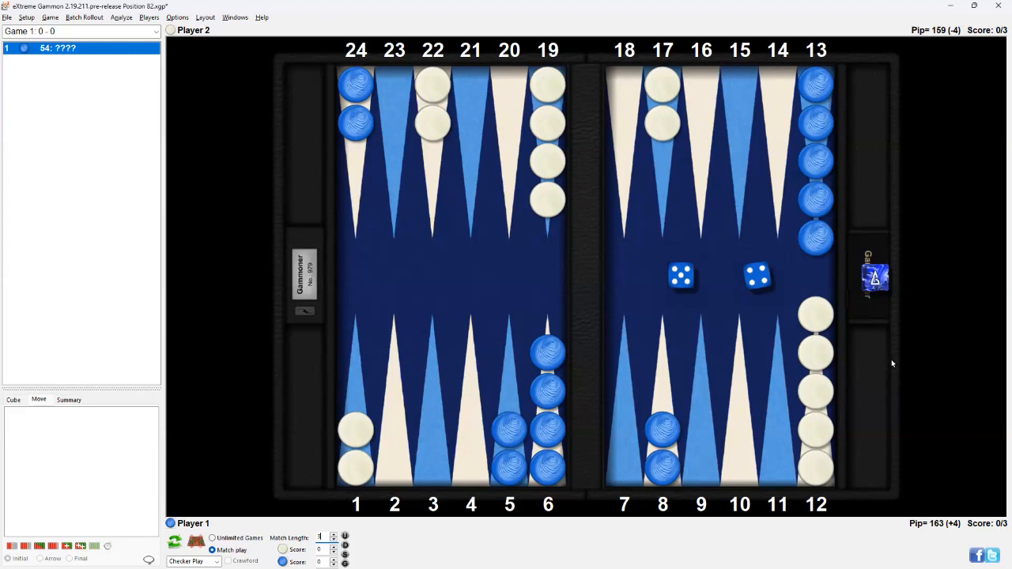
{"action": "mouse_move", "coordinate": [54, 527]}
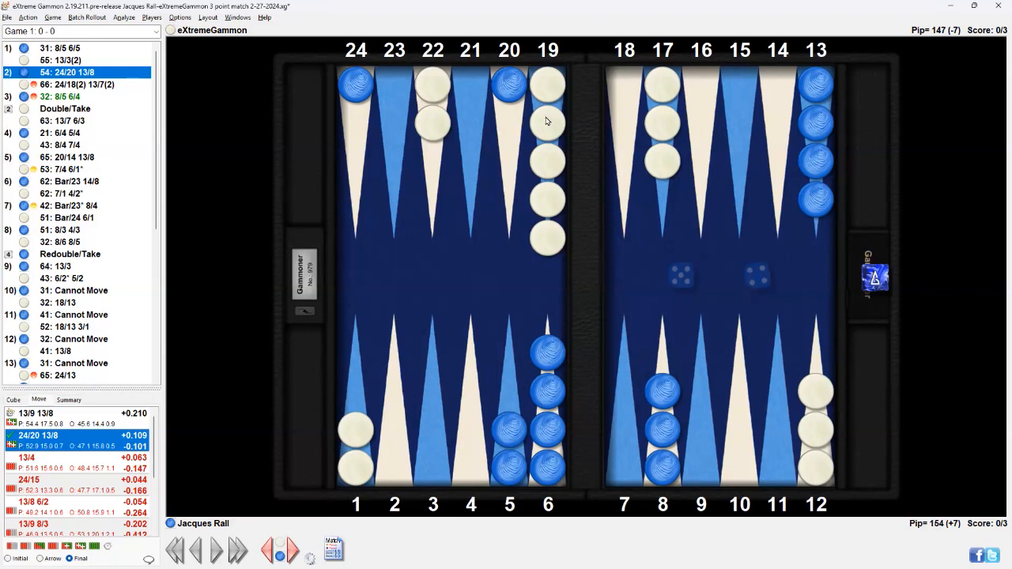
{"action": "mouse_move", "coordinate": [684, 116]}
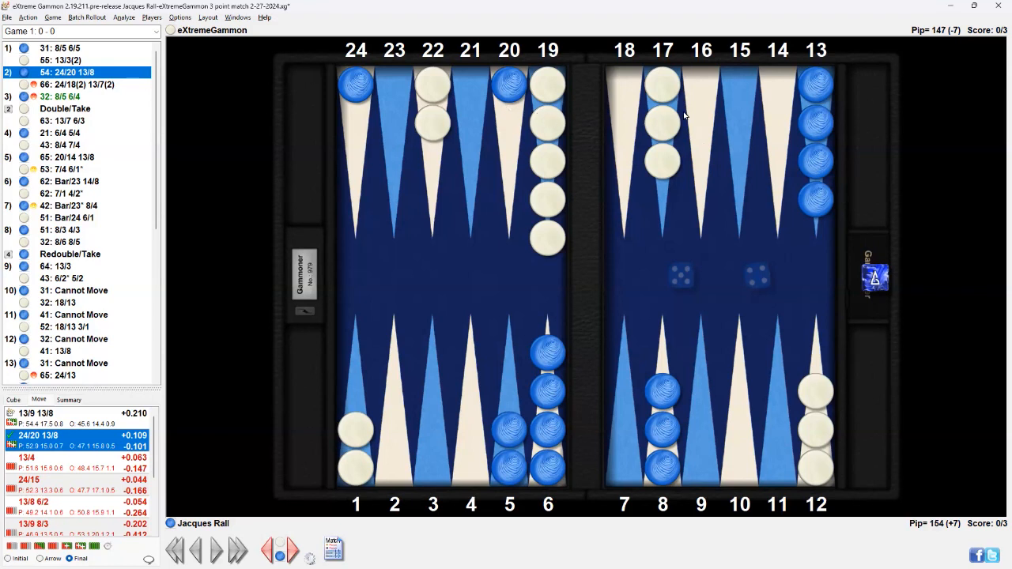
{"action": "mouse_move", "coordinate": [663, 118]}
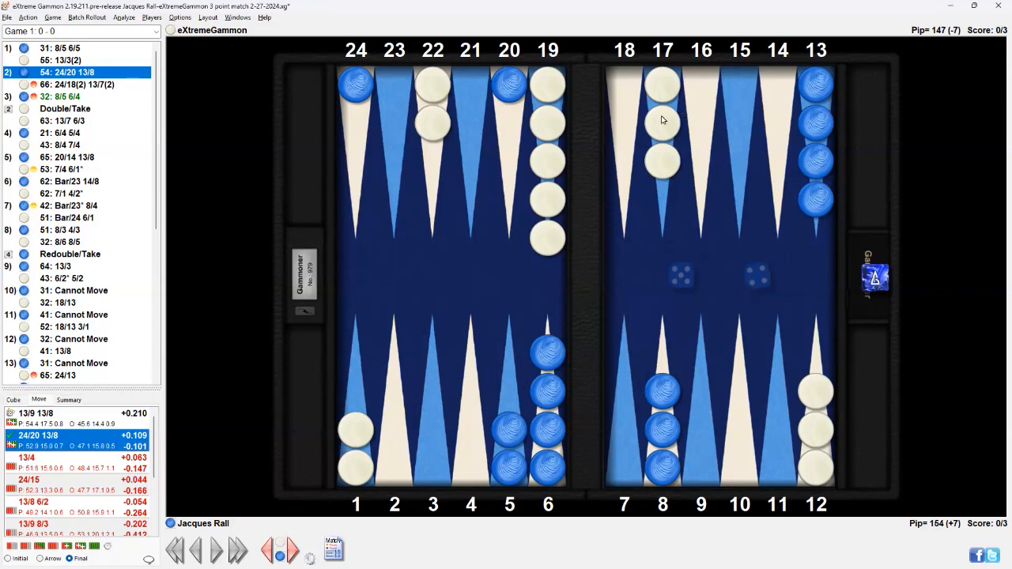
{"action": "mouse_move", "coordinate": [646, 122]}
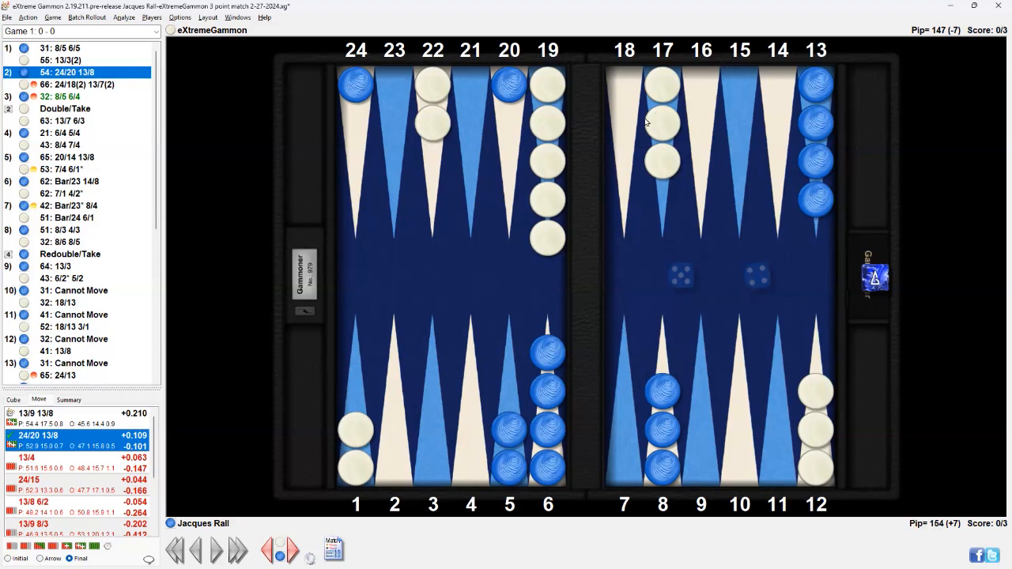
{"action": "mouse_move", "coordinate": [556, 174]}
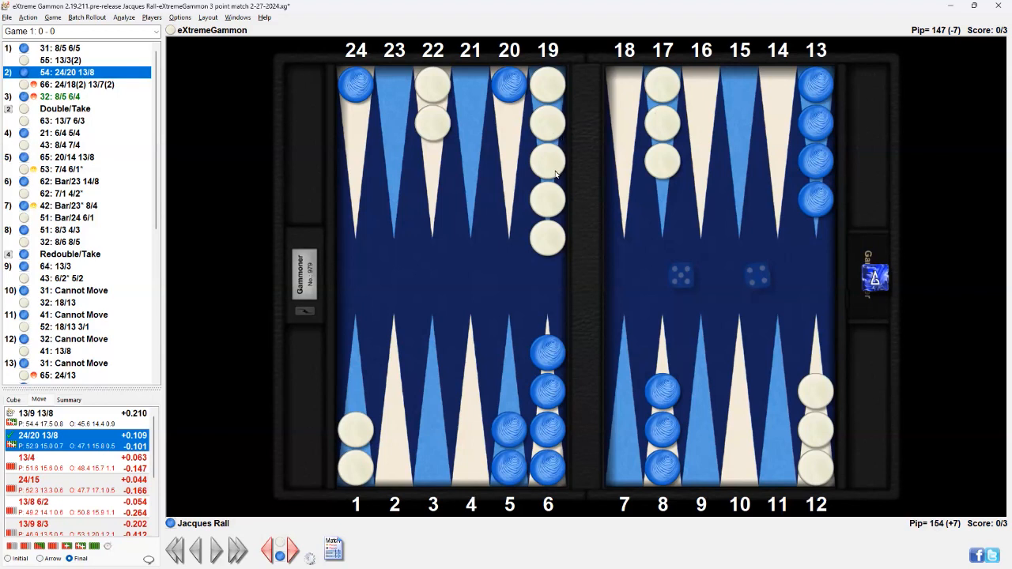
{"action": "mouse_move", "coordinate": [601, 179]}
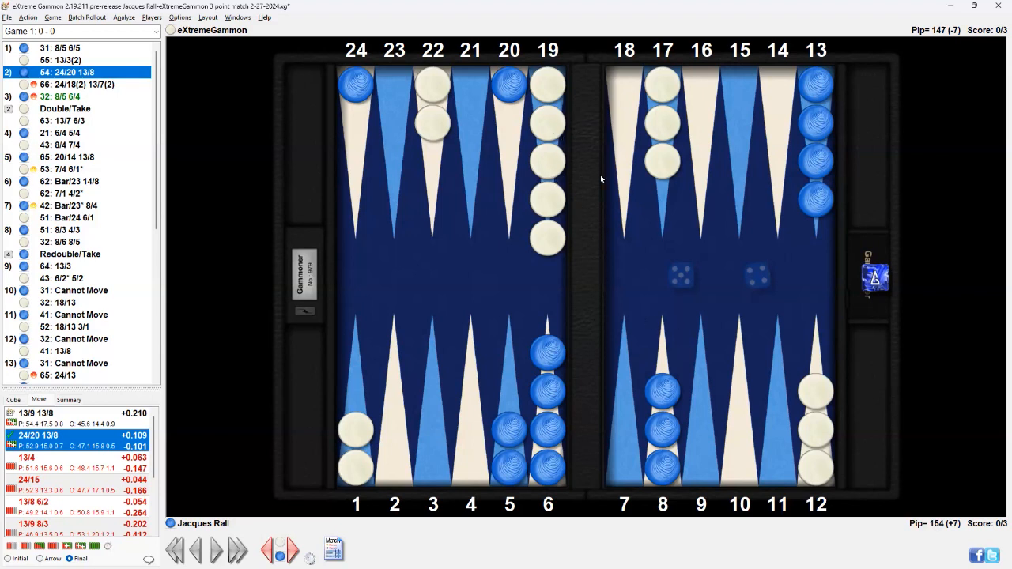
{"action": "mouse_move", "coordinate": [518, 66]}
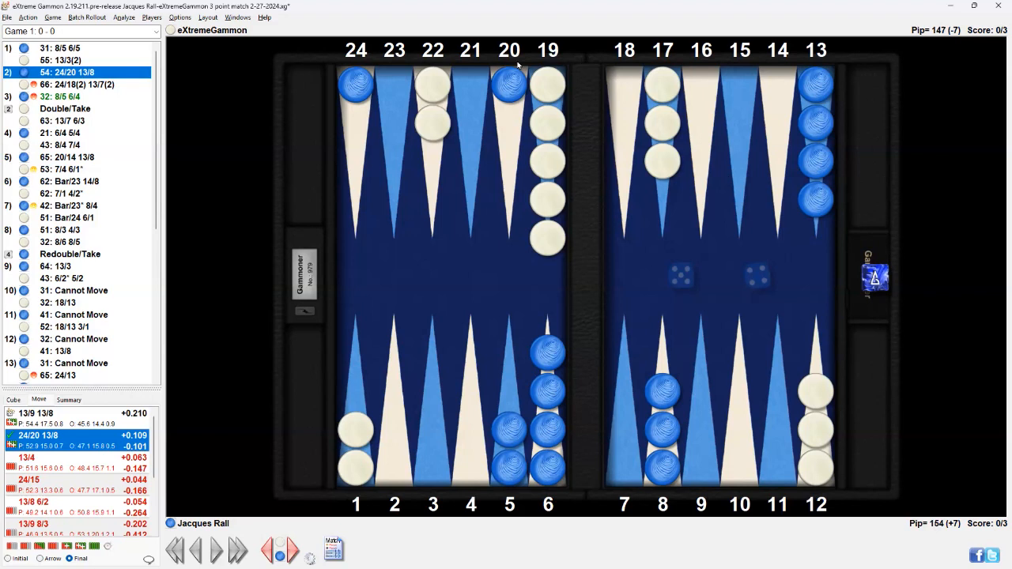
{"action": "mouse_move", "coordinate": [398, 184]}
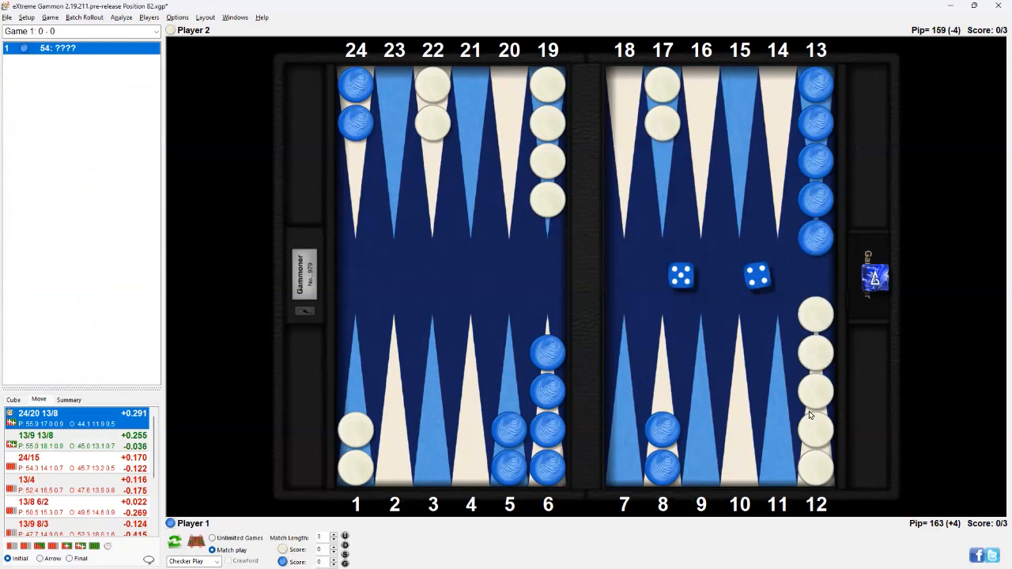
{"action": "mouse_move", "coordinate": [637, 127]}
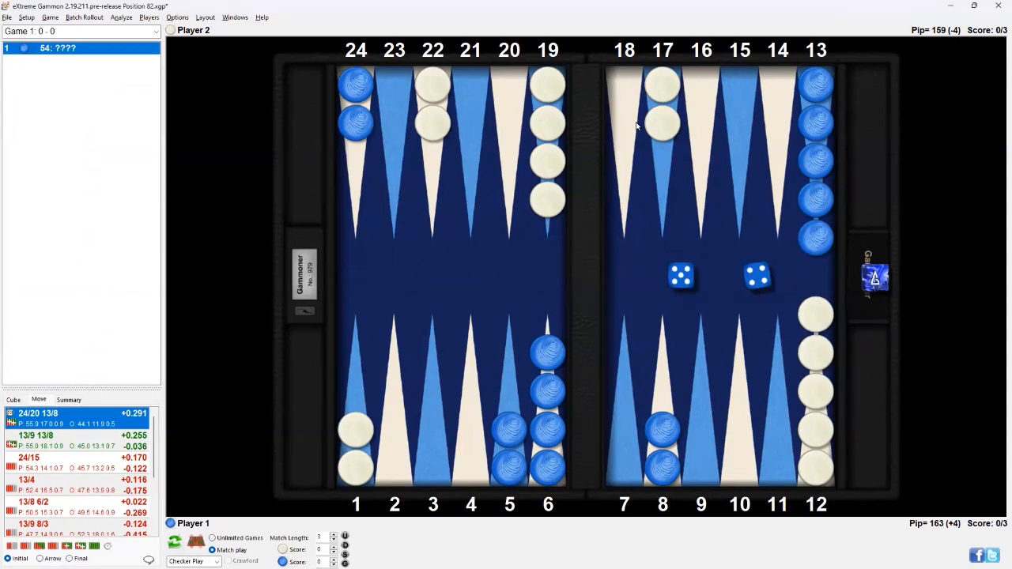
{"action": "mouse_move", "coordinate": [815, 314]}
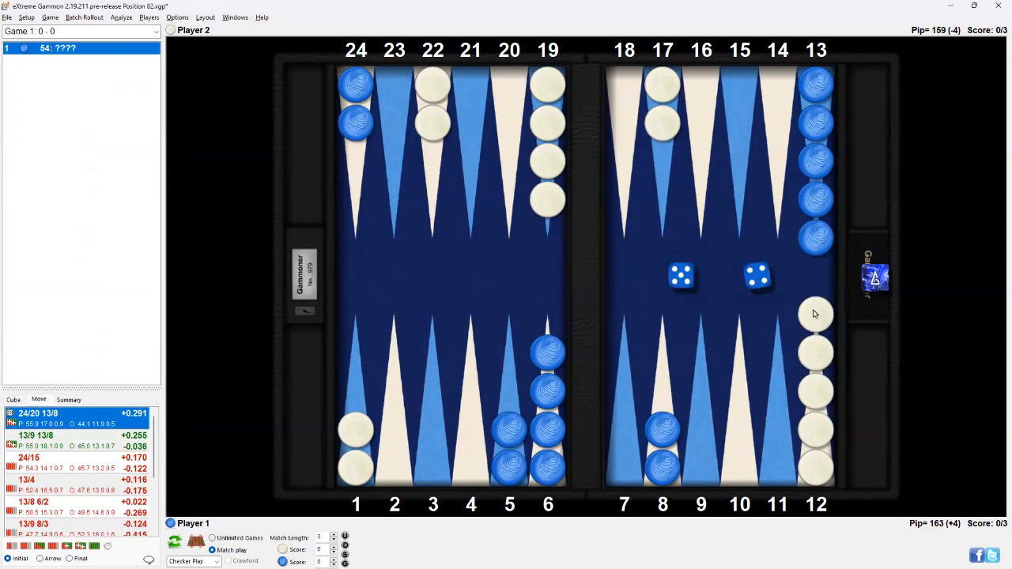
{"action": "mouse_move", "coordinate": [824, 315]}
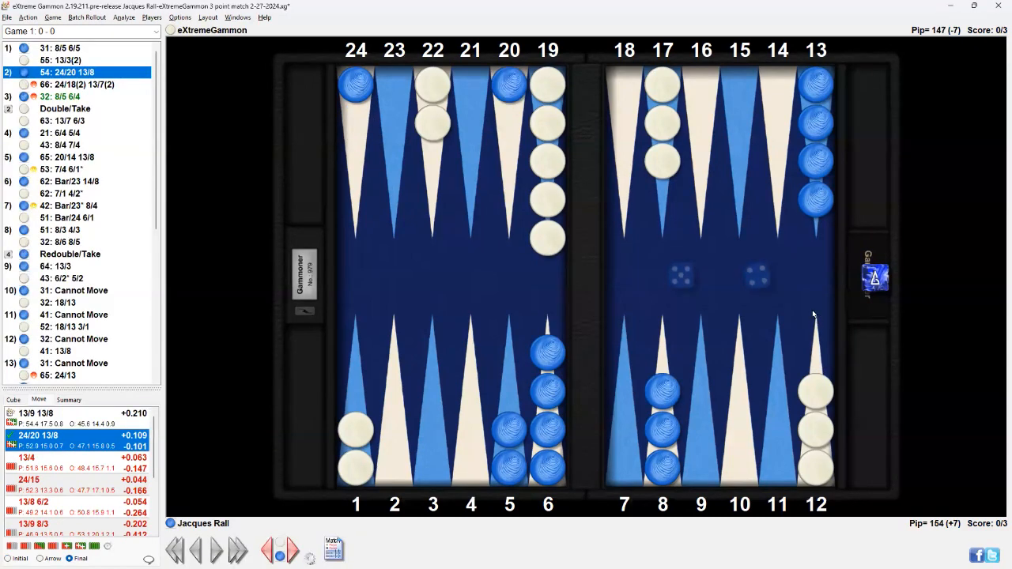
{"action": "mouse_move", "coordinate": [803, 301]}
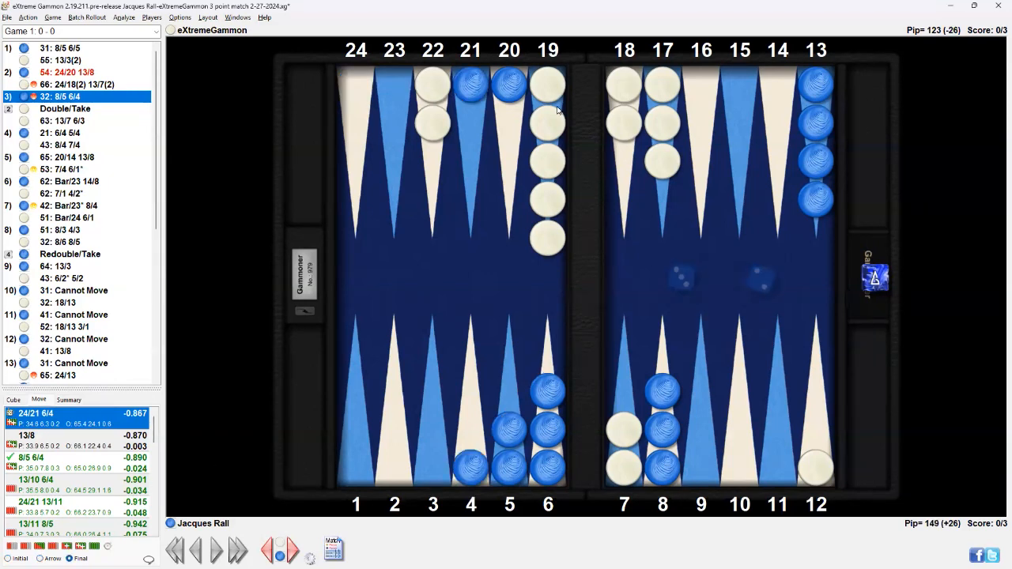
{"action": "mouse_move", "coordinate": [75, 445]}
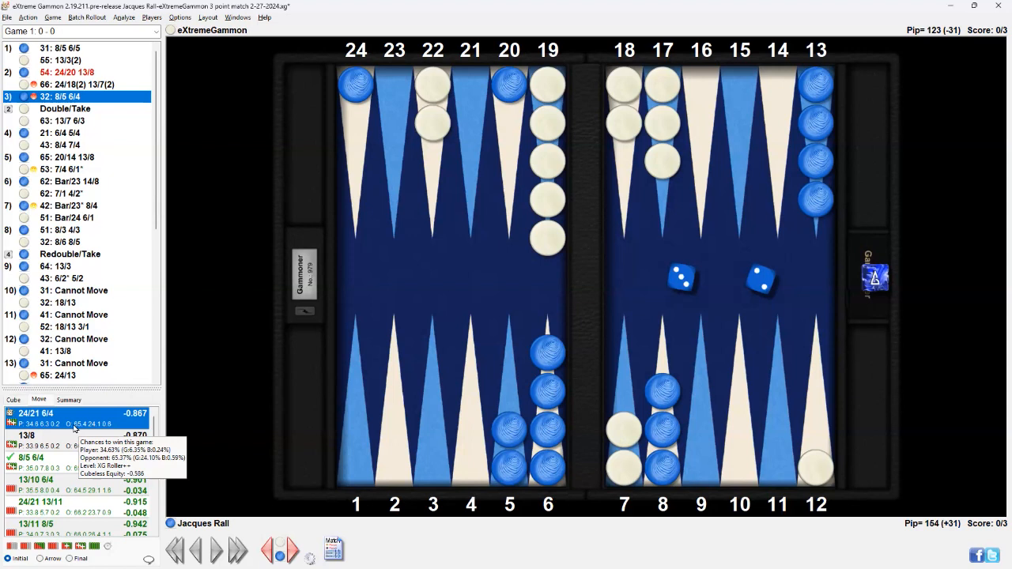
{"action": "mouse_move", "coordinate": [71, 455]}
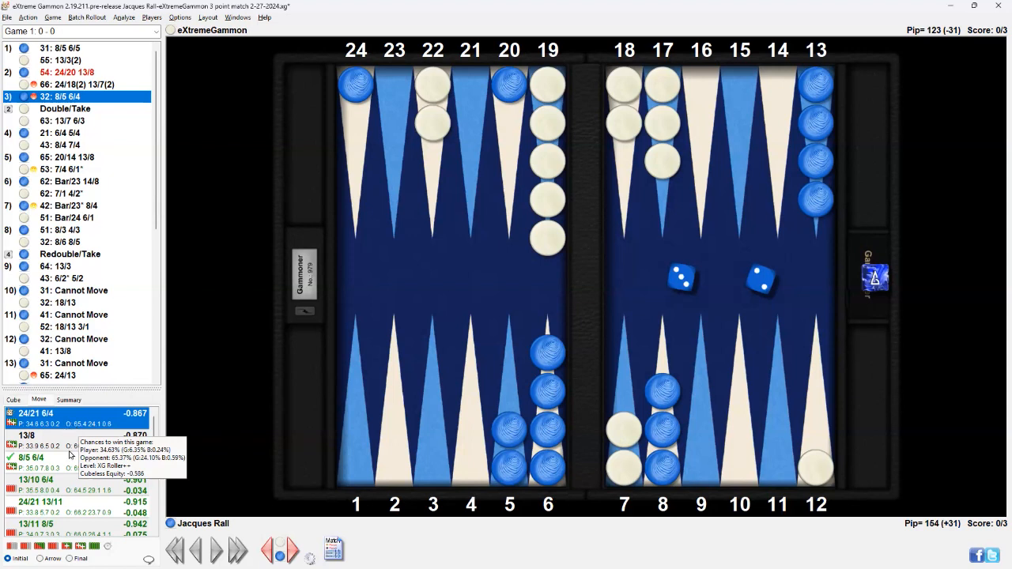
{"action": "mouse_move", "coordinate": [373, 328]}
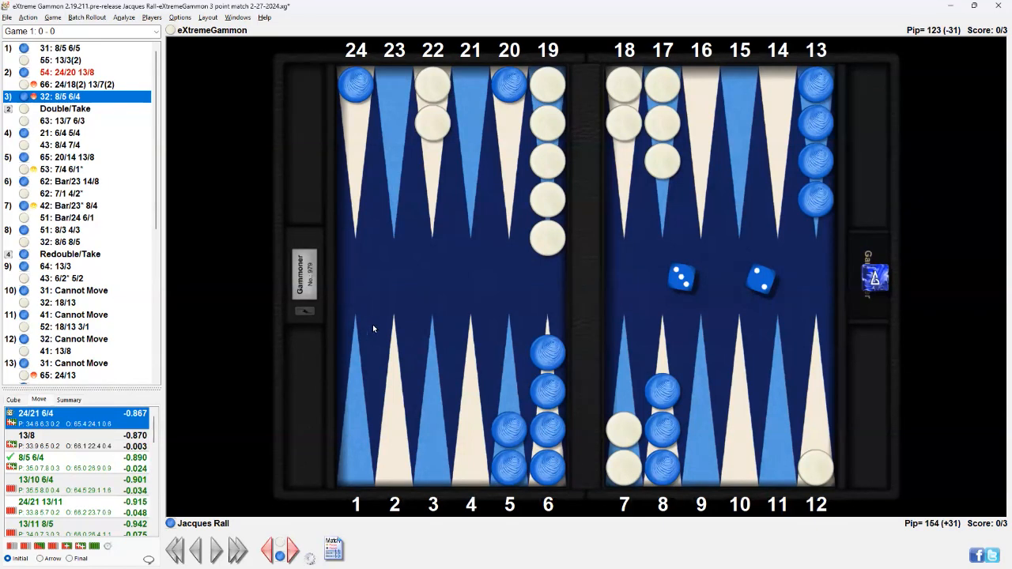
{"action": "mouse_move", "coordinate": [666, 369]}
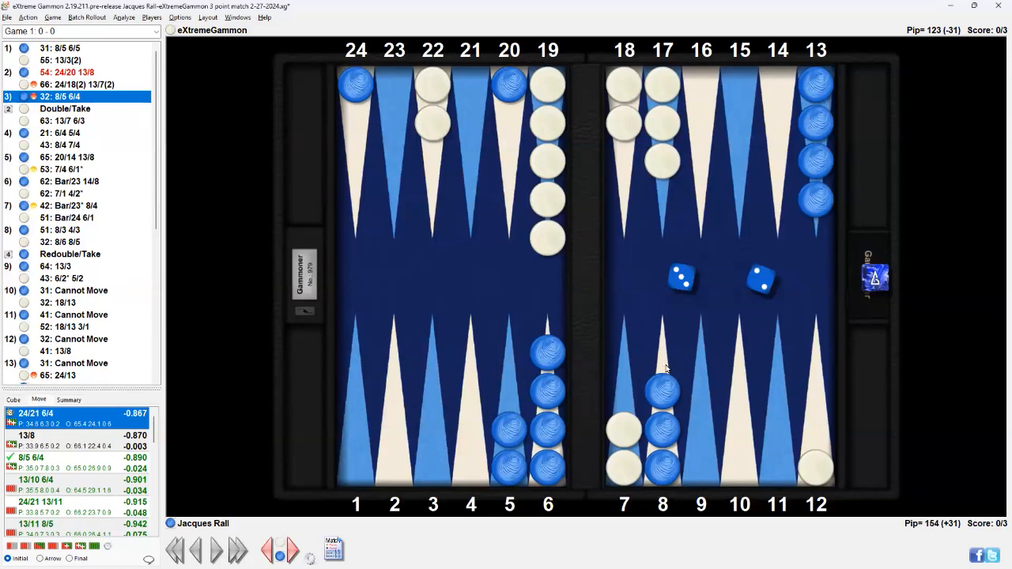
{"action": "mouse_move", "coordinate": [655, 363]}
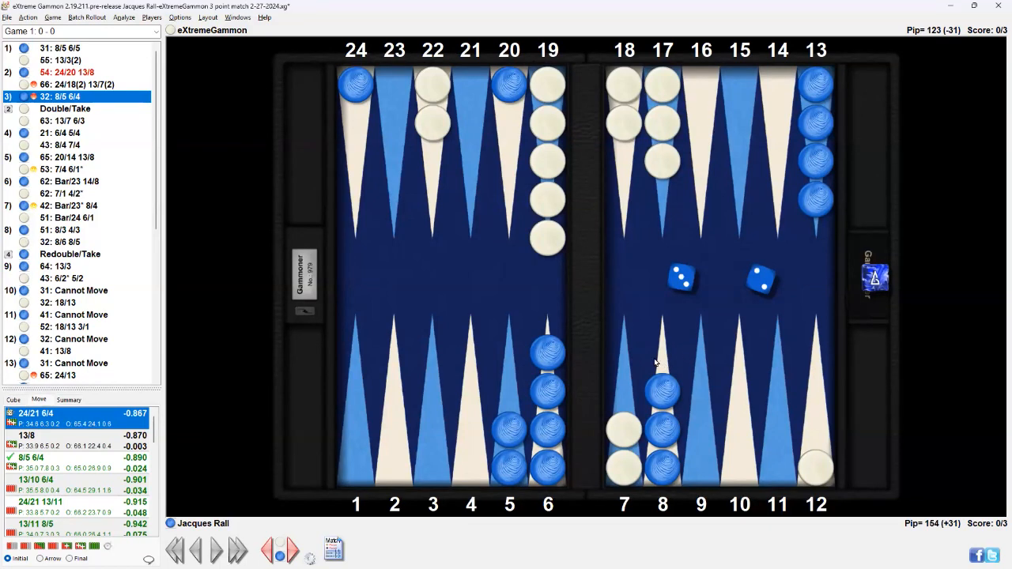
{"action": "mouse_move", "coordinate": [651, 361]}
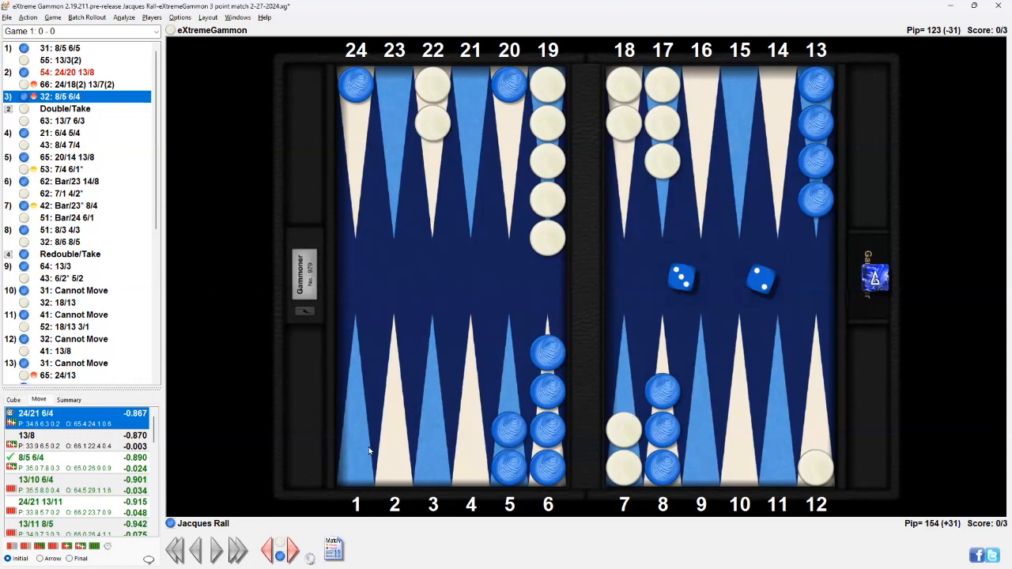
{"action": "mouse_move", "coordinate": [662, 401]}
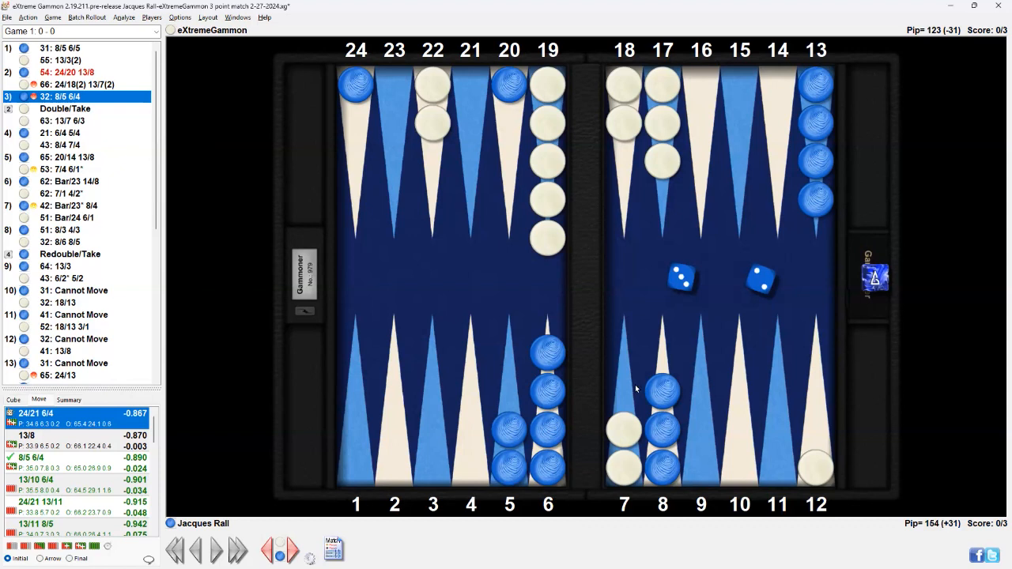
- Select move 4 (21: 6/4 5/4) and compare its Initial and Final positions
{"action": "left_click", "coordinate": [65, 108]}
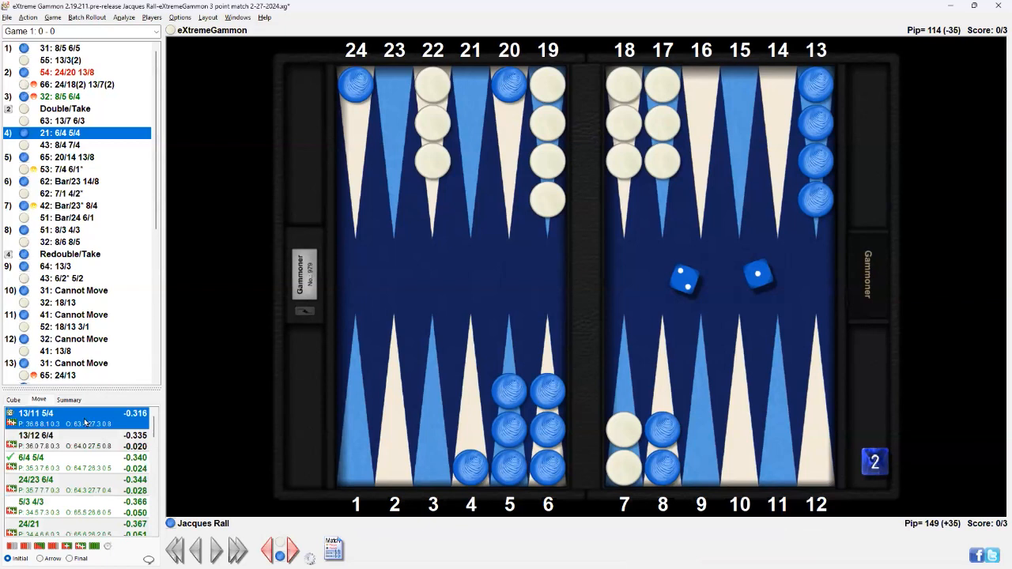
{"action": "mouse_move", "coordinate": [285, 420]}
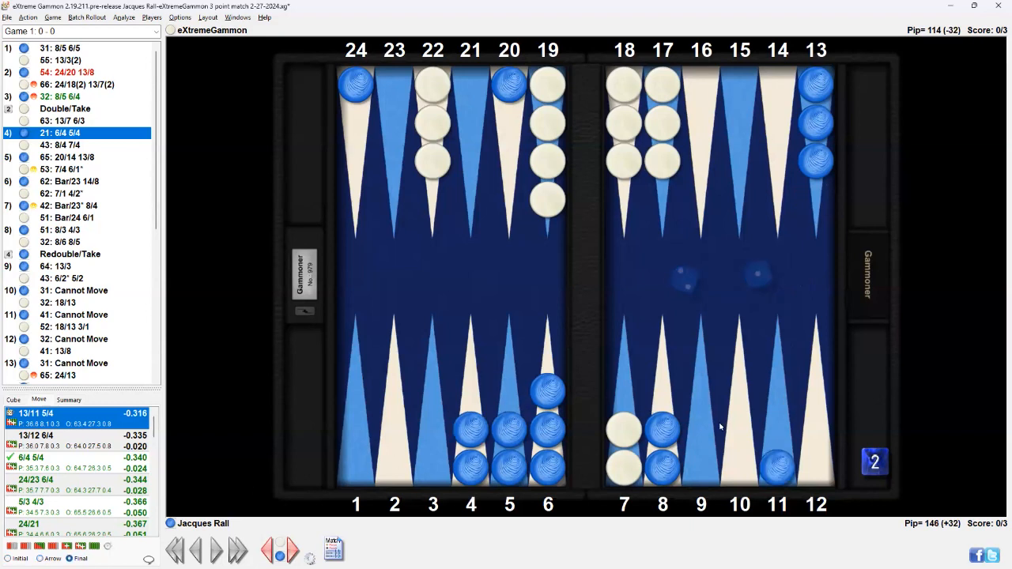
{"action": "mouse_move", "coordinate": [771, 435]}
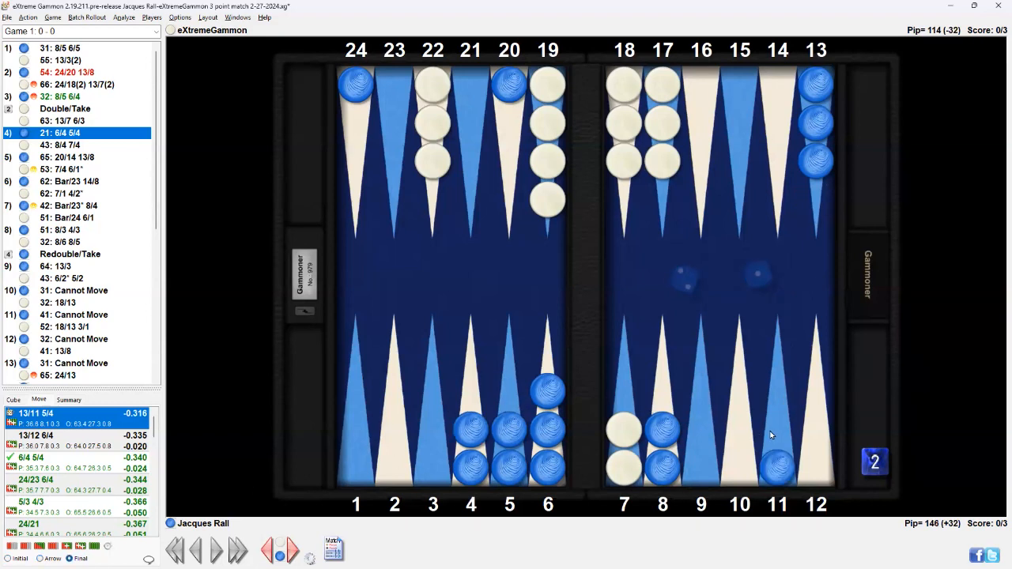
{"action": "mouse_move", "coordinate": [585, 369]}
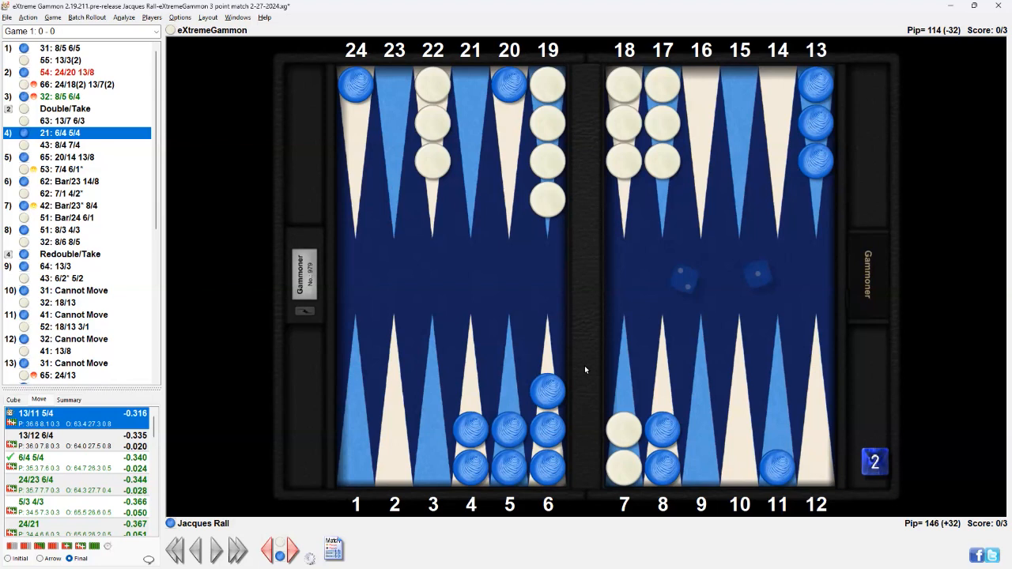
{"action": "mouse_move", "coordinate": [71, 425]}
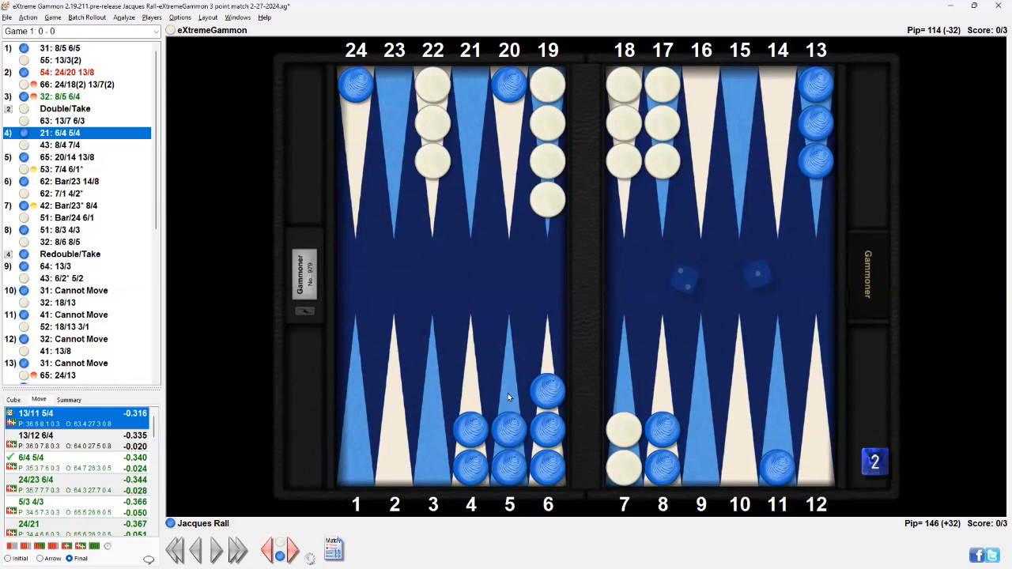
{"action": "mouse_move", "coordinate": [548, 397]}
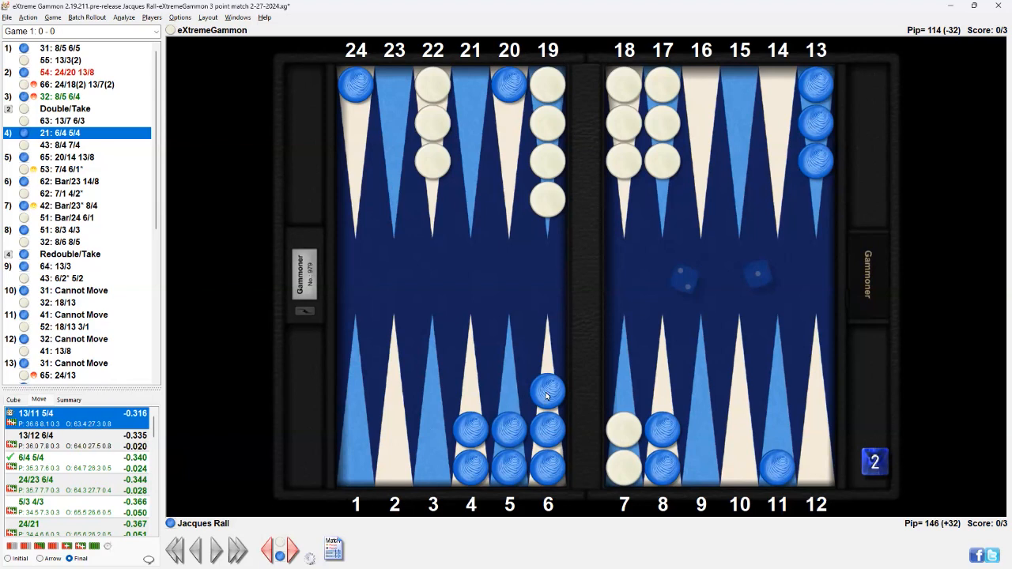
{"action": "mouse_move", "coordinate": [376, 139]}
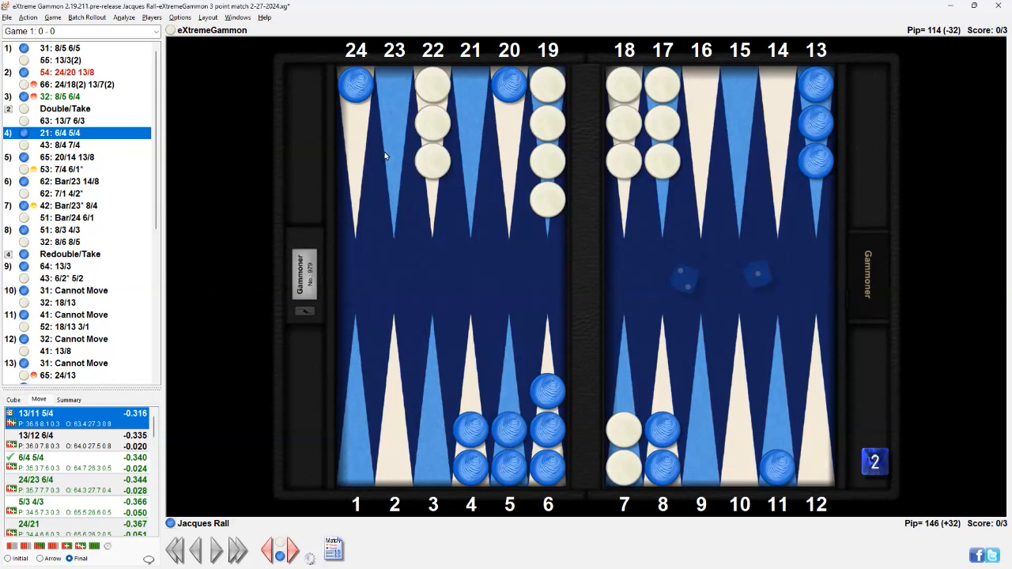
{"action": "mouse_move", "coordinate": [154, 401]}
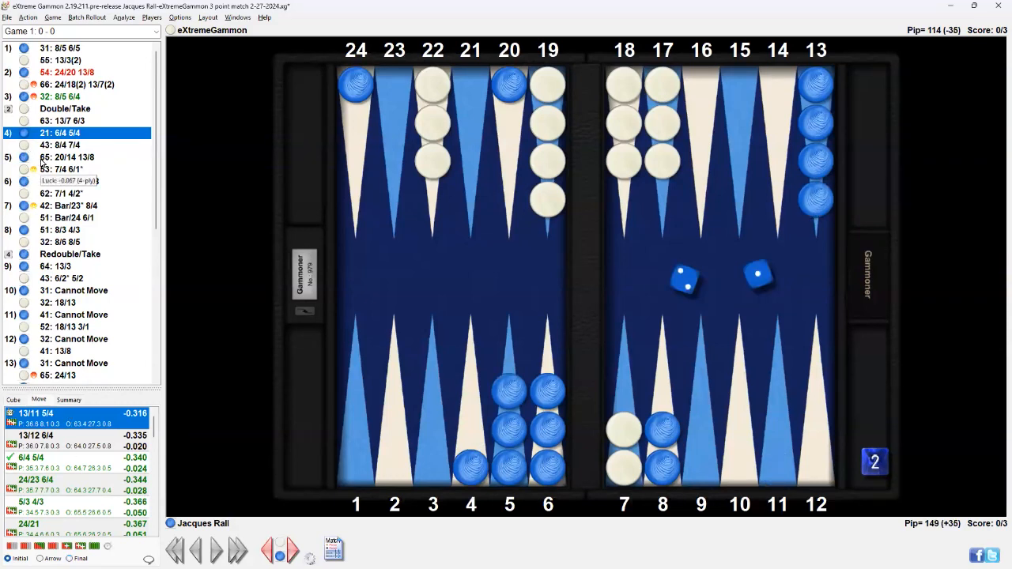
{"action": "left_click", "coordinate": [67, 156]}
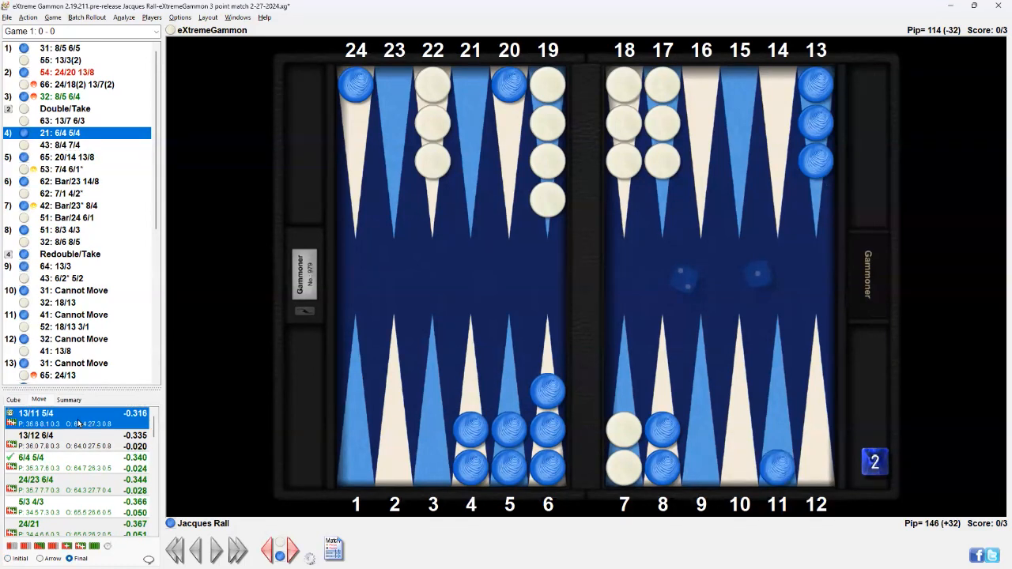
{"action": "mouse_move", "coordinate": [79, 423]}
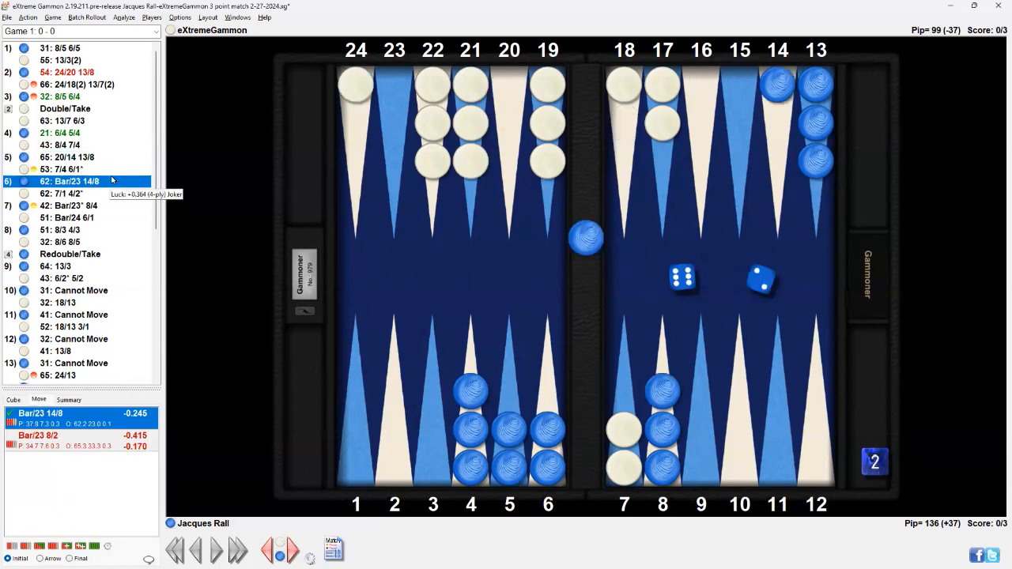
{"action": "mouse_move", "coordinate": [382, 124]}
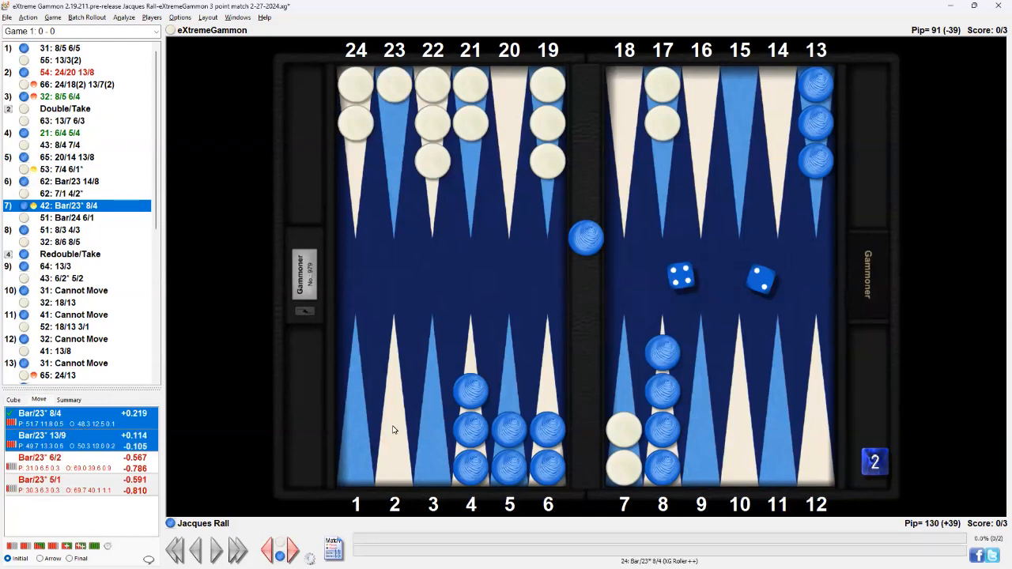
- Step through to move 8 (51: 8/3 4/3) and view it with Initial
{"action": "left_click", "coordinate": [43, 435]}
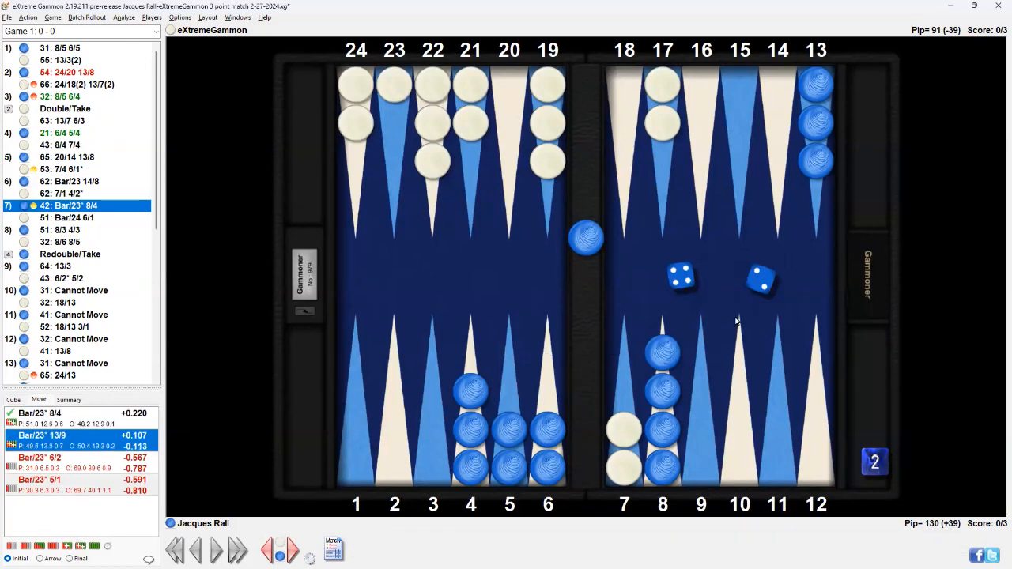
{"action": "mouse_move", "coordinate": [996, 344]}
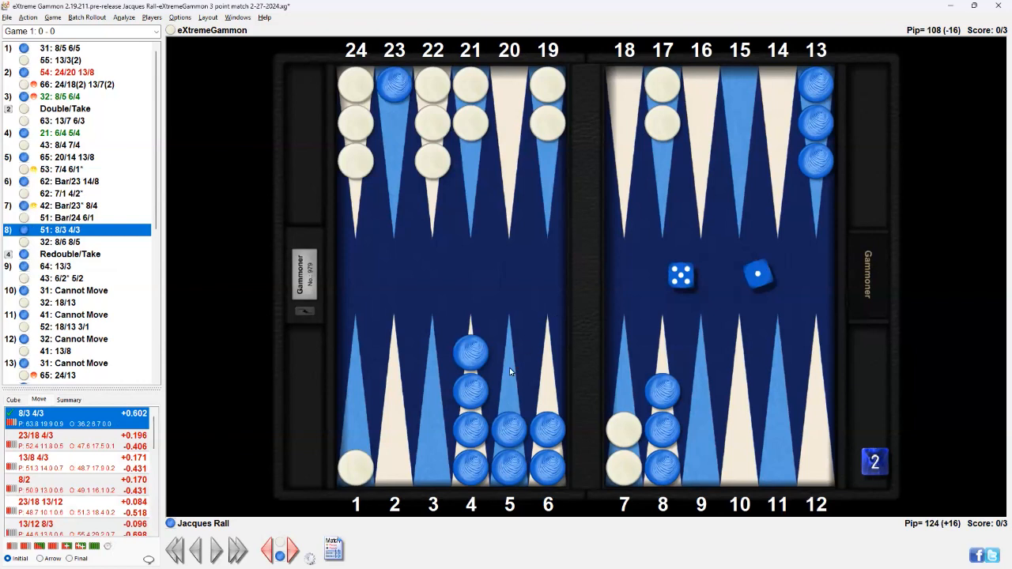
{"action": "mouse_move", "coordinate": [364, 347]}
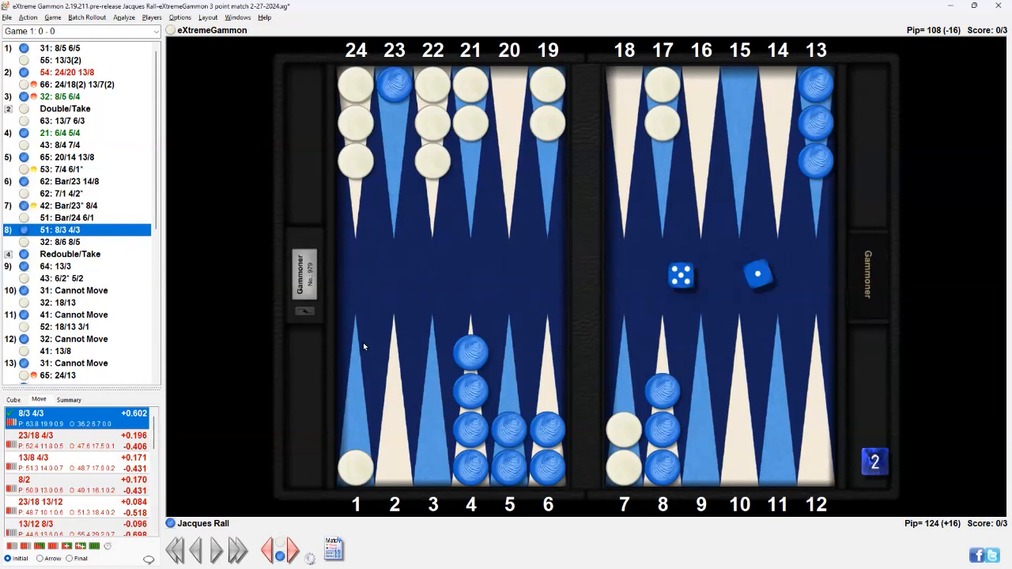
{"action": "left_click", "coordinate": [69, 254]}
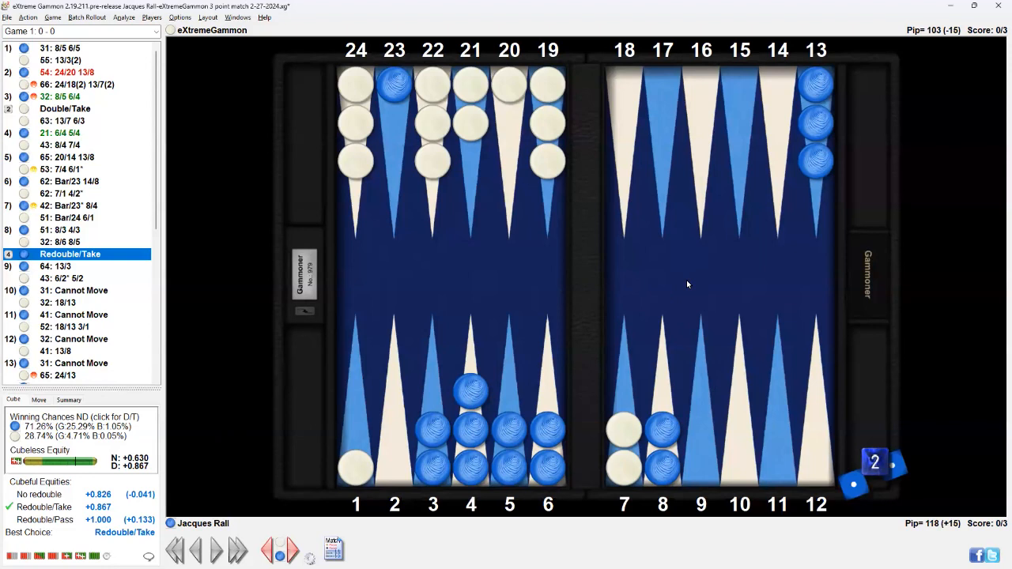
{"action": "mouse_move", "coordinate": [676, 296]}
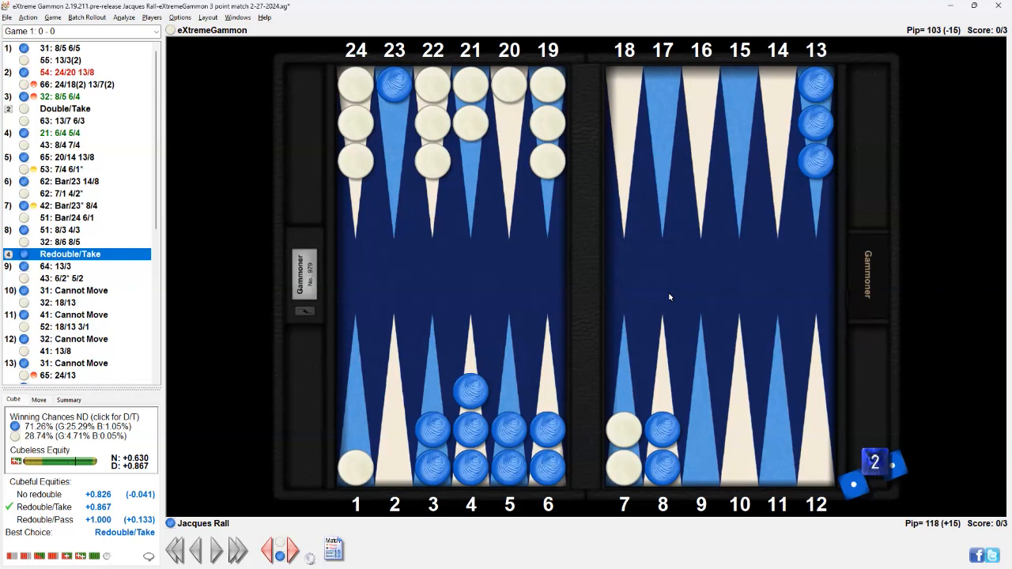
{"action": "mouse_move", "coordinate": [997, 332]}
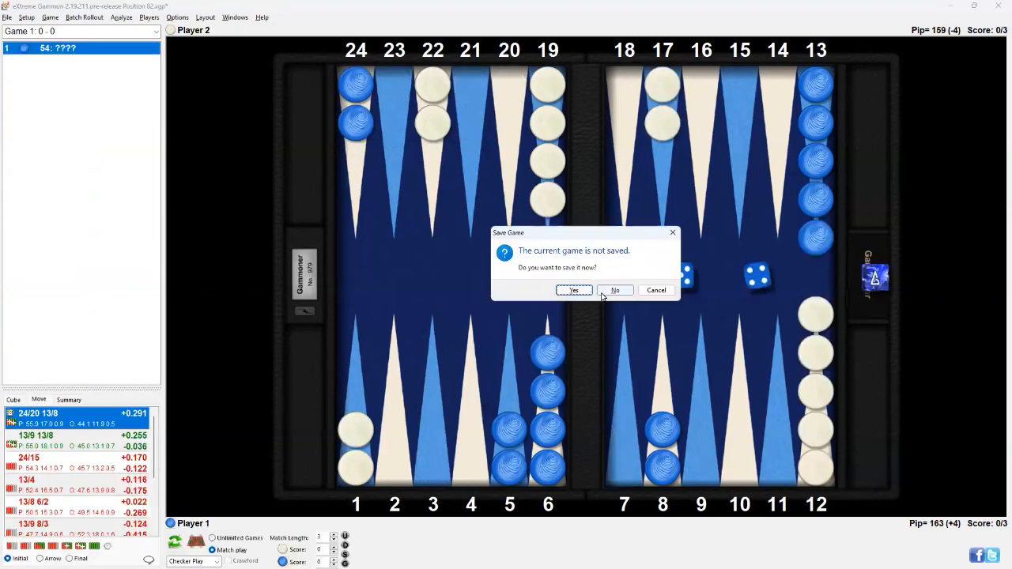
- Discard the current game without saving it
{"action": "left_click", "coordinate": [615, 290]}
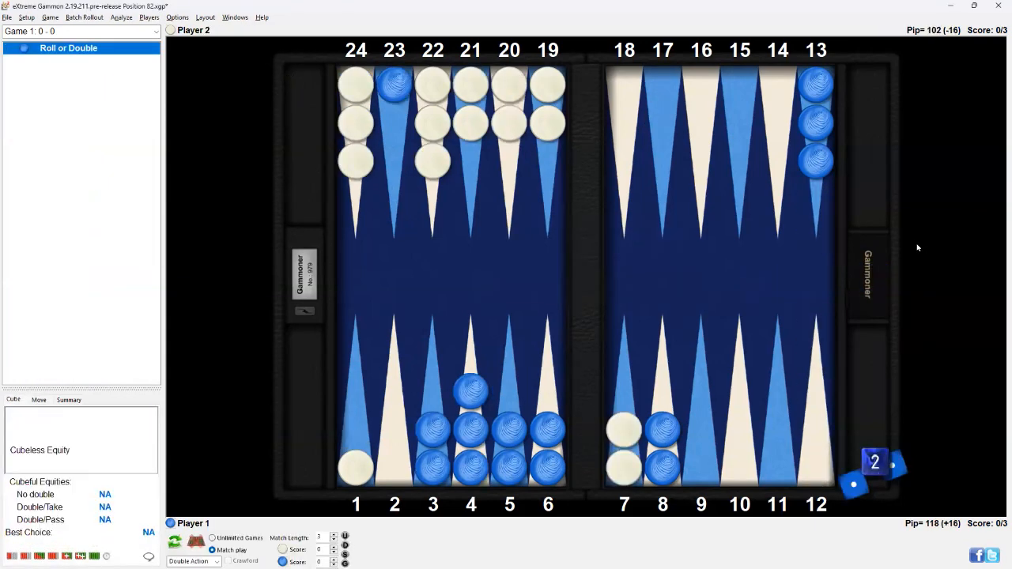
{"action": "mouse_move", "coordinate": [960, 275]}
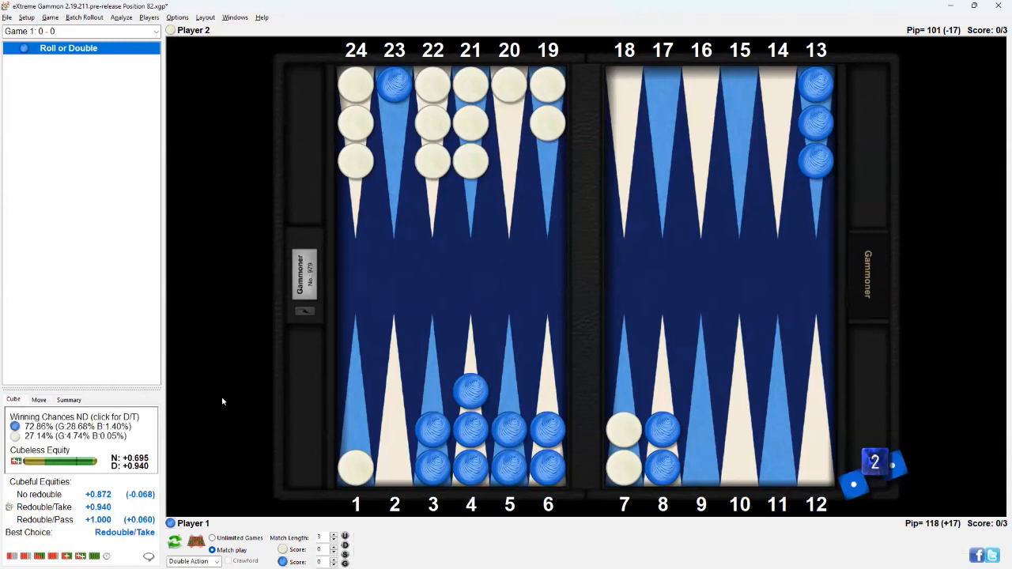
{"action": "mouse_move", "coordinate": [225, 384]}
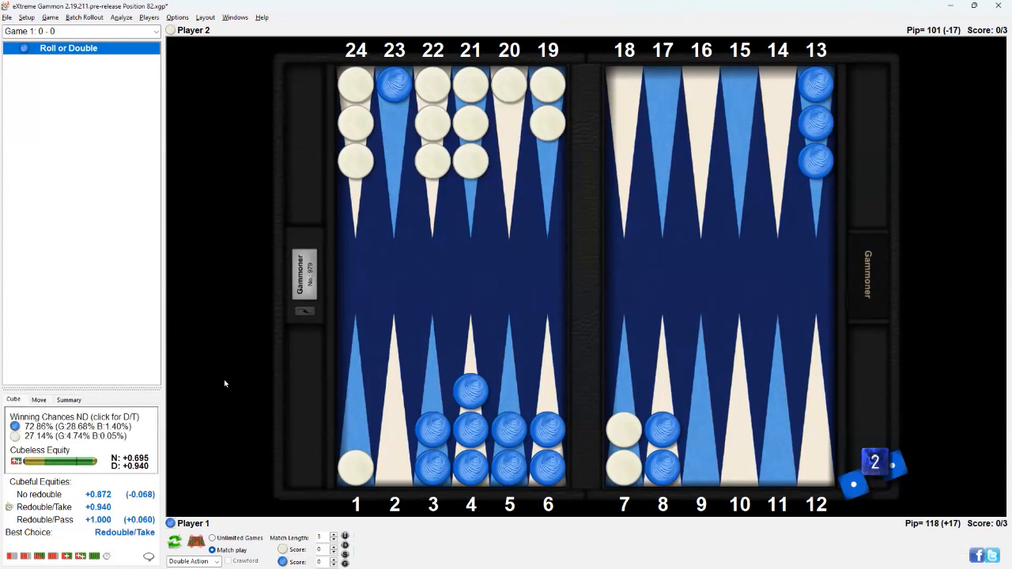
{"action": "mouse_move", "coordinate": [903, 292]}
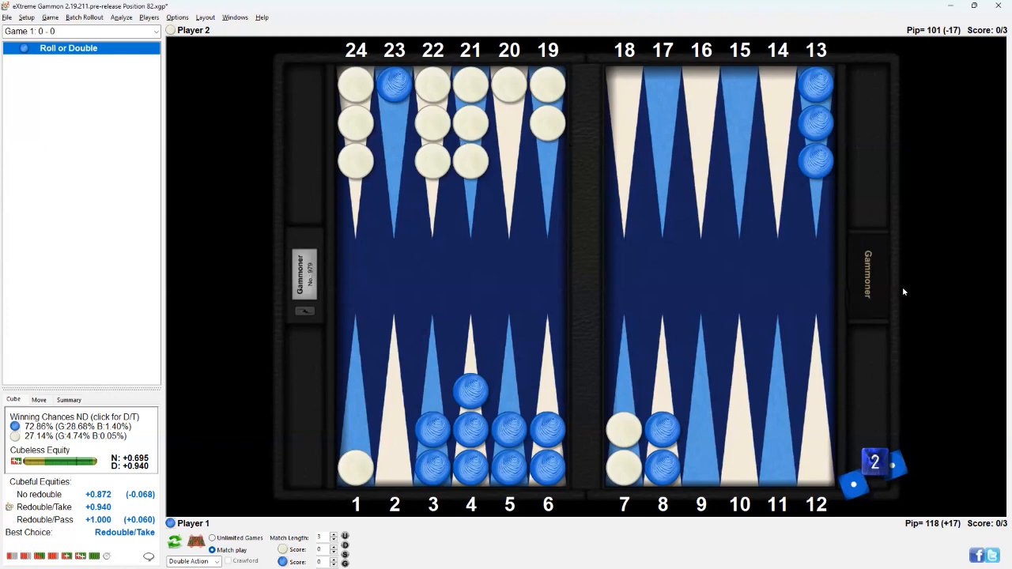
{"action": "mouse_move", "coordinate": [992, 308]}
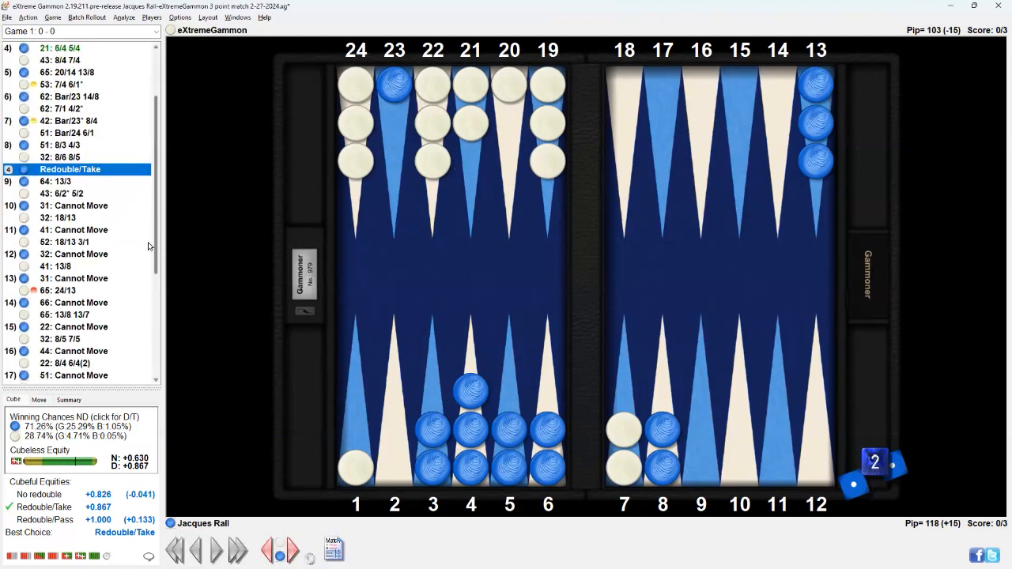
- Scroll the move list down past the Redouble/Take entry
{"action": "scroll", "scroll_direction": "down", "scroll_amount": 3}
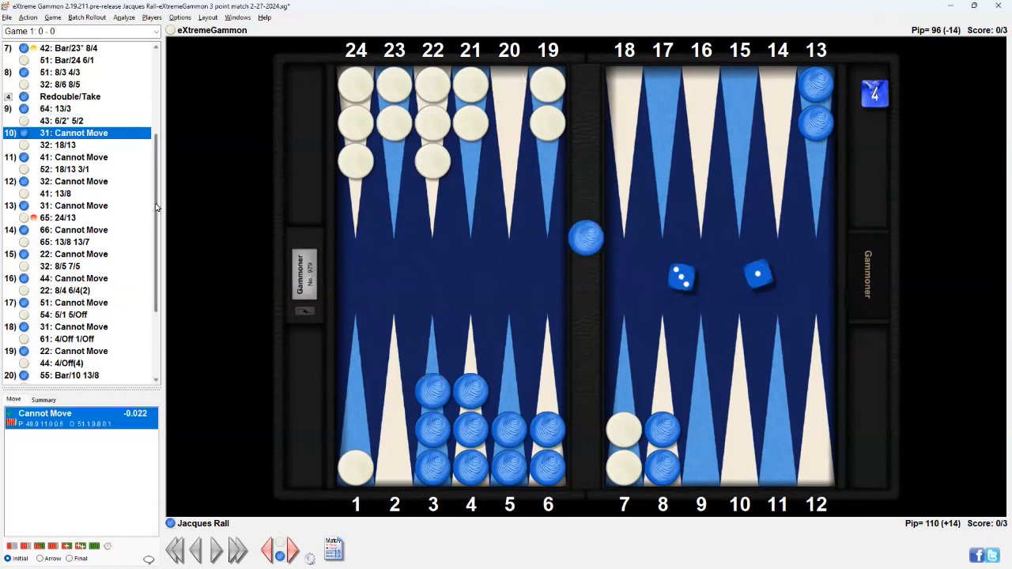
{"action": "scroll", "scroll_direction": "down", "scroll_amount": 3}
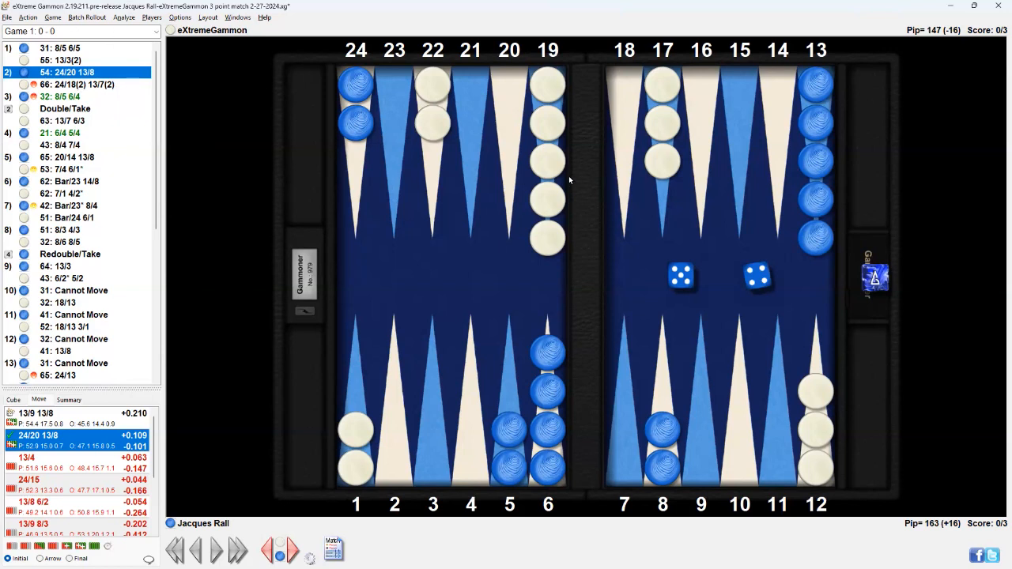
{"action": "mouse_move", "coordinate": [571, 180]}
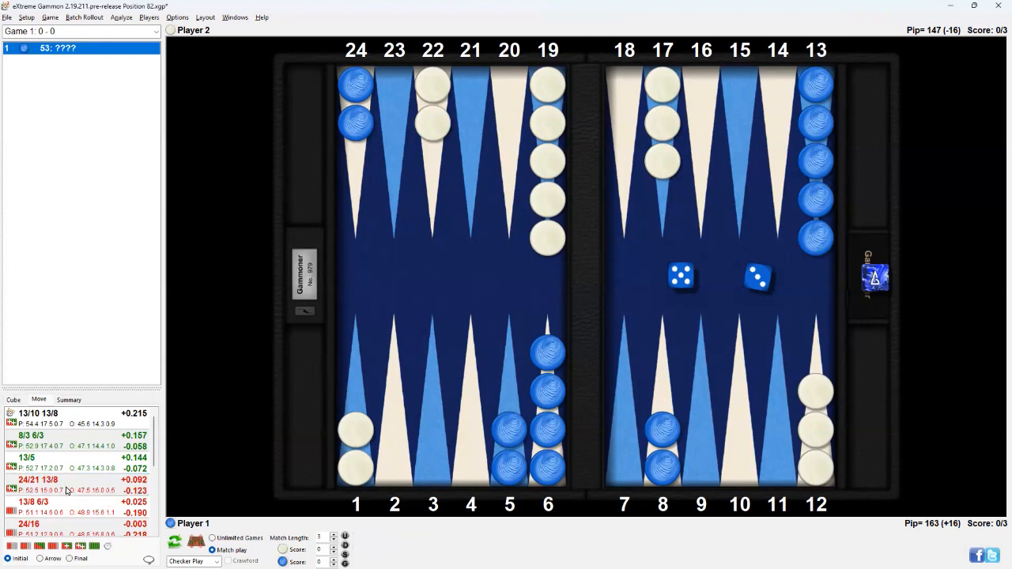
{"action": "mouse_move", "coordinate": [298, 484]}
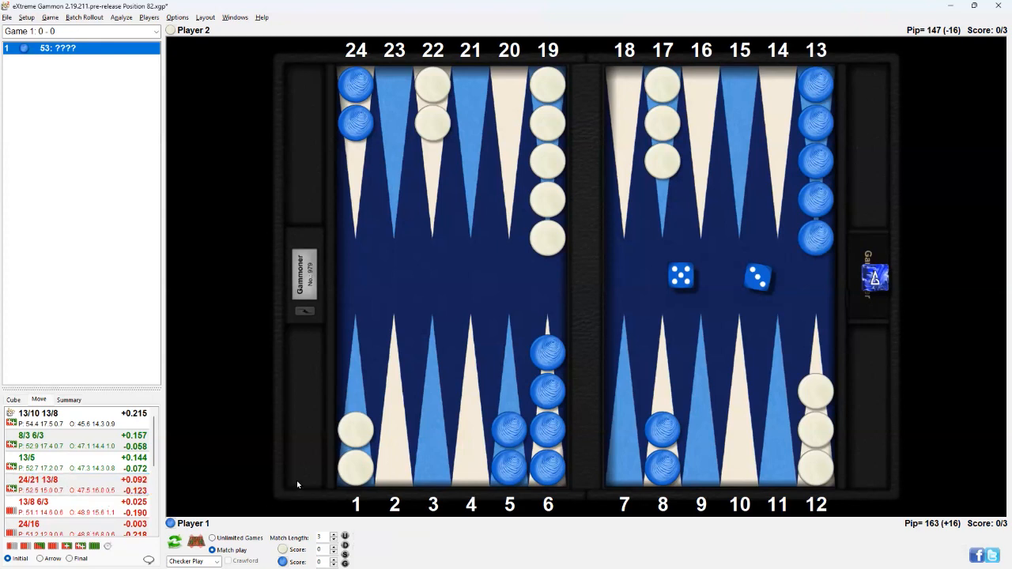
{"action": "mouse_move", "coordinate": [411, 380]}
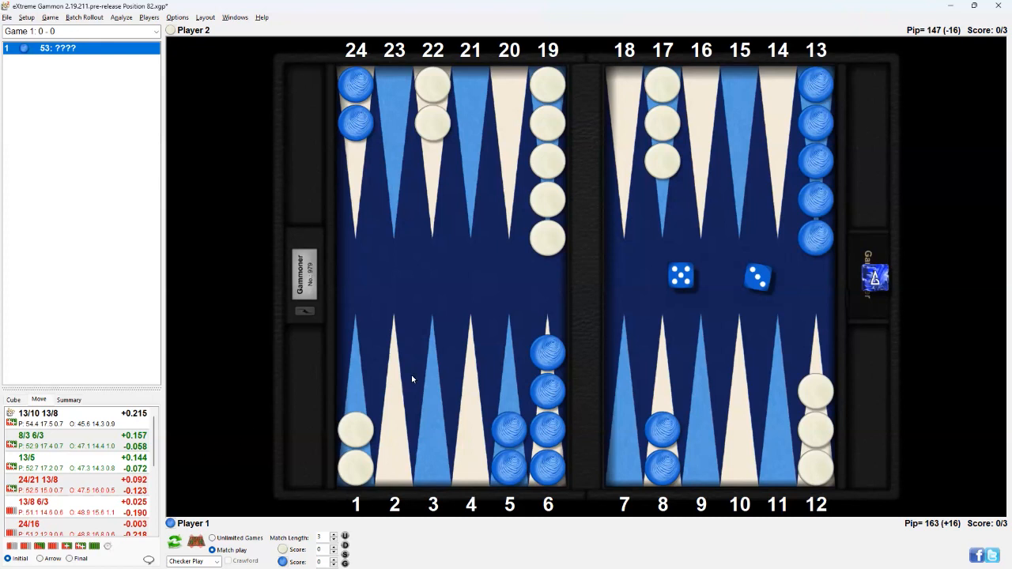
{"action": "mouse_move", "coordinate": [753, 242]}
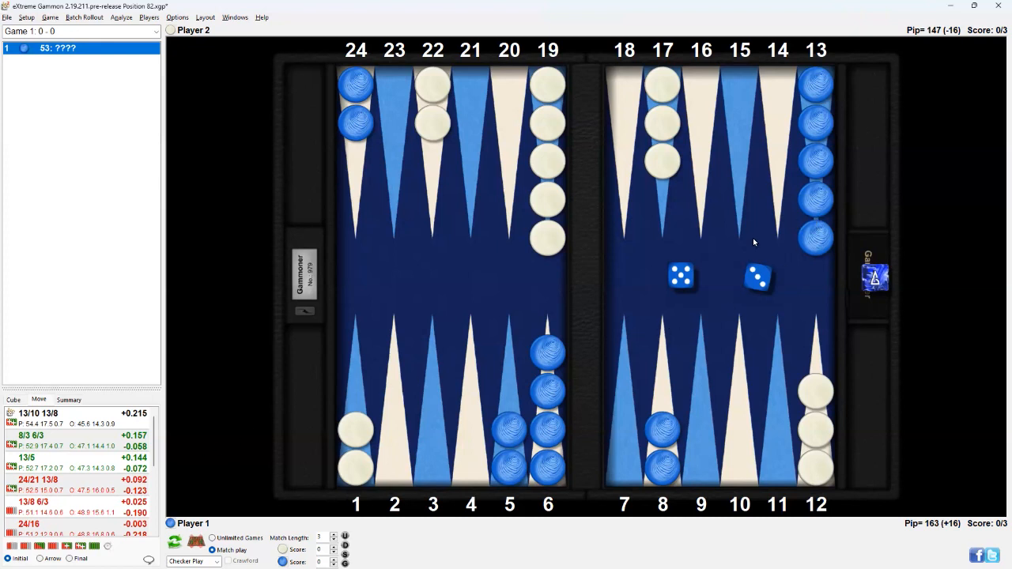
{"action": "mouse_move", "coordinate": [448, 114]}
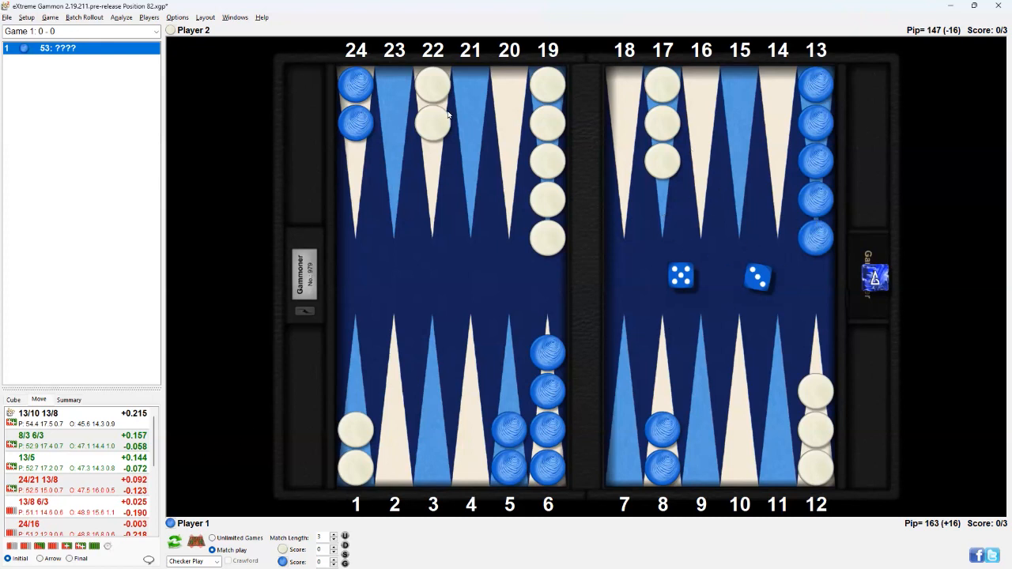
{"action": "mouse_move", "coordinate": [471, 84]}
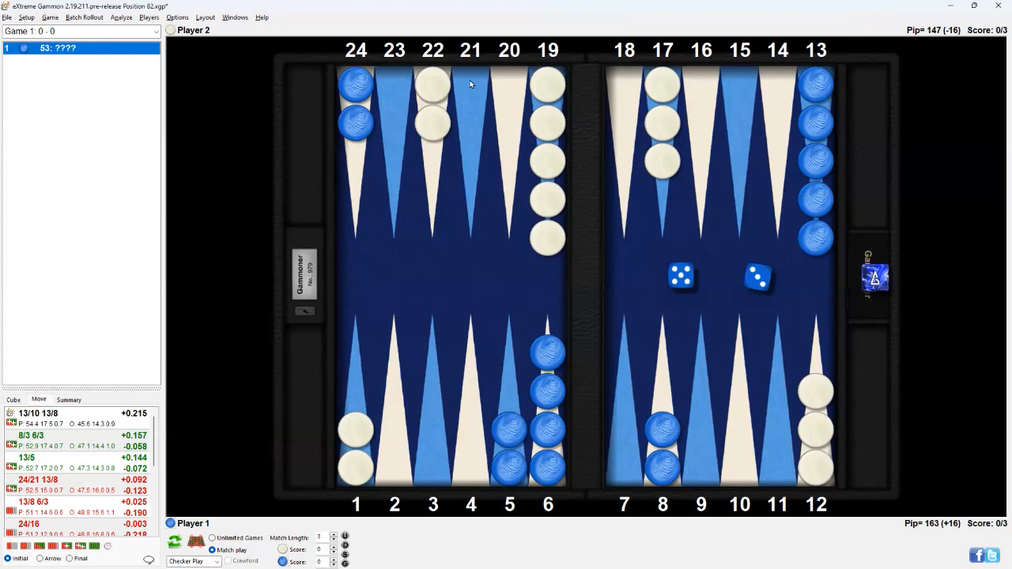
{"action": "mouse_move", "coordinate": [690, 322]}
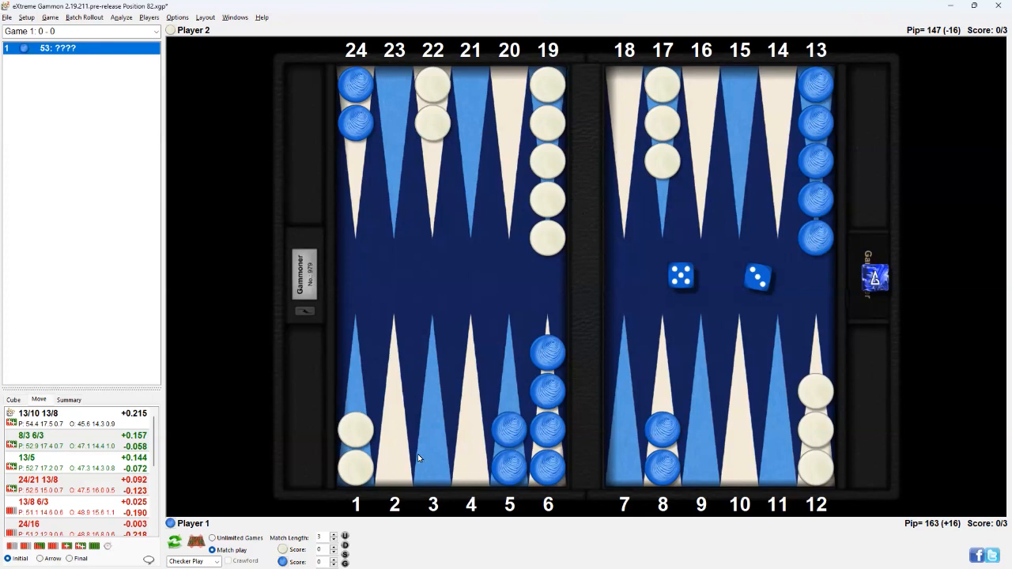
{"action": "mouse_move", "coordinate": [565, 429]}
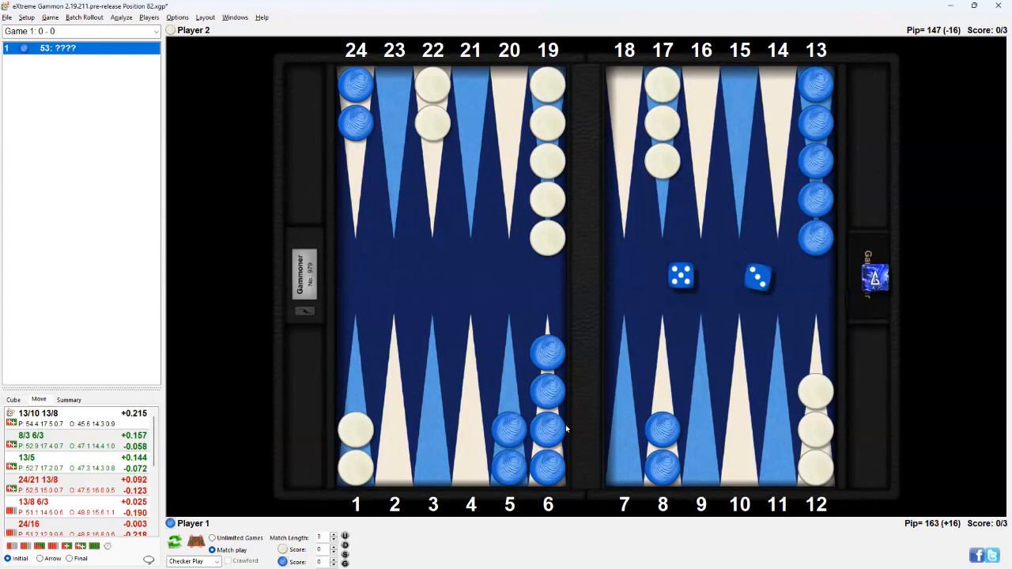
{"action": "mouse_move", "coordinate": [635, 445]}
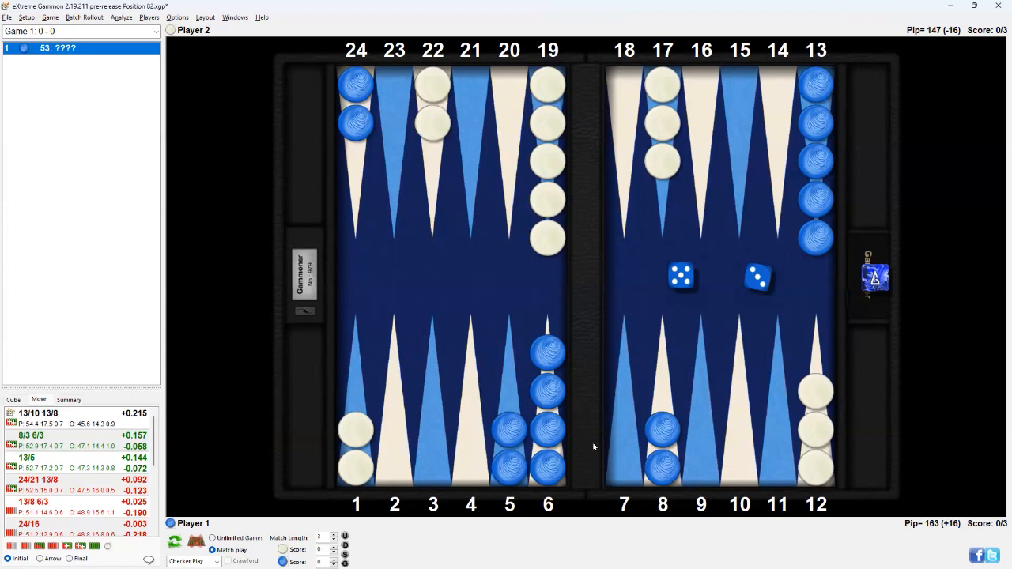
{"action": "mouse_move", "coordinate": [670, 349]}
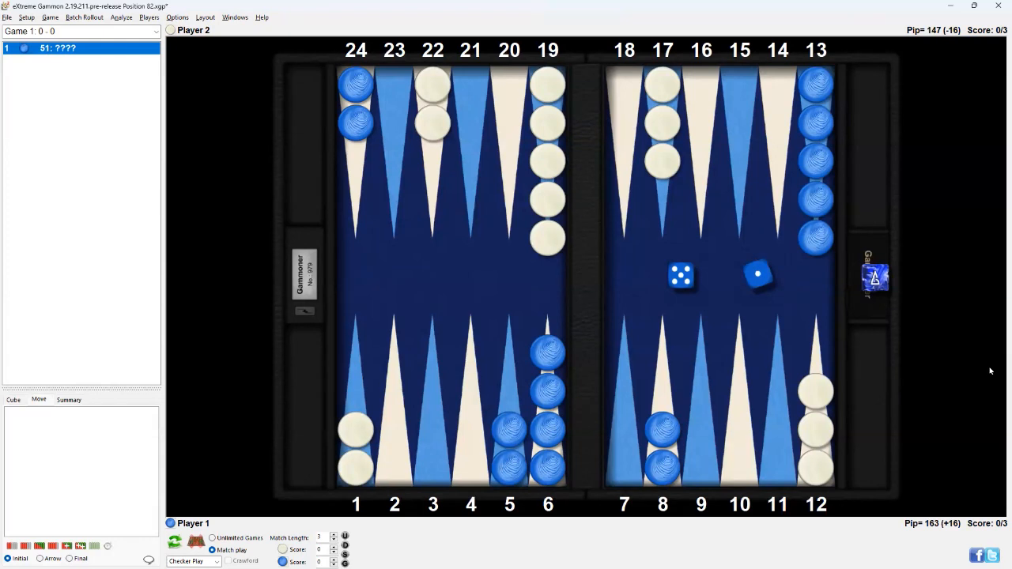
{"action": "mouse_move", "coordinate": [984, 370]}
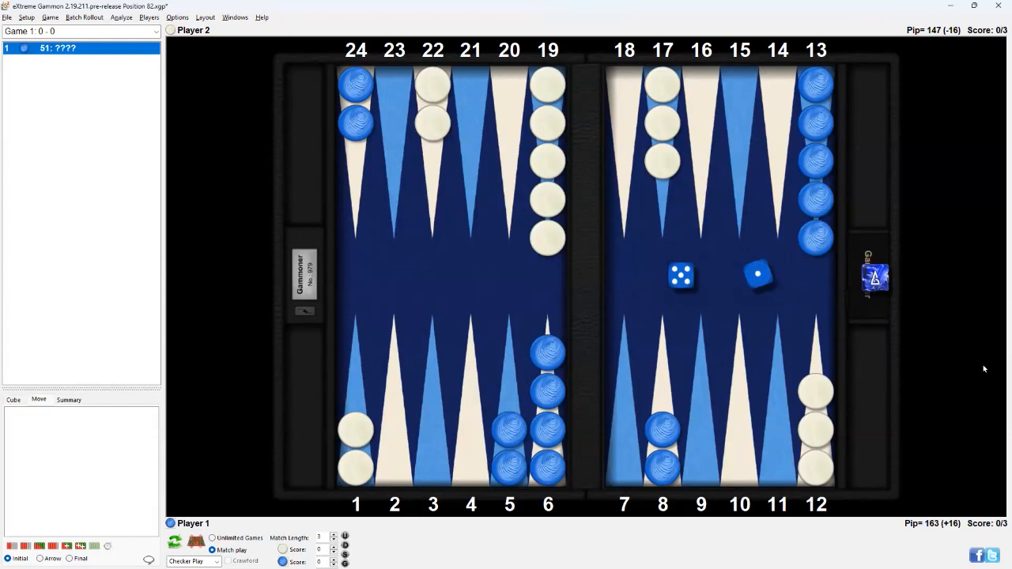
{"action": "mouse_move", "coordinate": [925, 351]}
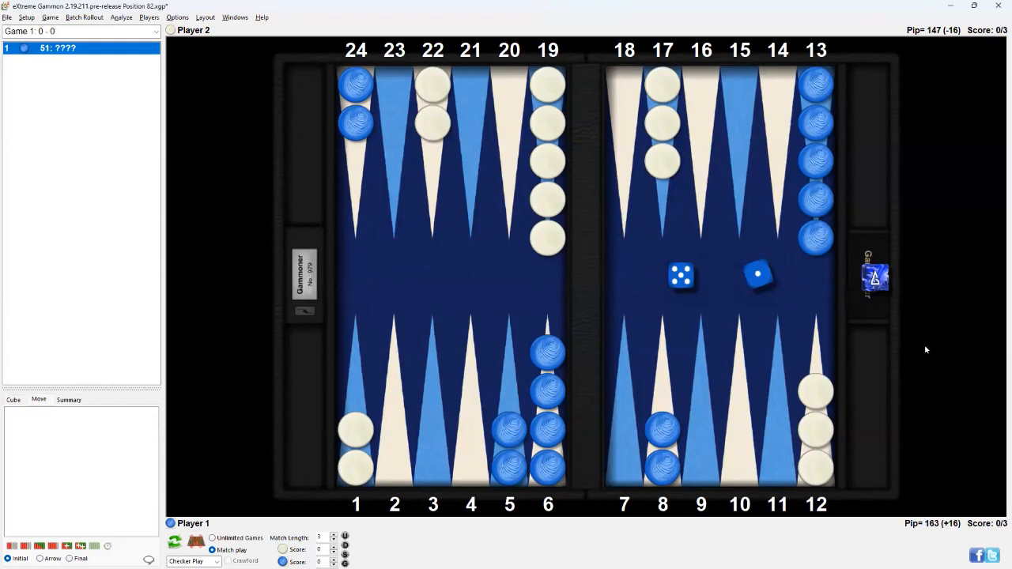
{"action": "mouse_move", "coordinate": [89, 523]}
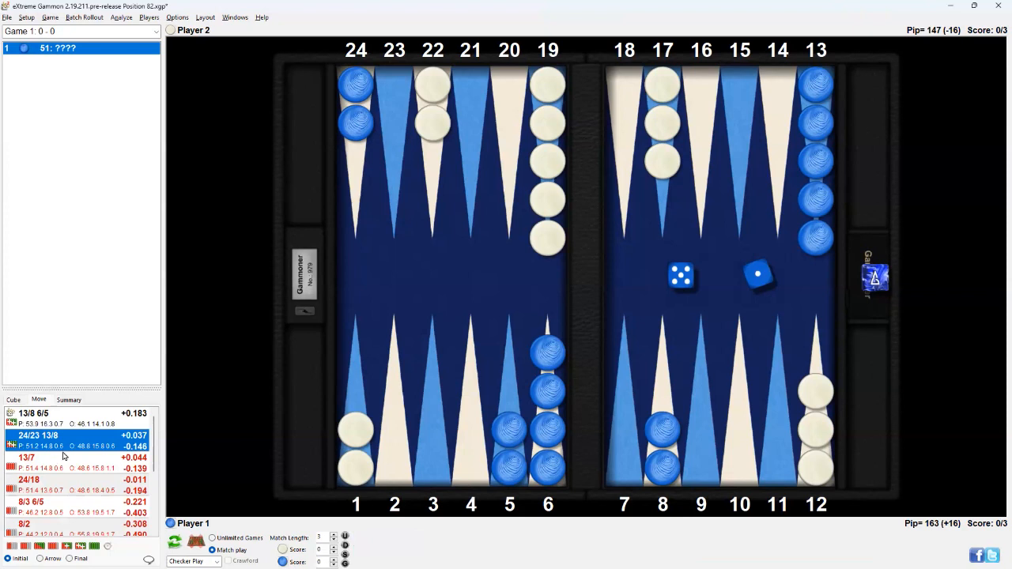
{"action": "mouse_move", "coordinate": [576, 267]}
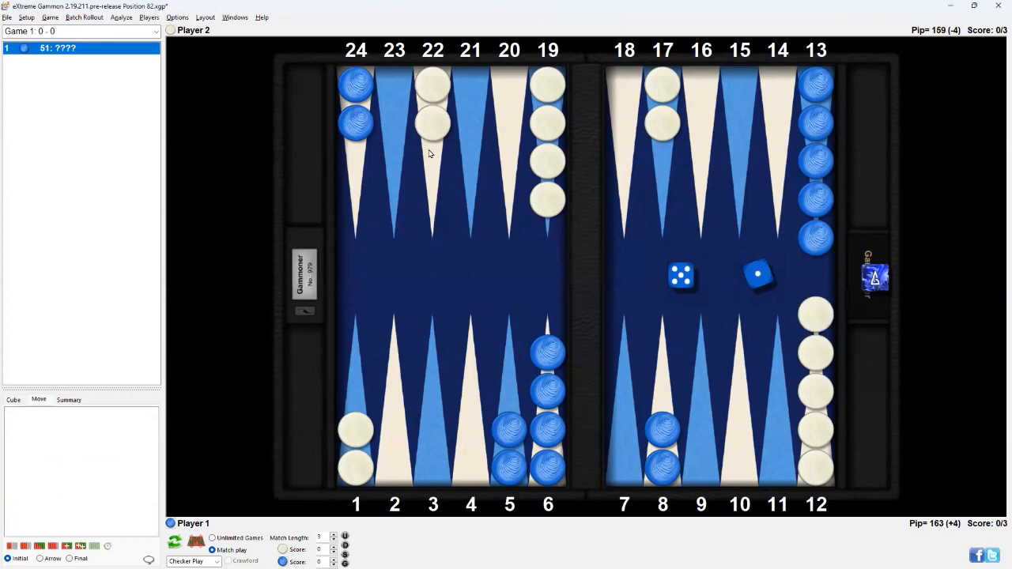
{"action": "mouse_move", "coordinate": [427, 161]}
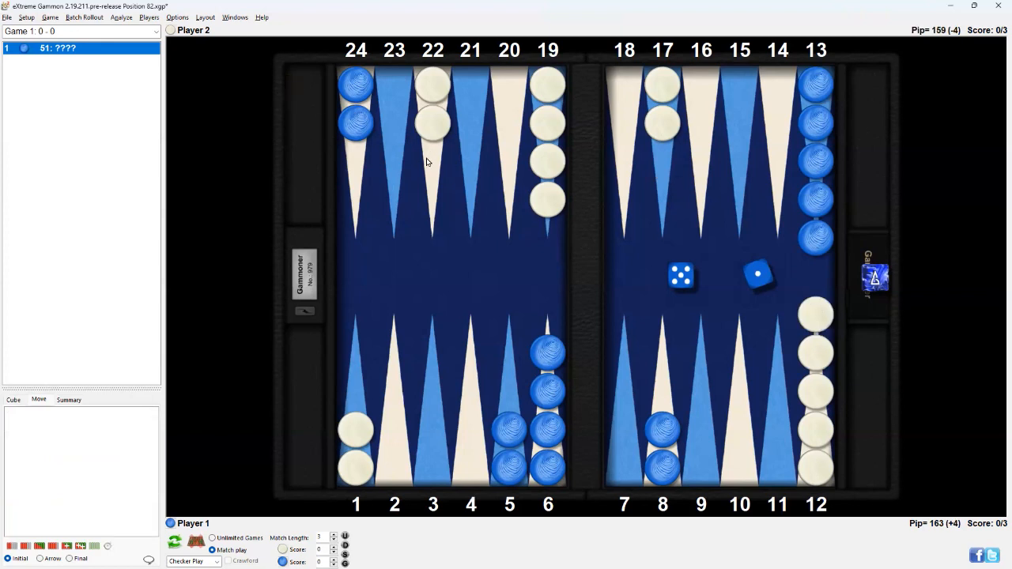
{"action": "mouse_move", "coordinate": [410, 255]}
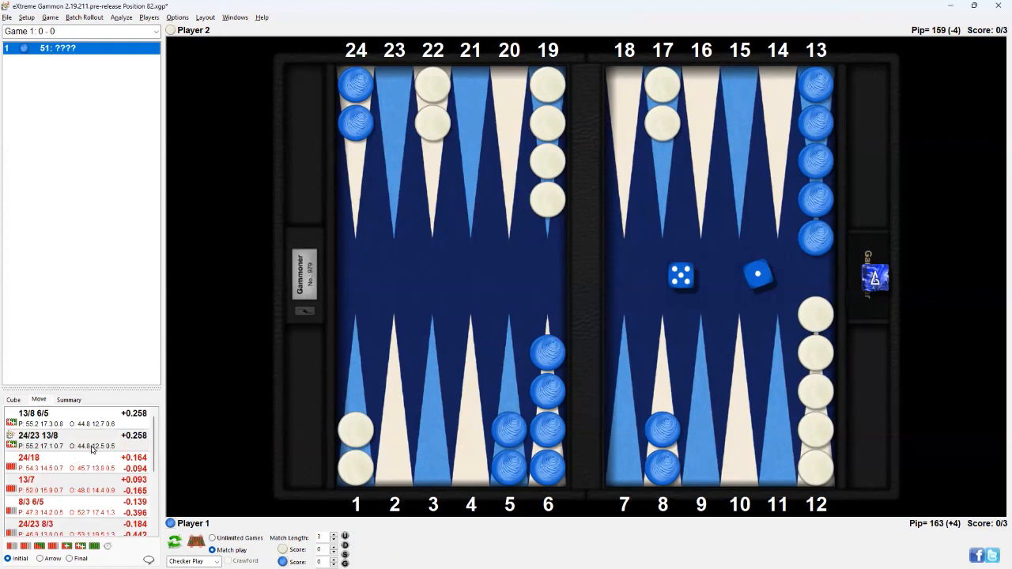
{"action": "mouse_move", "coordinate": [996, 374]}
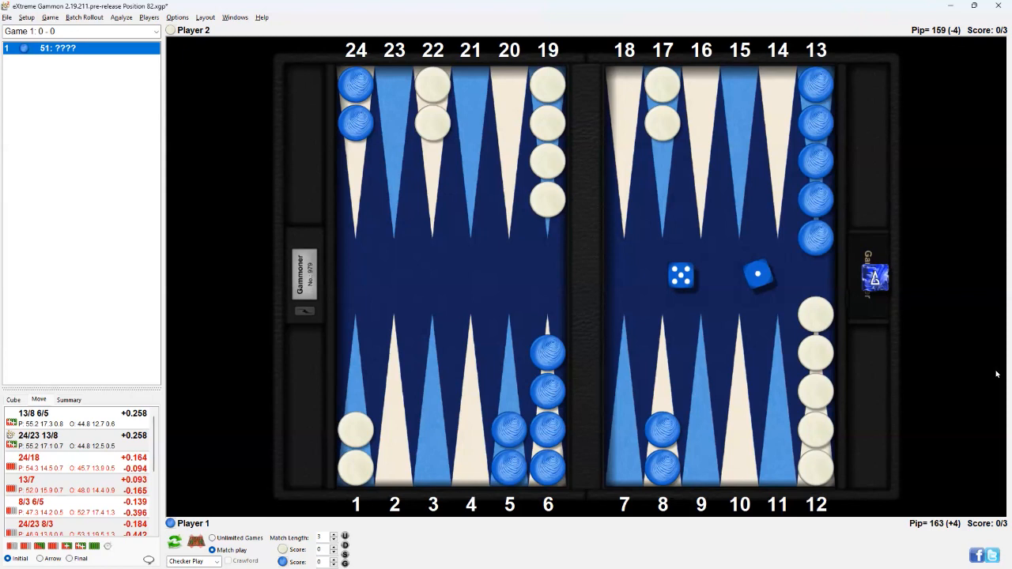
{"action": "mouse_move", "coordinate": [957, 378]}
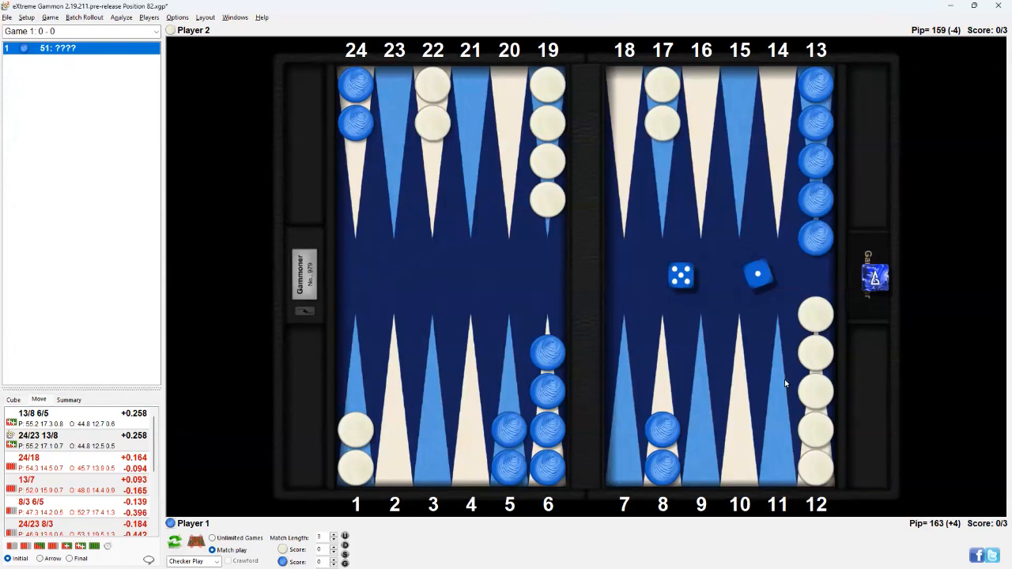
{"action": "mouse_move", "coordinate": [433, 152]}
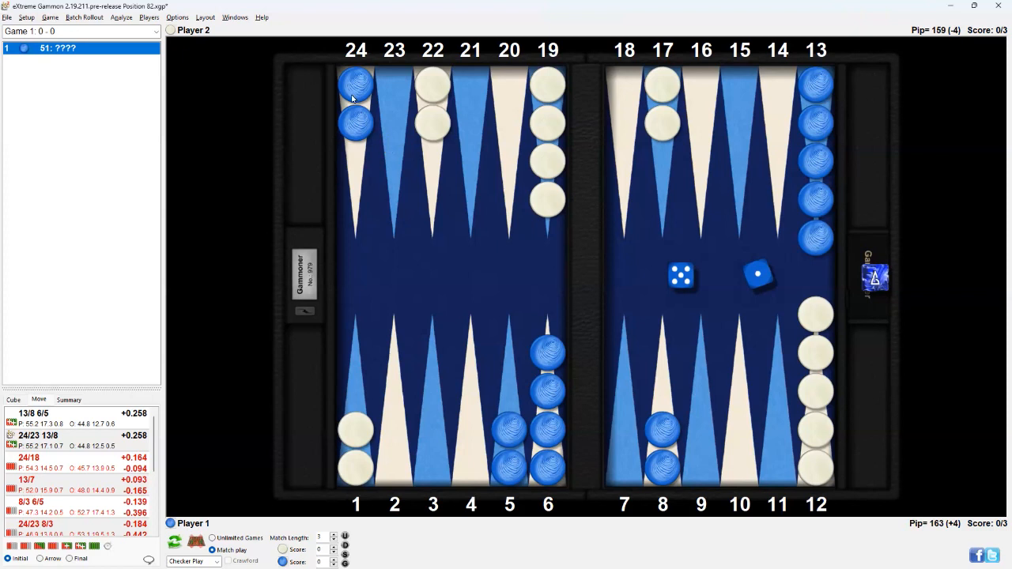
{"action": "mouse_move", "coordinate": [366, 142]}
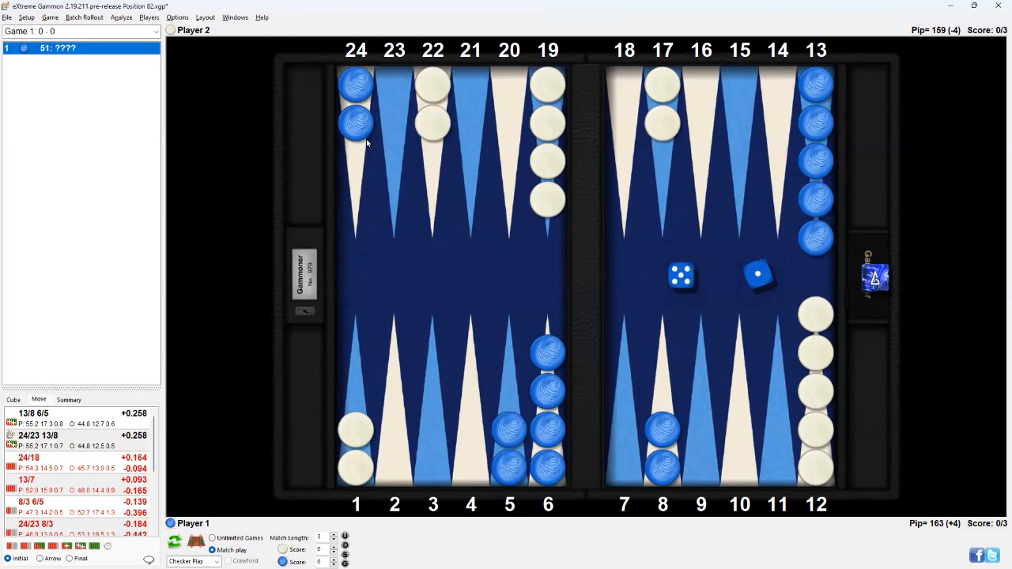
{"action": "mouse_move", "coordinate": [373, 149]}
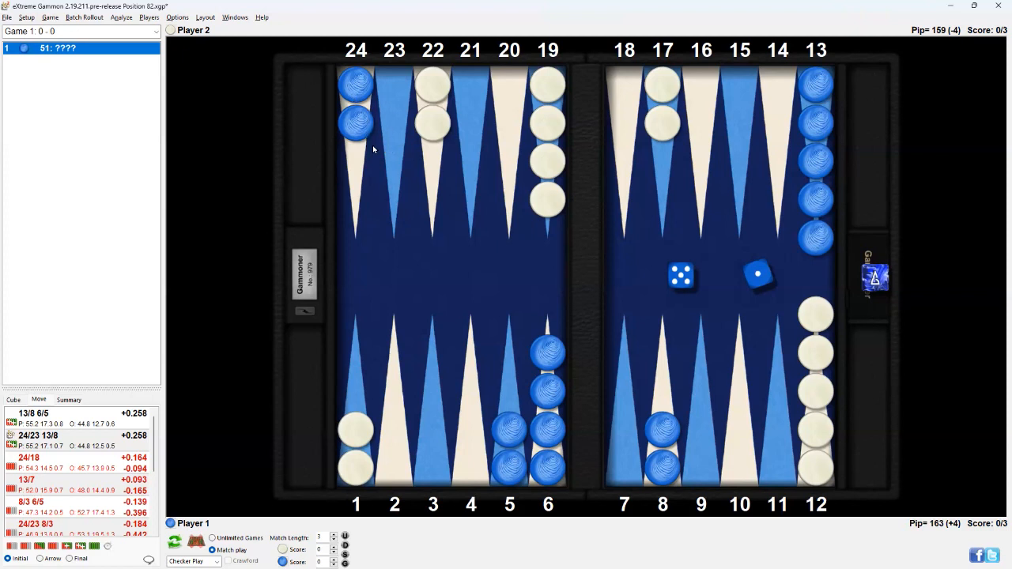
{"action": "mouse_move", "coordinate": [485, 211]}
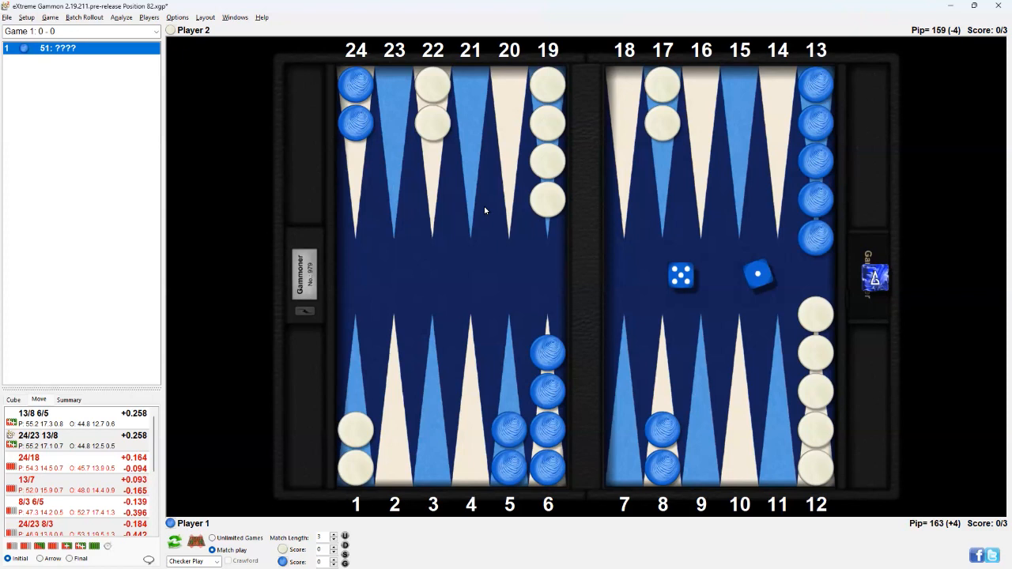
{"action": "mouse_move", "coordinate": [968, 312]}
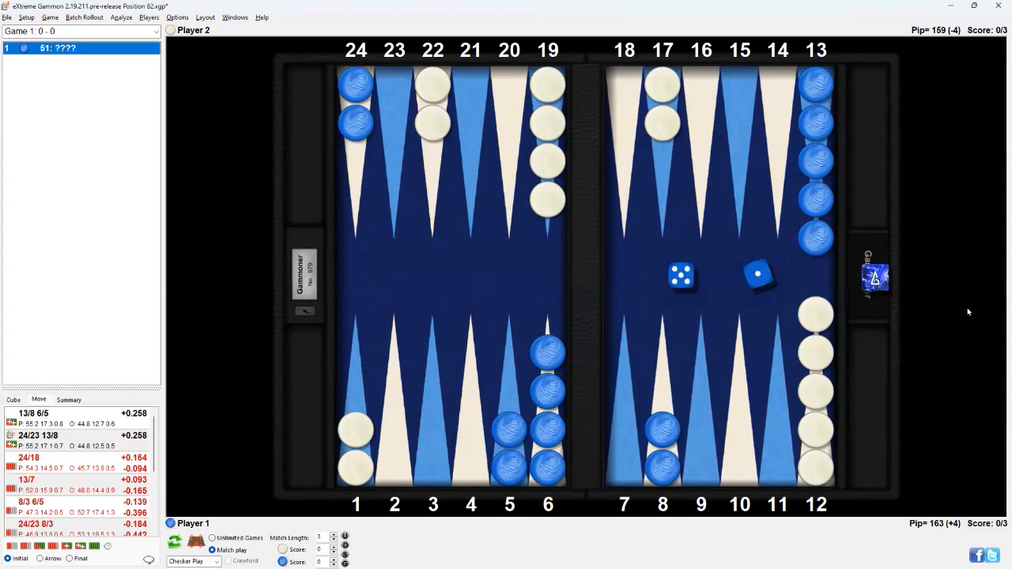
{"action": "mouse_move", "coordinate": [835, 323]}
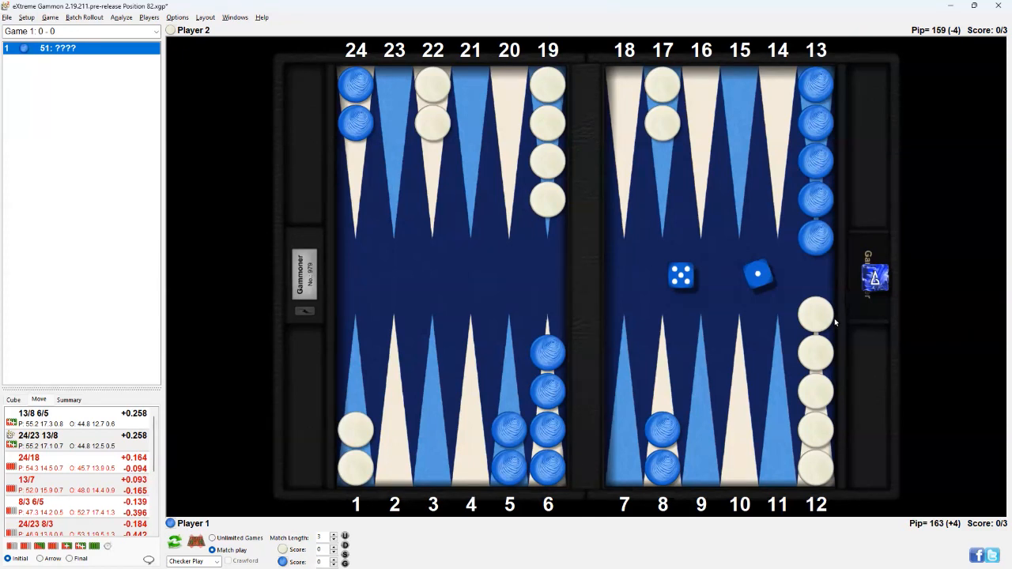
{"action": "mouse_move", "coordinate": [814, 409]}
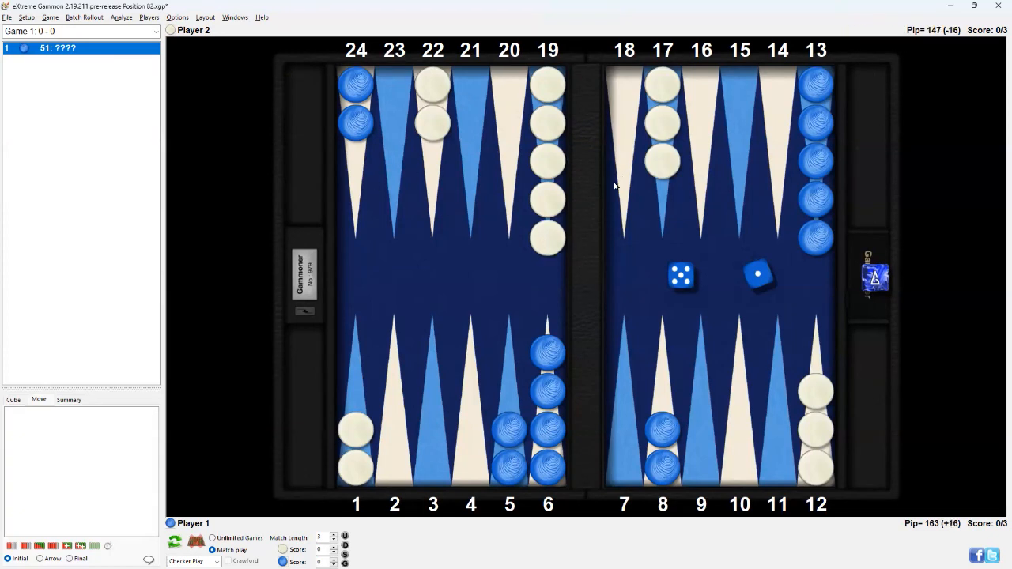
{"action": "mouse_move", "coordinate": [718, 252]}
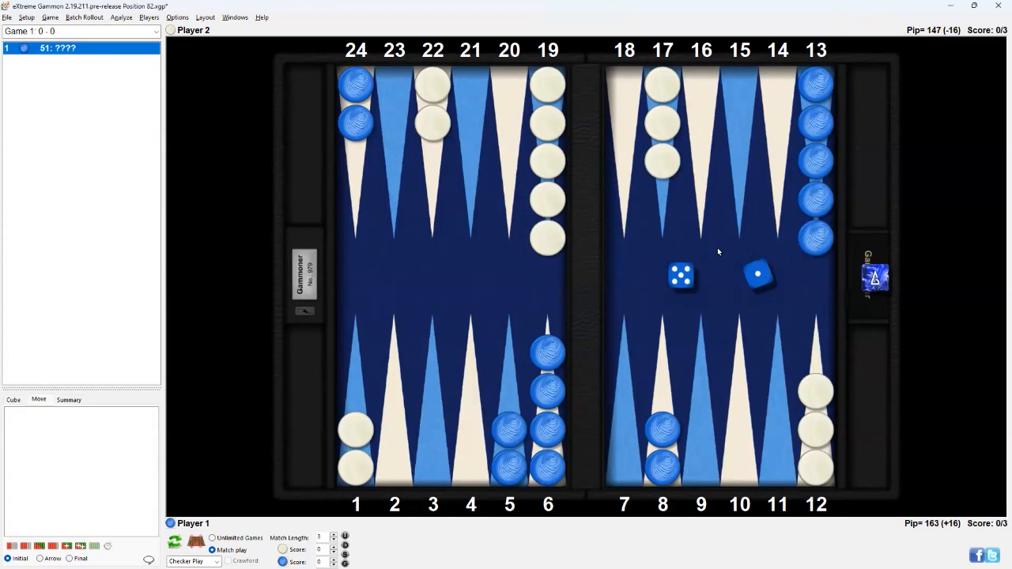
{"action": "mouse_move", "coordinate": [810, 201]}
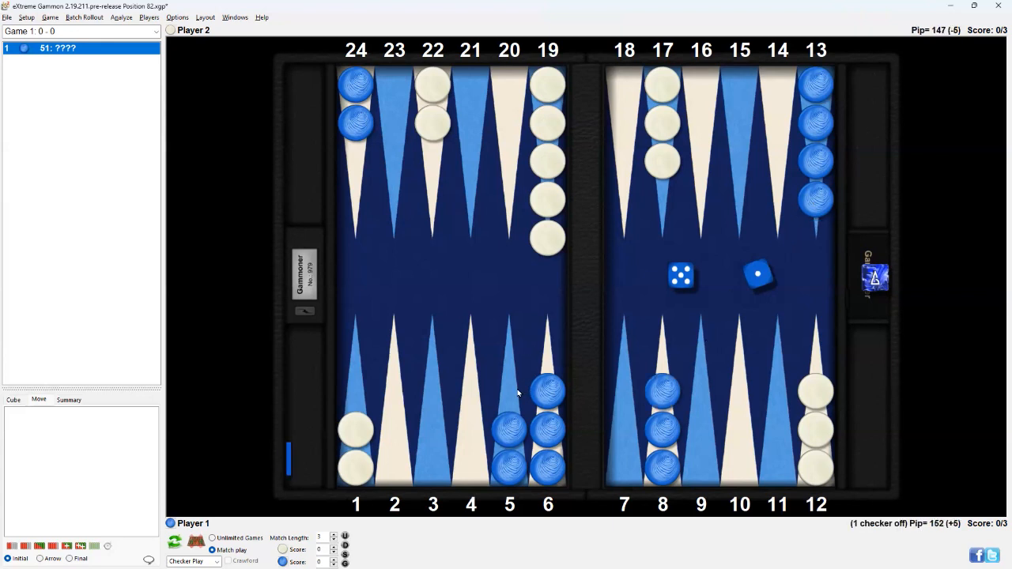
- Play blue's 5-1 as 13/8 6/5 and show ranked plays for white's 5-5
{"action": "left_click_drag", "start_coordinate": [548, 388], "coordinate": [509, 388]}
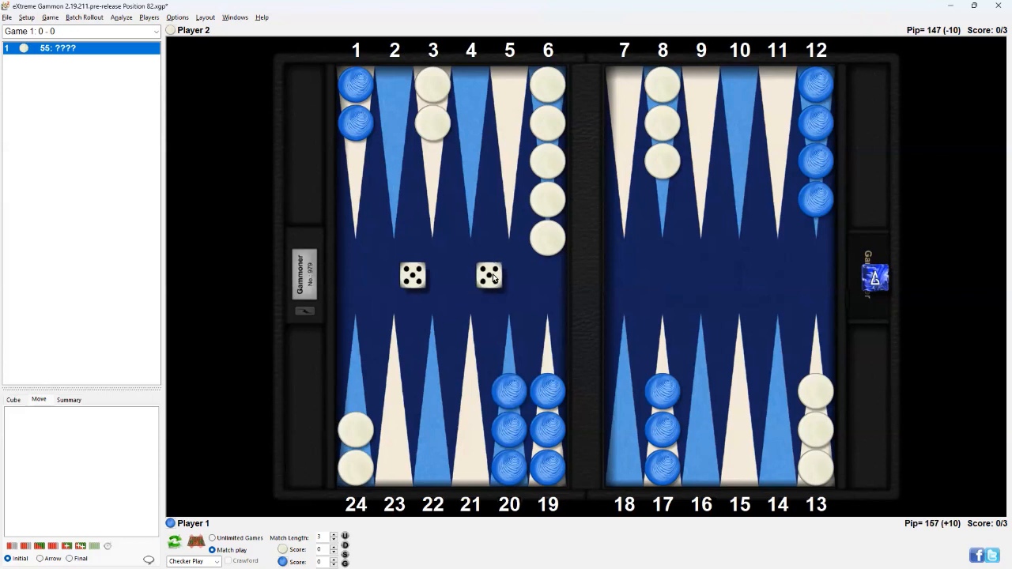
{"action": "mouse_move", "coordinate": [905, 402]}
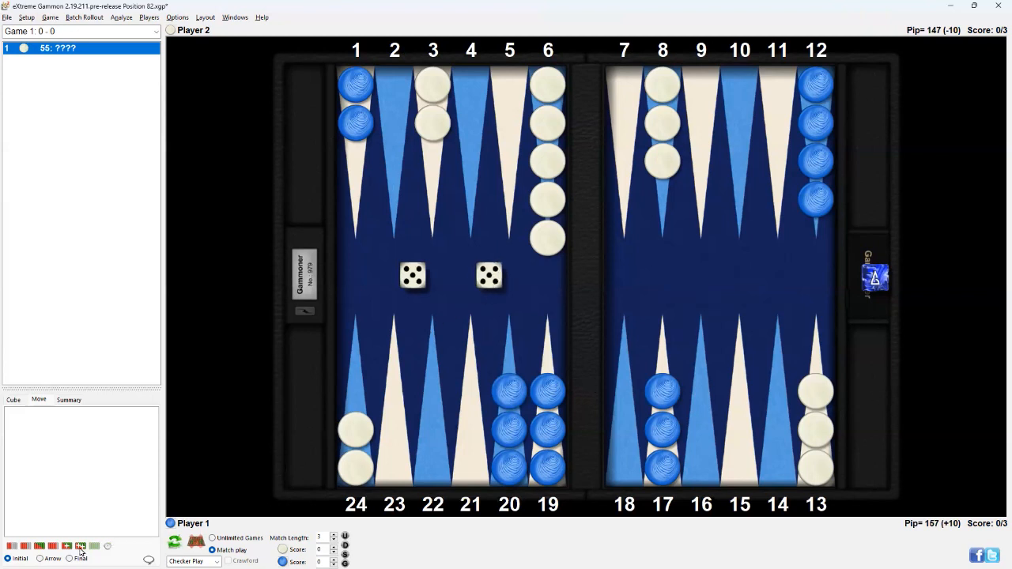
{"action": "left_click", "coordinate": [80, 547]}
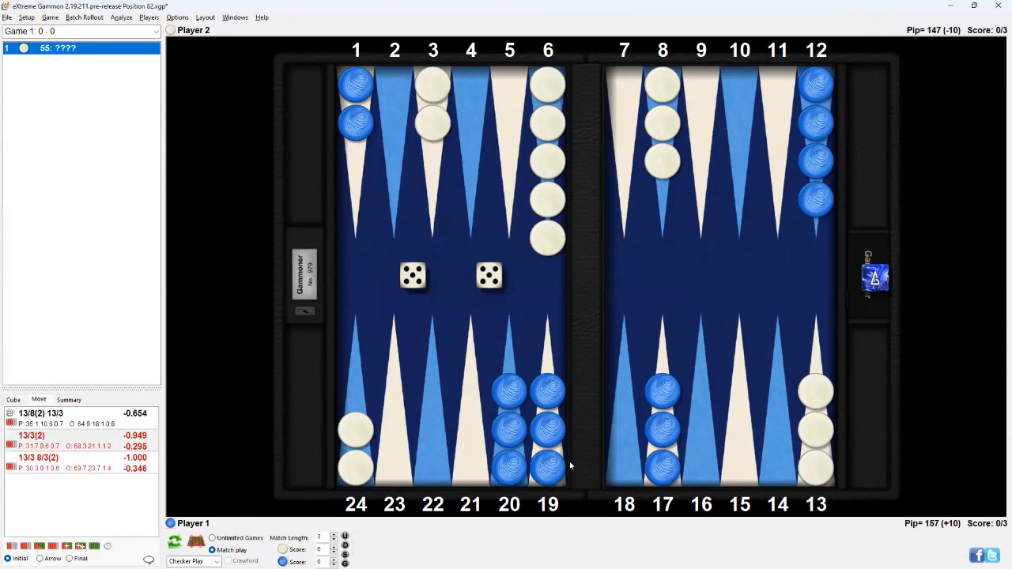
{"action": "mouse_move", "coordinate": [100, 420]}
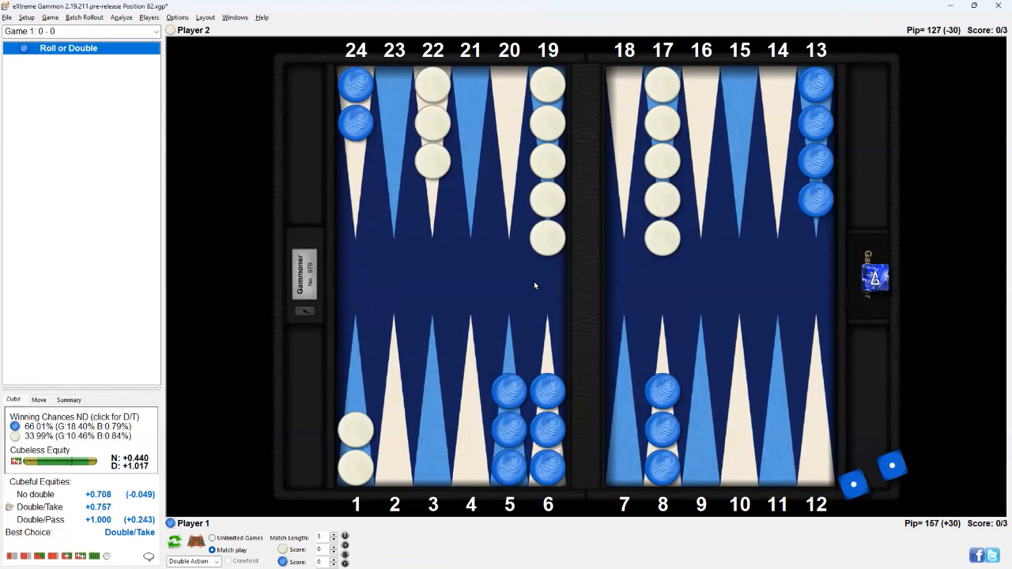
{"action": "mouse_move", "coordinate": [546, 260]}
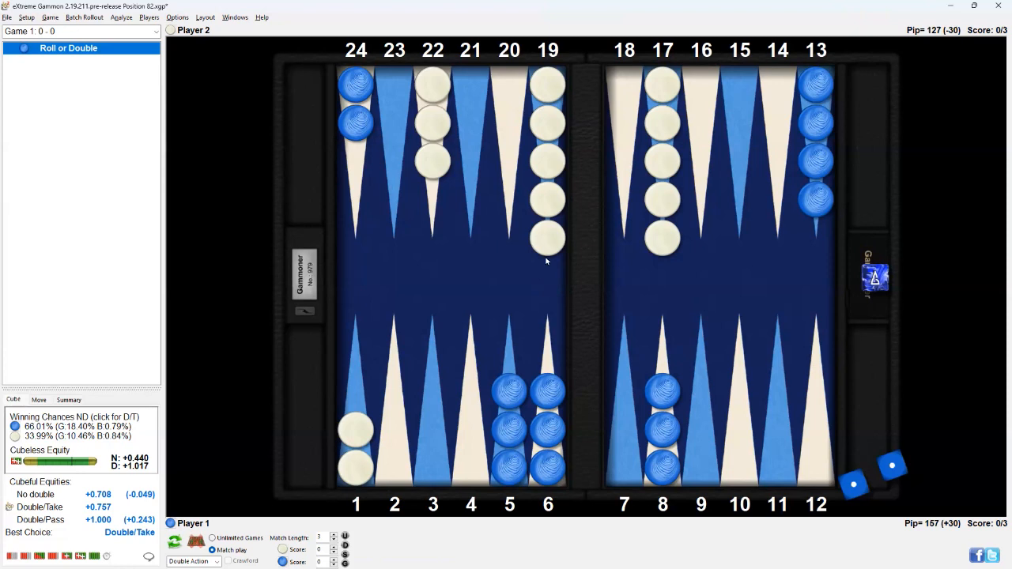
{"action": "mouse_move", "coordinate": [559, 99]}
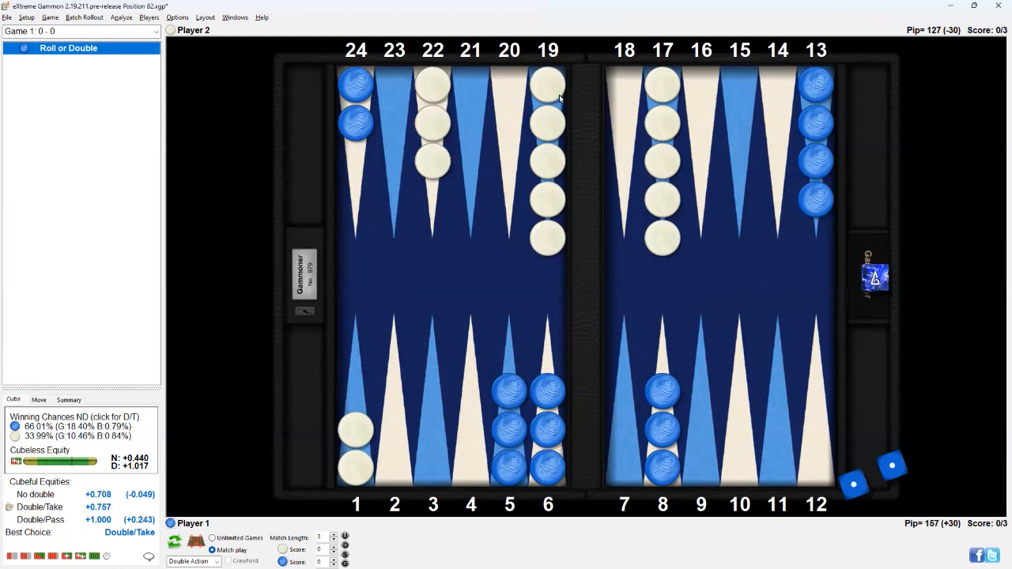
{"action": "mouse_move", "coordinate": [984, 357]}
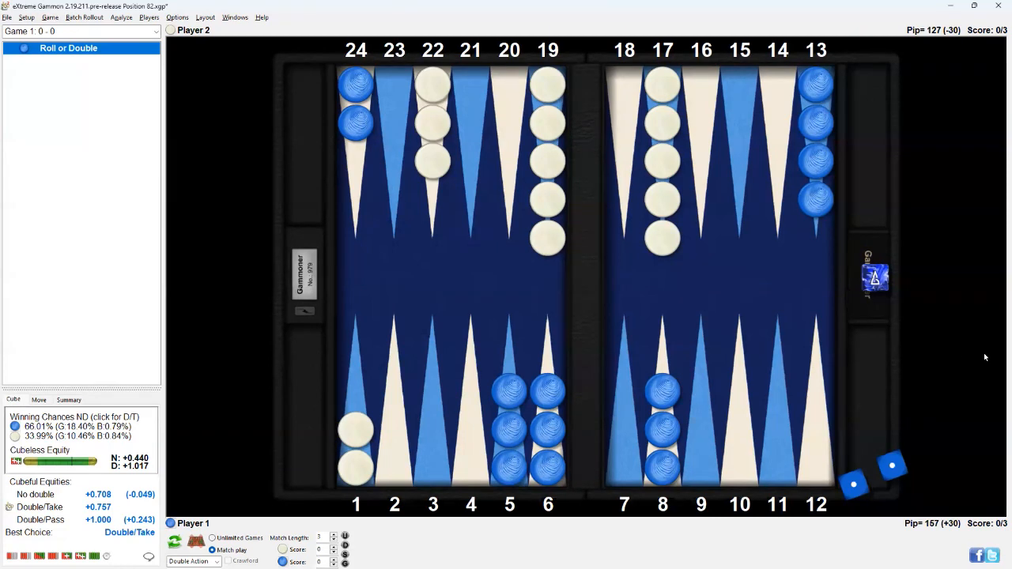
{"action": "mouse_move", "coordinate": [660, 258]}
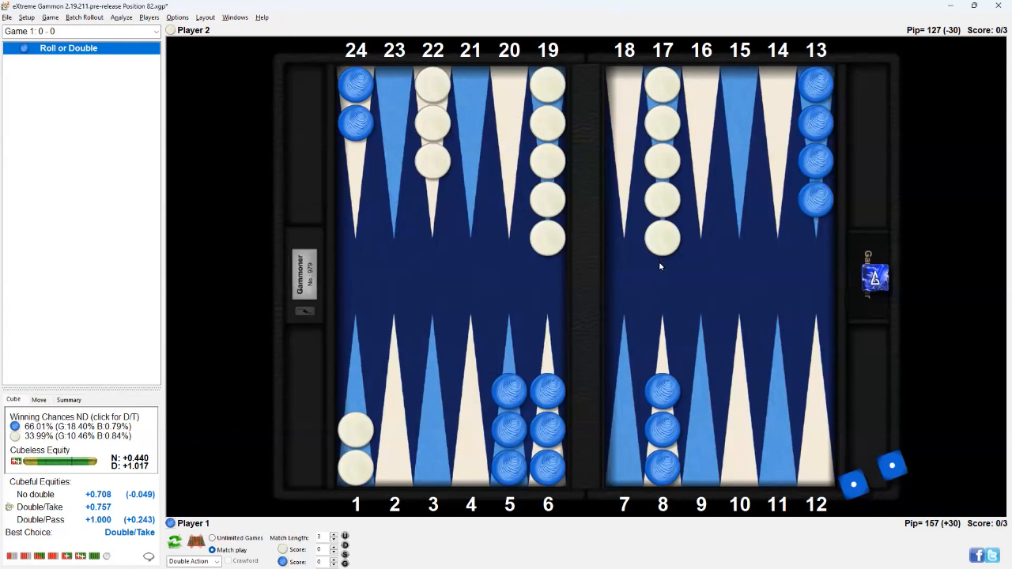
{"action": "mouse_move", "coordinate": [672, 282]}
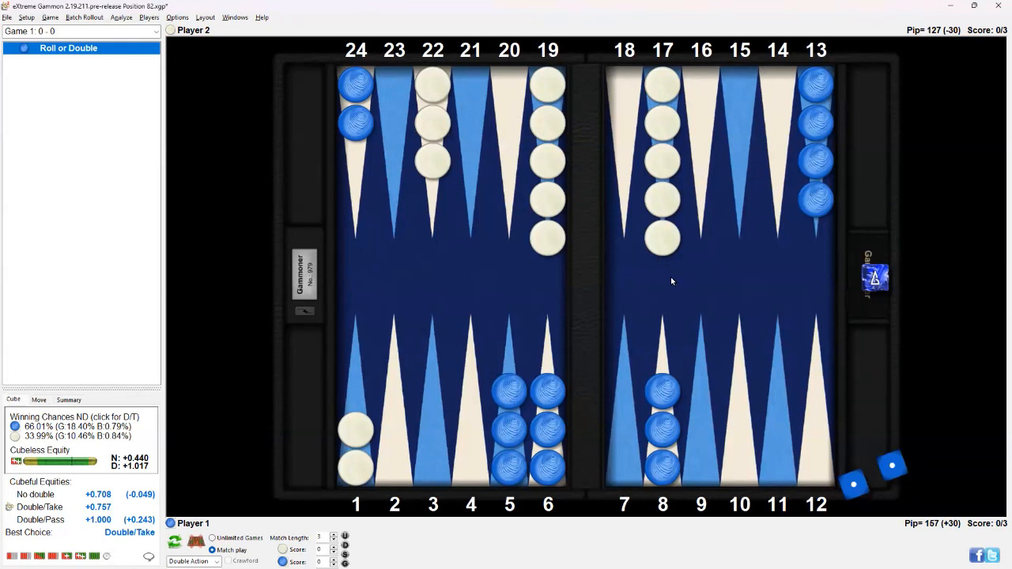
{"action": "mouse_move", "coordinate": [996, 357]}
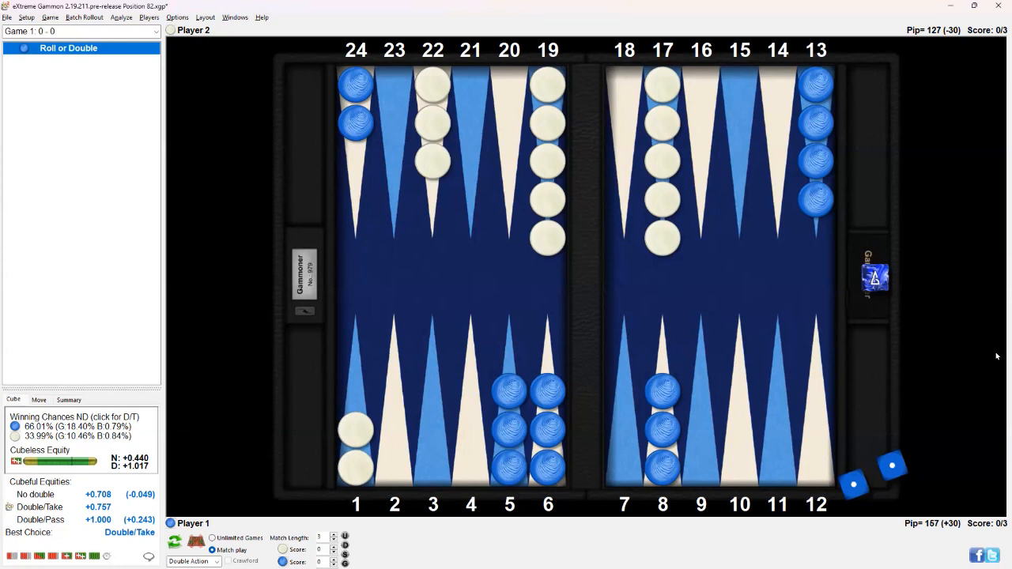
{"action": "mouse_move", "coordinate": [996, 368]}
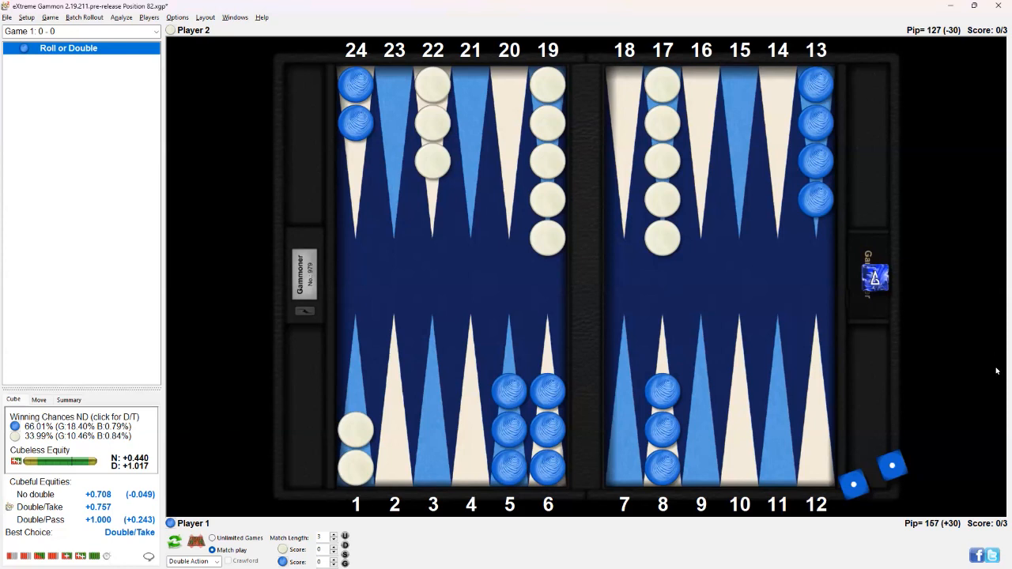
{"action": "mouse_move", "coordinate": [31, 505]}
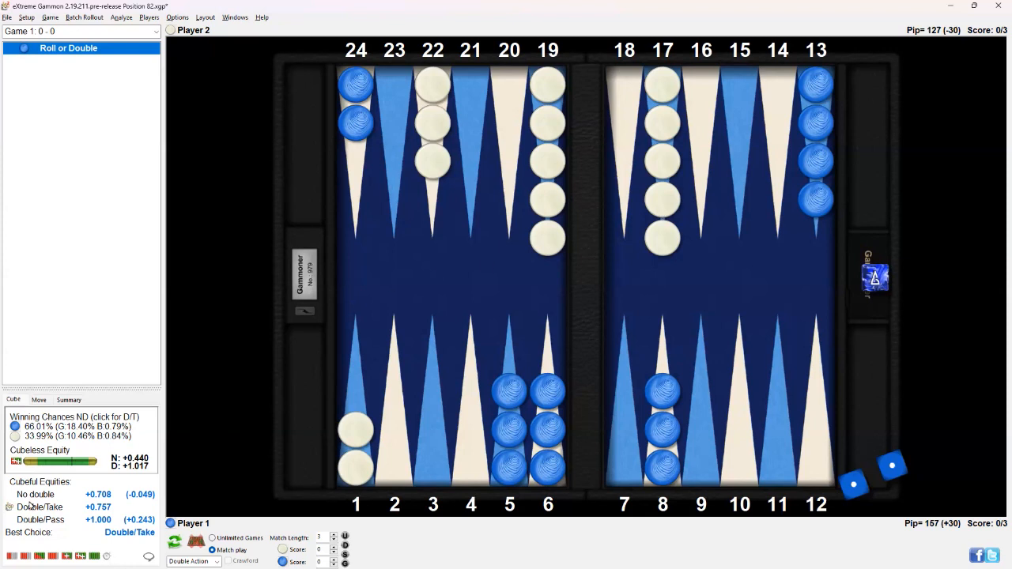
{"action": "mouse_move", "coordinate": [781, 361]}
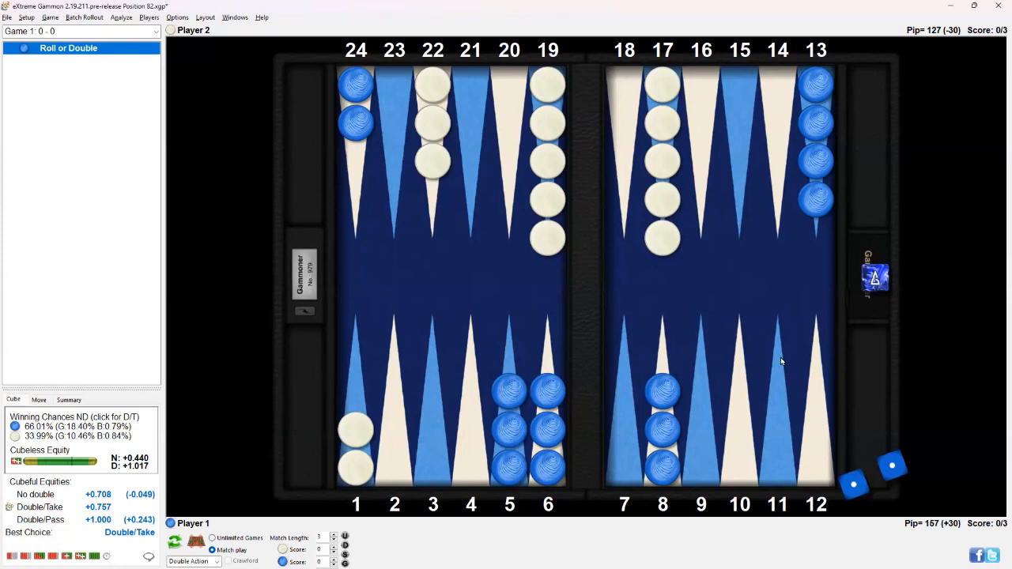
{"action": "mouse_move", "coordinate": [788, 357]}
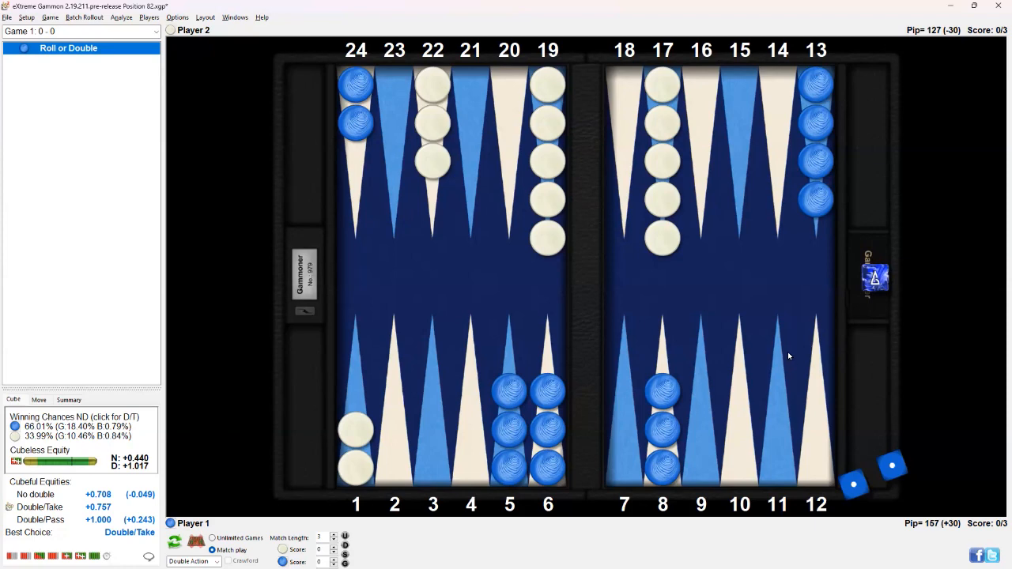
{"action": "mouse_move", "coordinate": [485, 224]}
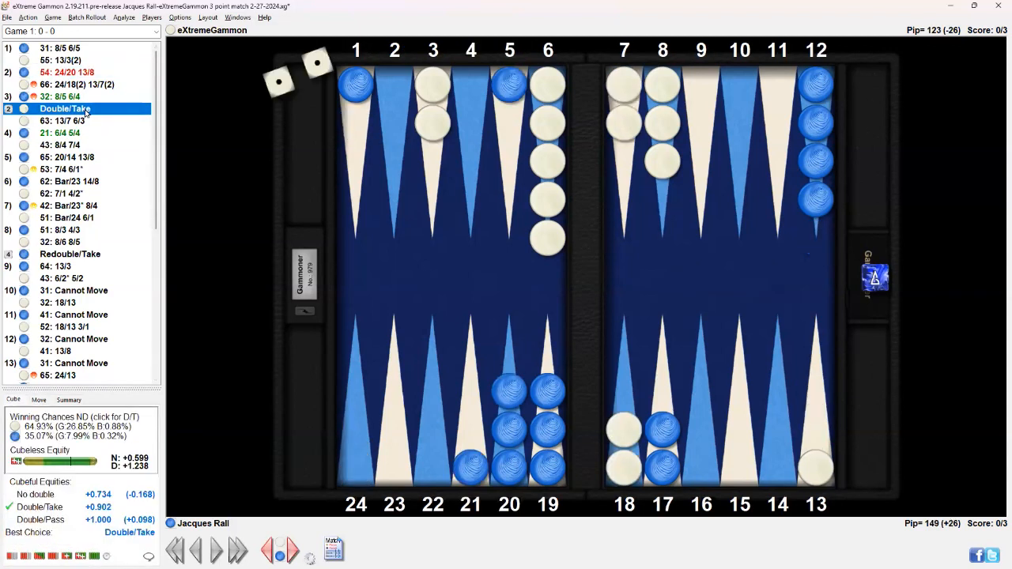
{"action": "mouse_move", "coordinate": [149, 118]}
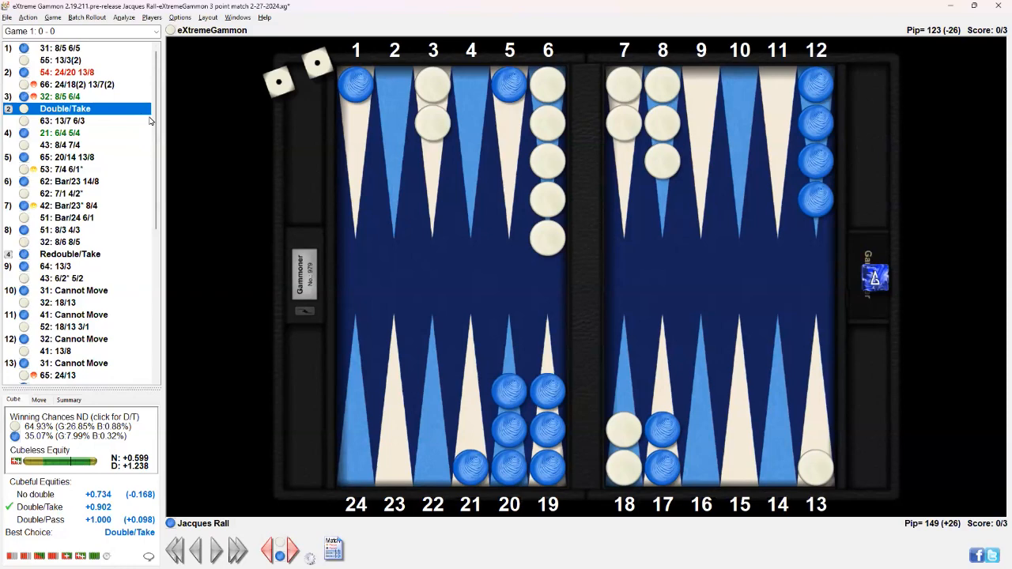
- Scroll the game record and select move 9, 43: 6/2* 5/2
{"action": "scroll", "scroll_direction": "down", "scroll_amount": 3}
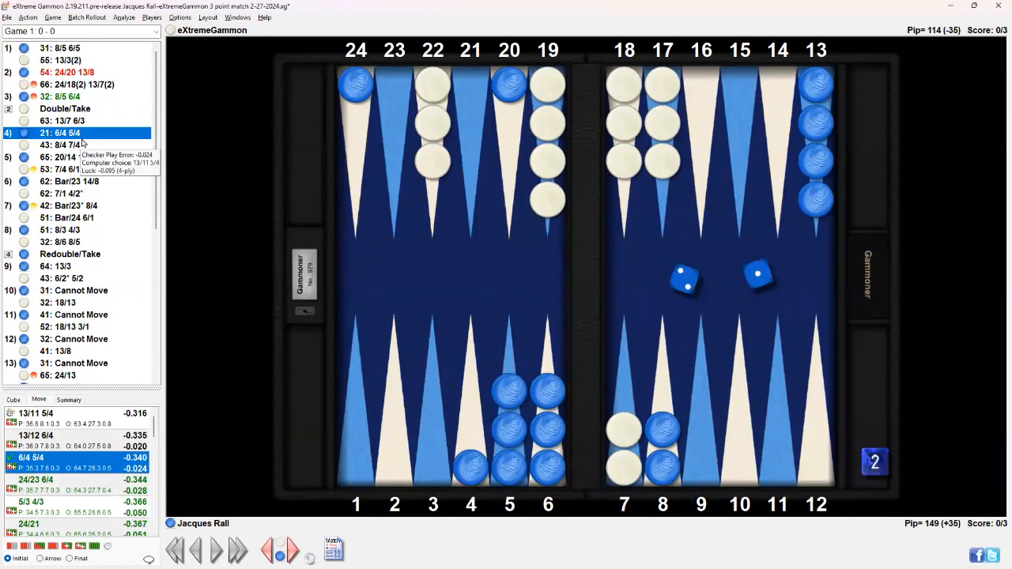
{"action": "mouse_move", "coordinate": [906, 424]}
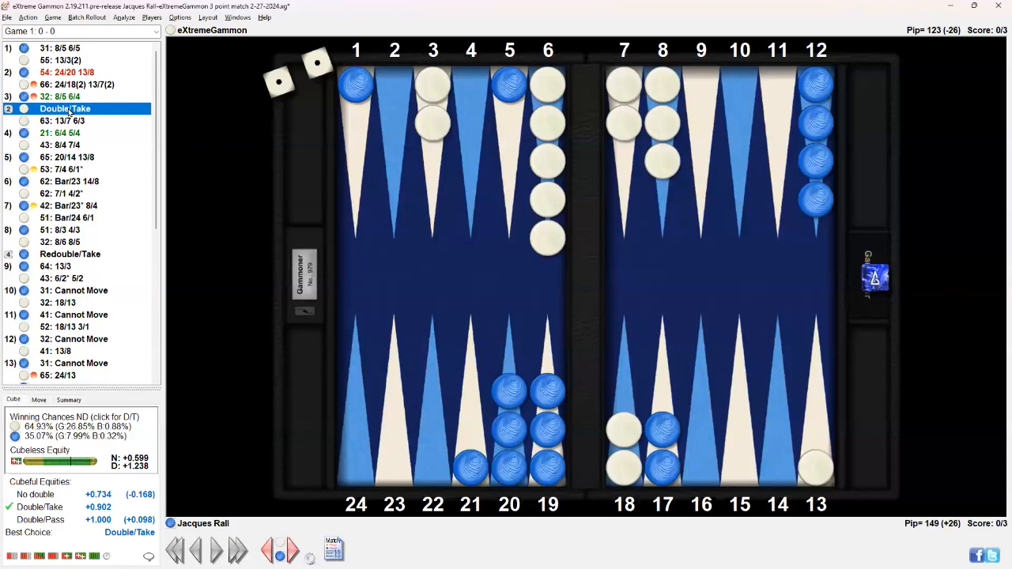
{"action": "mouse_move", "coordinate": [777, 314]}
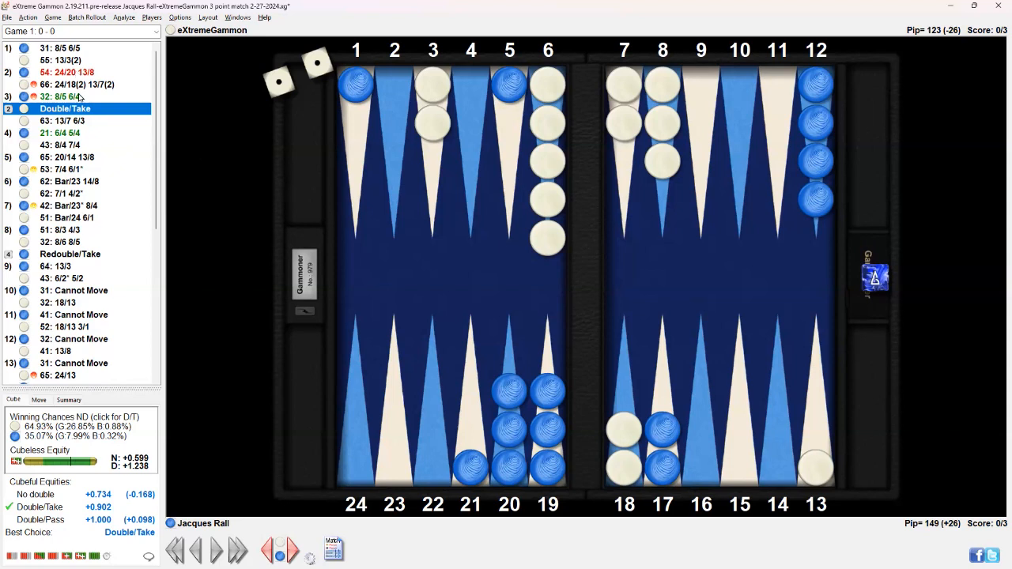
{"action": "left_click", "coordinate": [64, 278]}
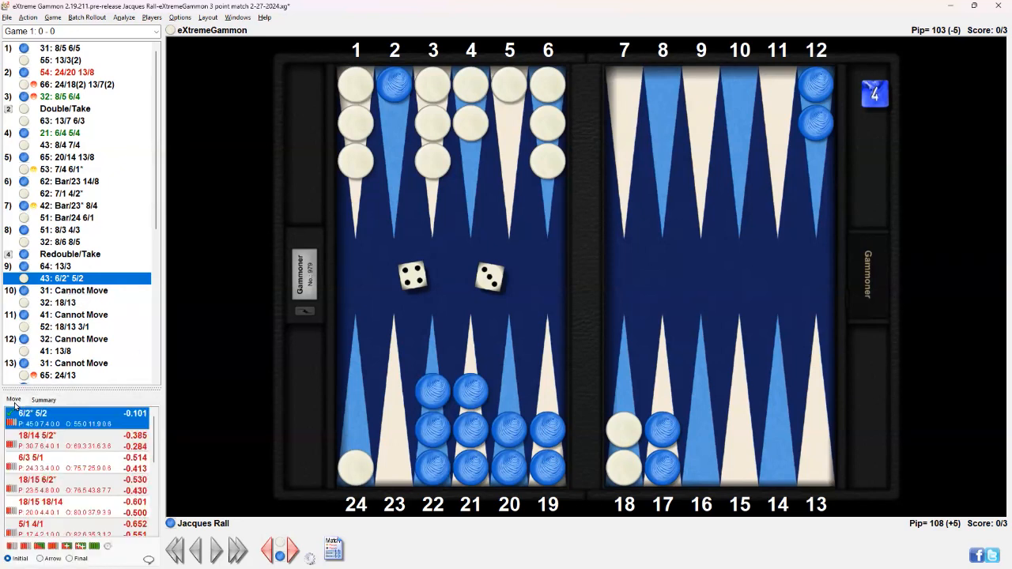
{"action": "mouse_move", "coordinate": [78, 283]}
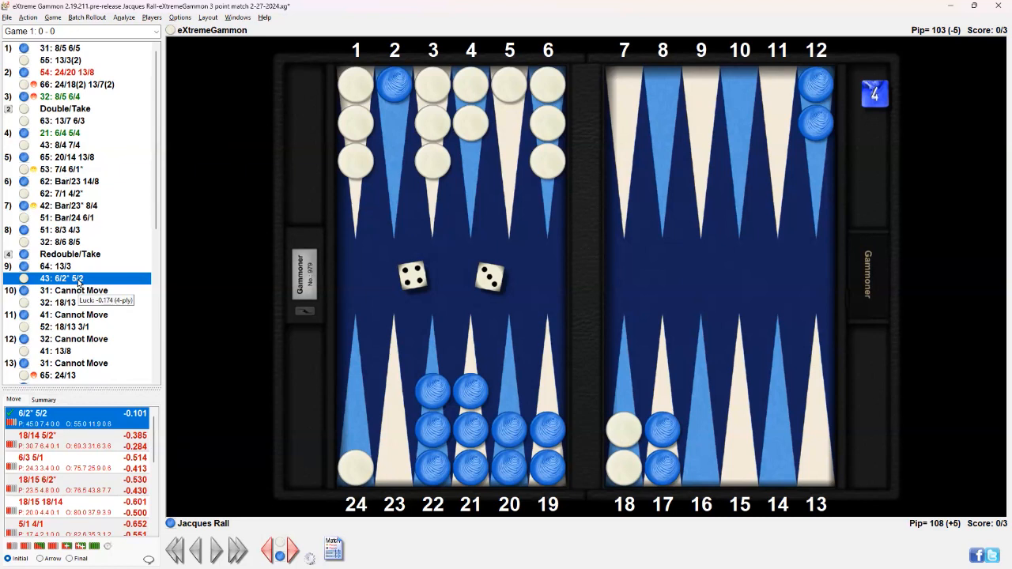
{"action": "mouse_move", "coordinate": [324, 281]}
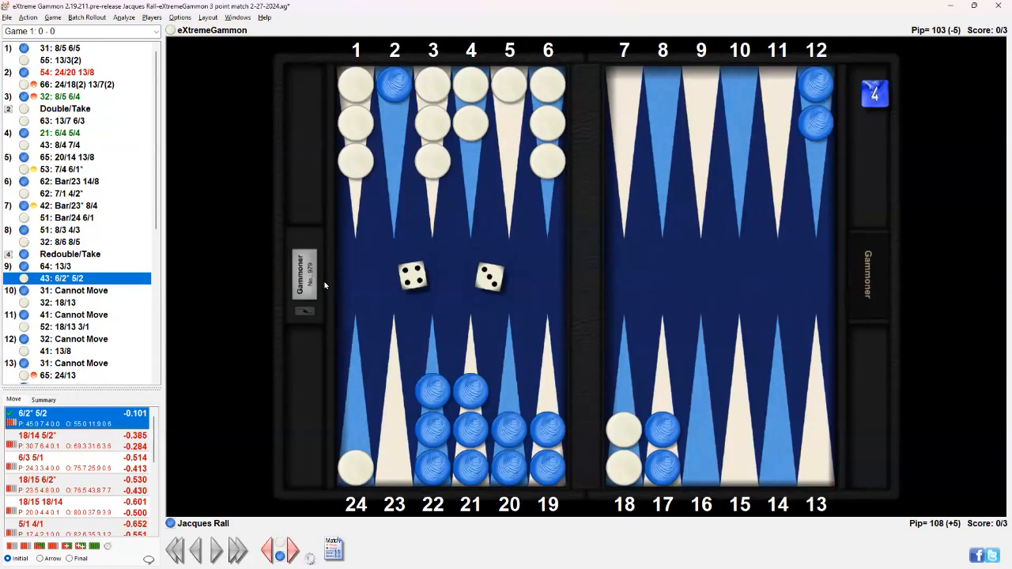
{"action": "mouse_move", "coordinate": [328, 295]}
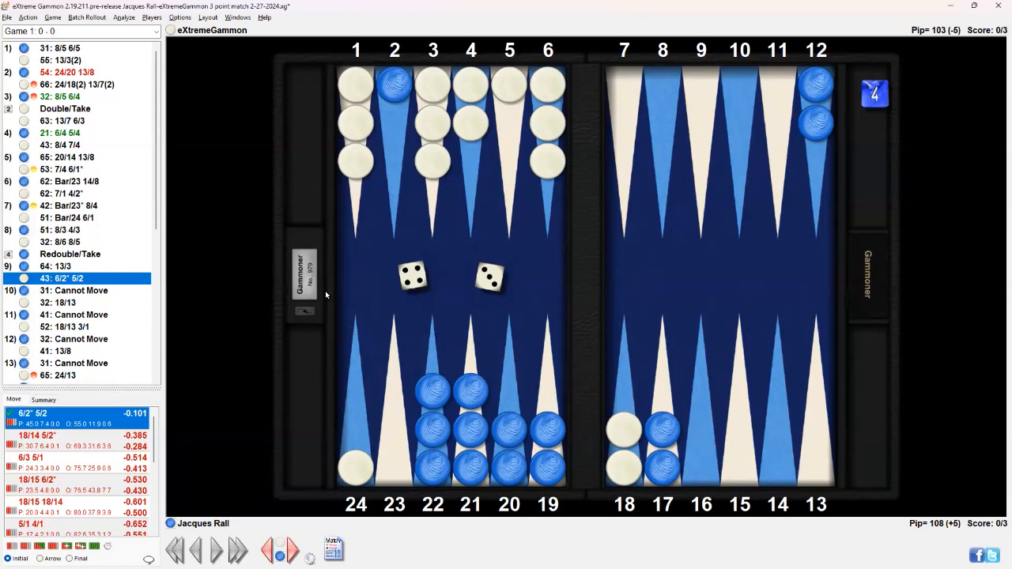
{"action": "mouse_move", "coordinate": [311, 298]}
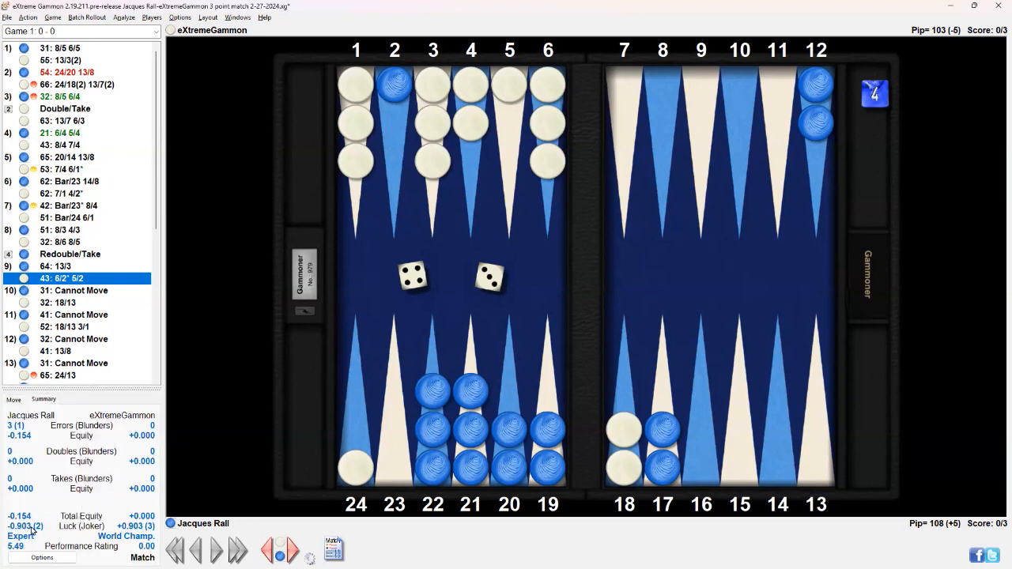
{"action": "mouse_move", "coordinate": [95, 494]}
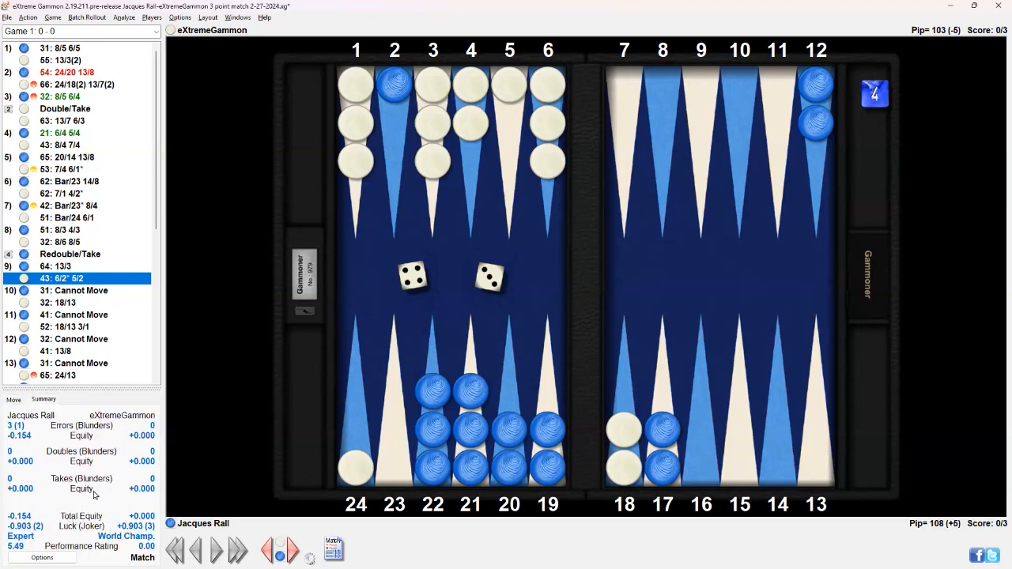
{"action": "mouse_move", "coordinate": [262, 408]}
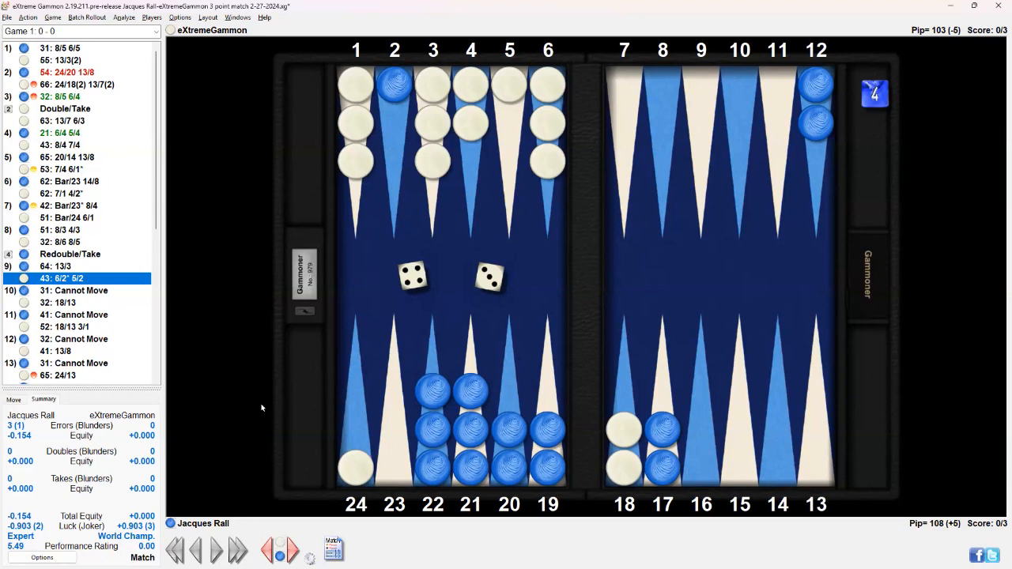
{"action": "mouse_move", "coordinate": [380, 63]}
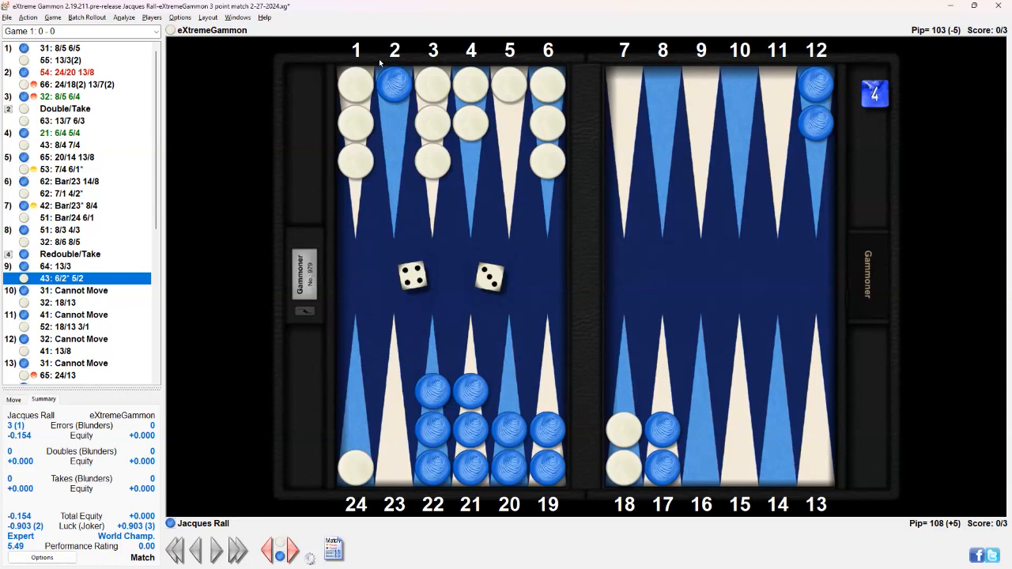